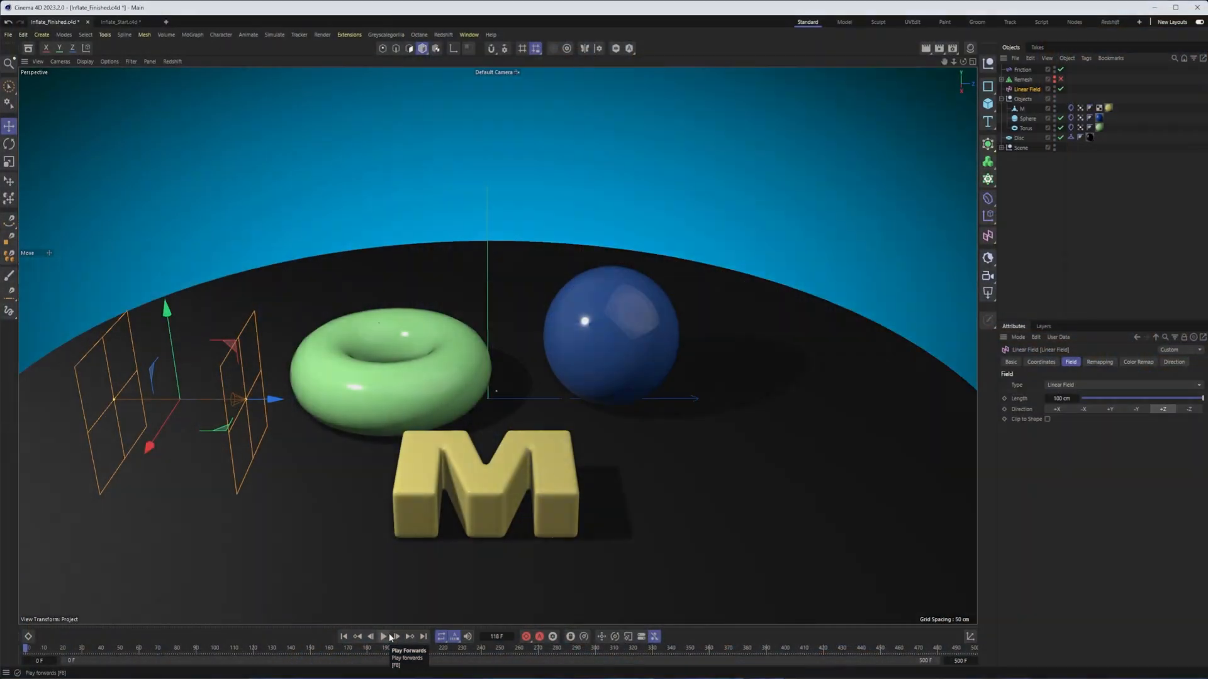
Play the Inflate_Finished scene to watch the linear field deflate the sphere and M
{"action": "left_click", "coordinate": [383, 636]}
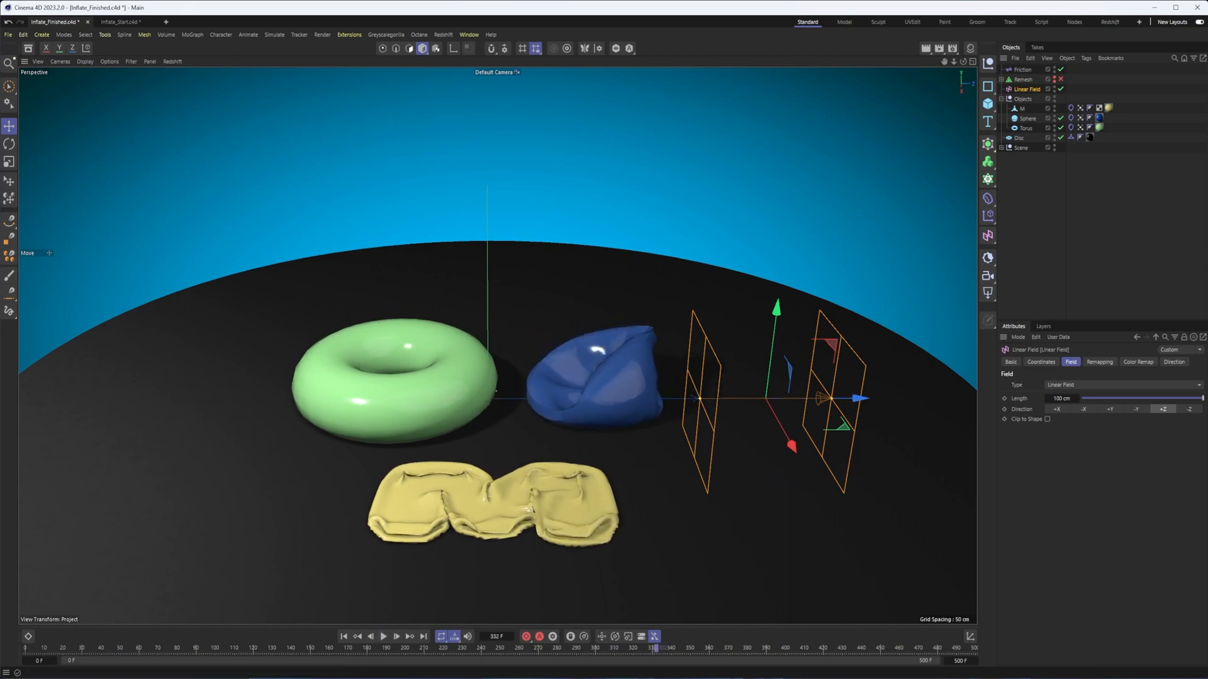
In Inflate_Start, inspect the Remesh, Volume Builder and Volume Mesher settings, then delete Remesh
{"action": "left_click", "coordinate": [120, 21]}
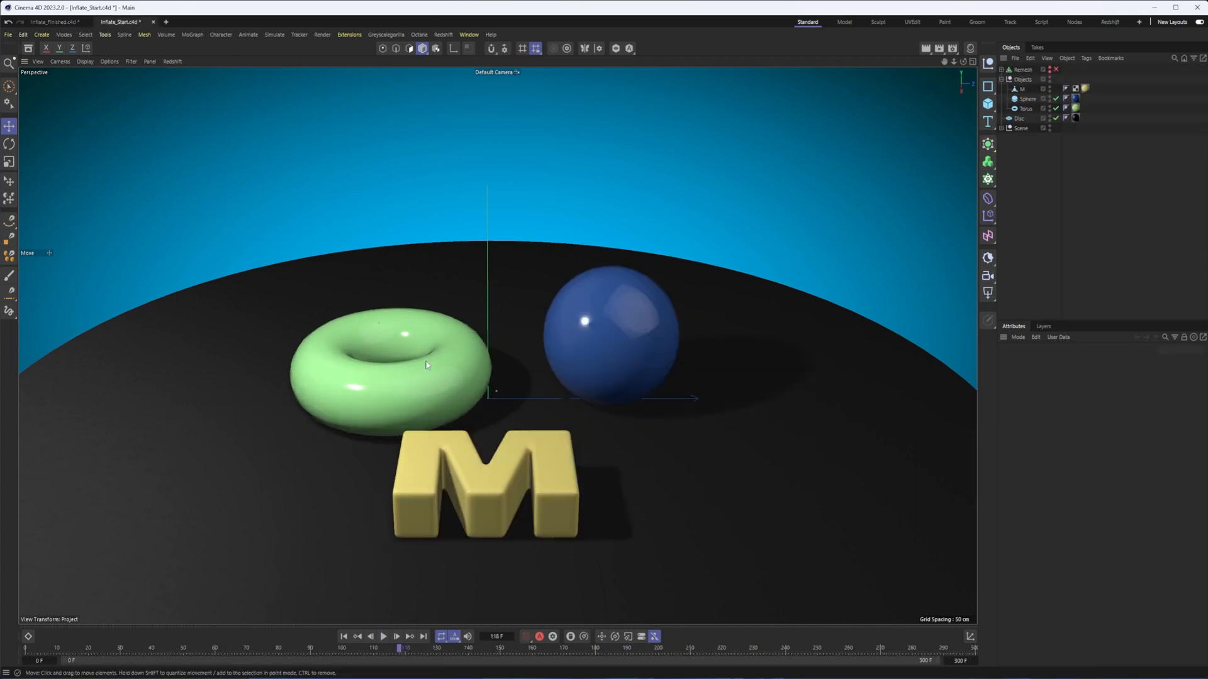
{"action": "mouse_move", "coordinate": [550, 268]}
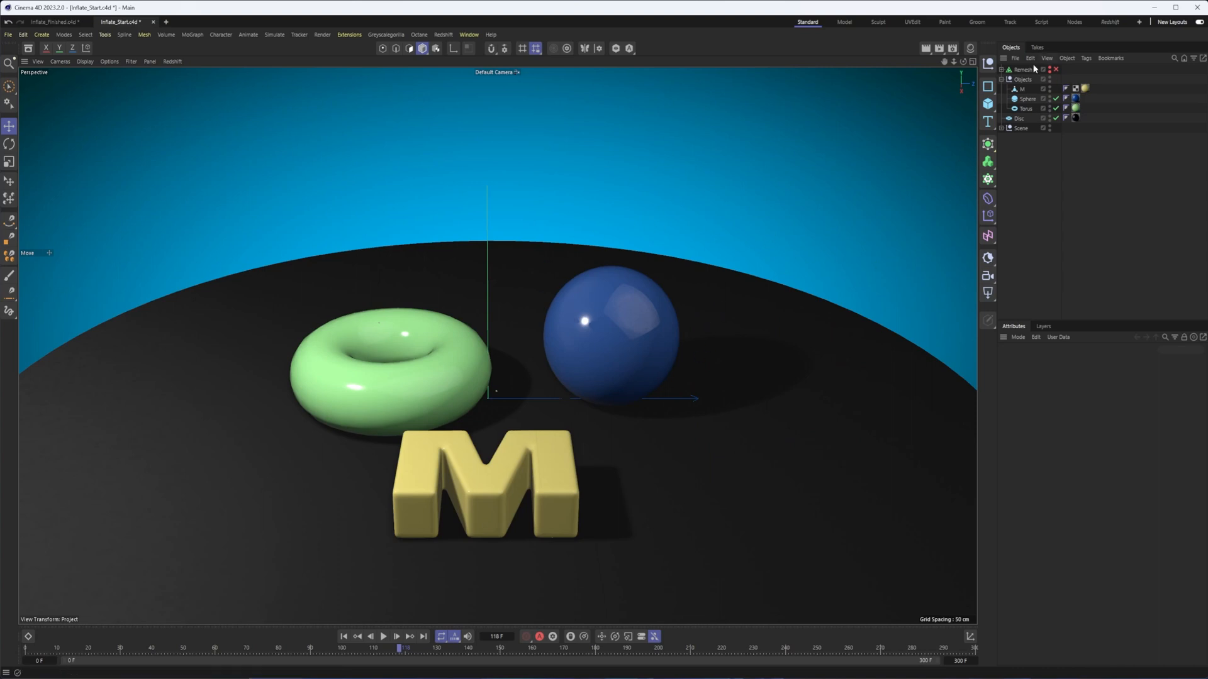
{"action": "left_click", "coordinate": [1024, 69]}
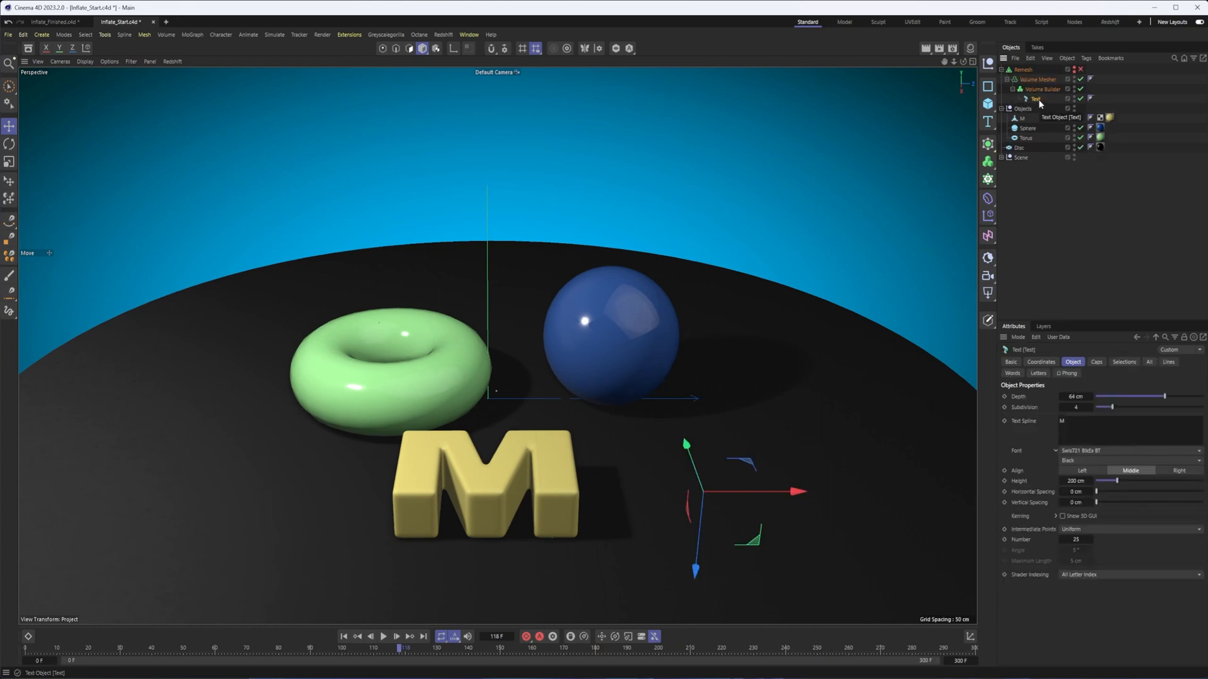
{"action": "left_click", "coordinate": [1042, 89]}
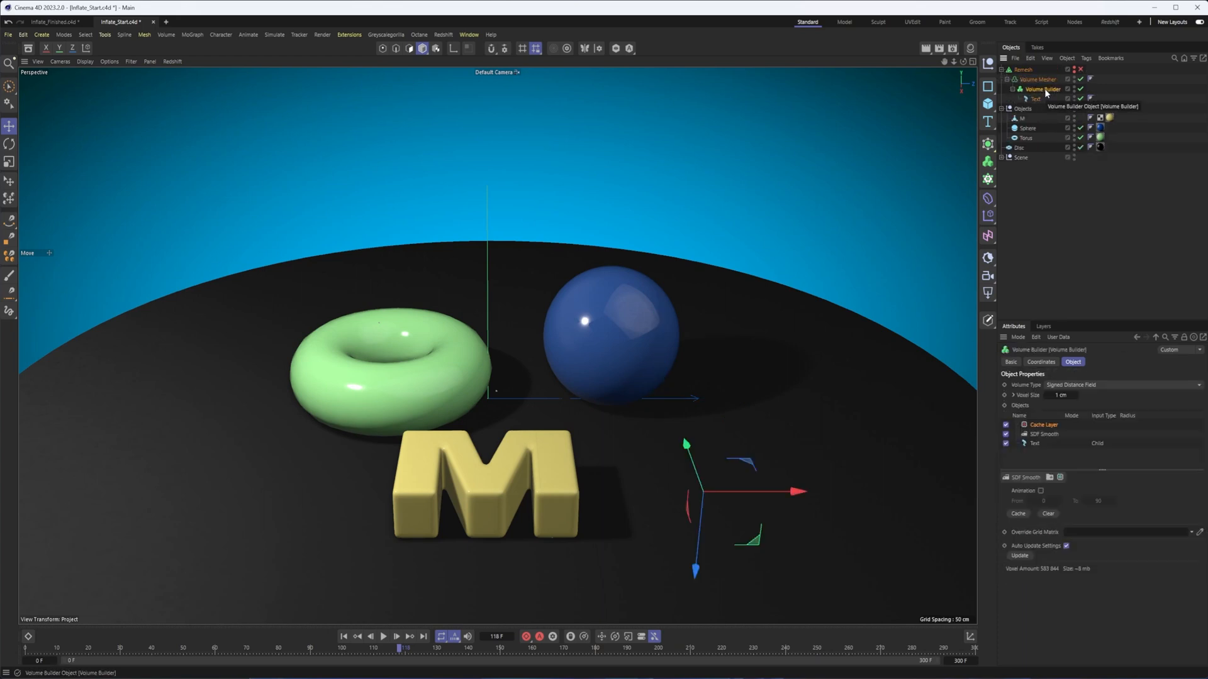
{"action": "left_click", "coordinate": [1039, 80]}
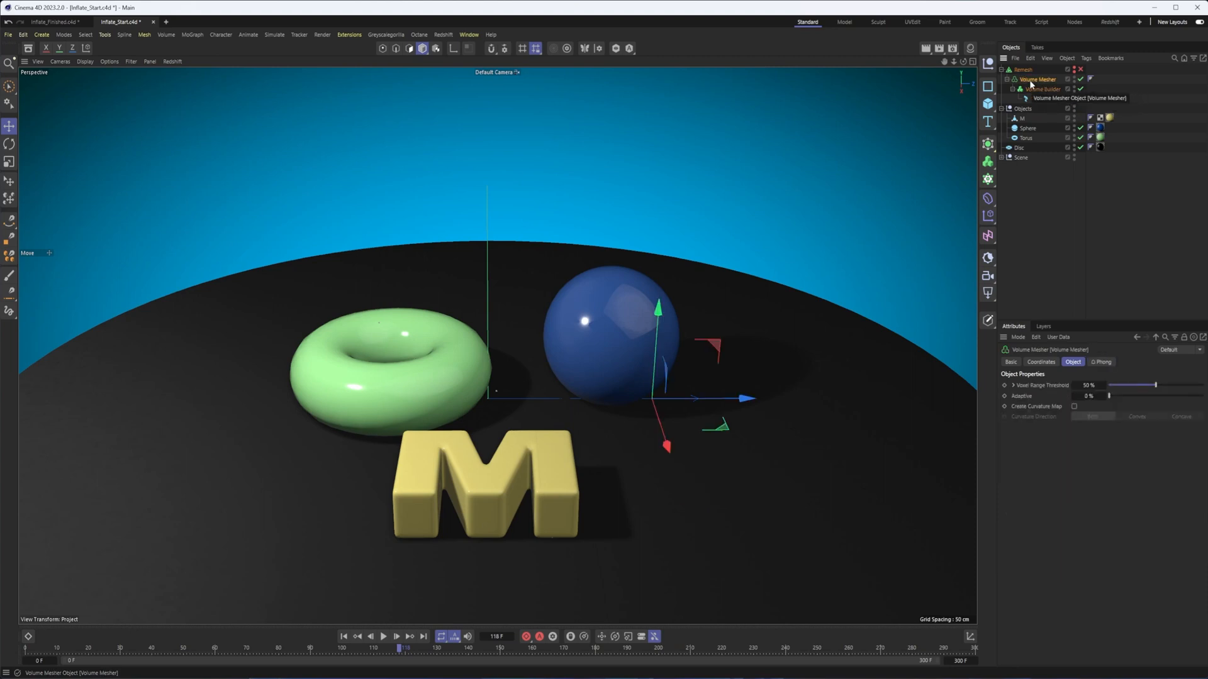
{"action": "left_click", "coordinate": [1023, 69]}
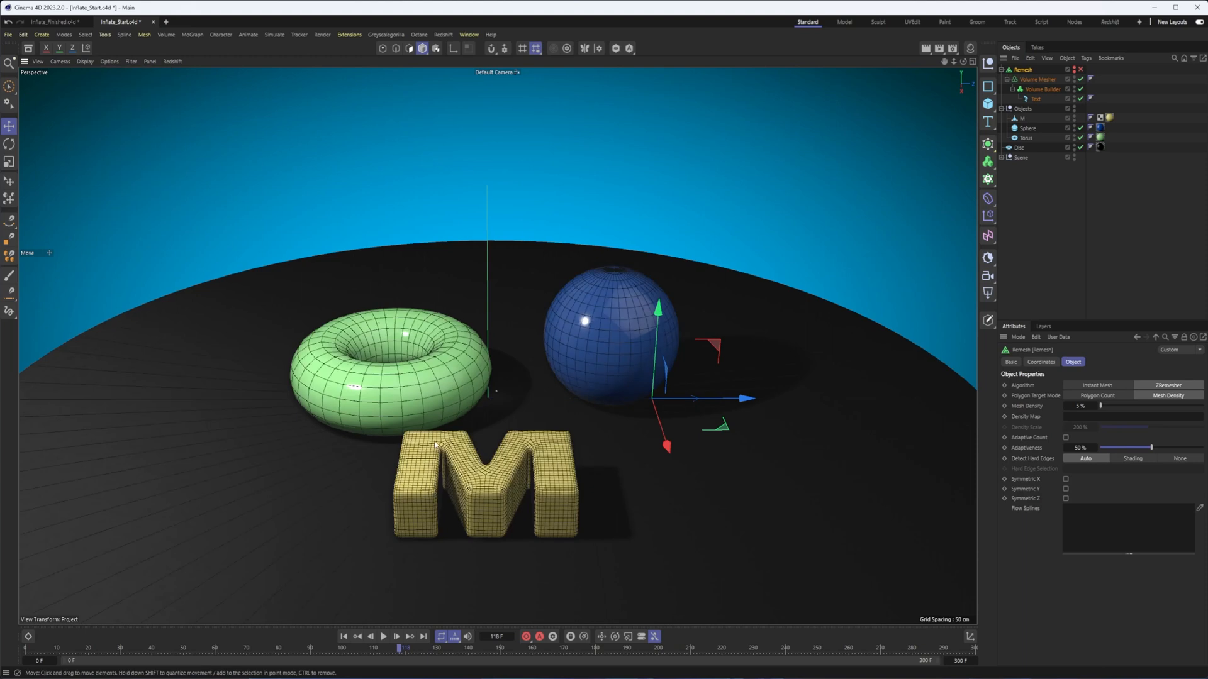
{"action": "mouse_move", "coordinate": [558, 495]}
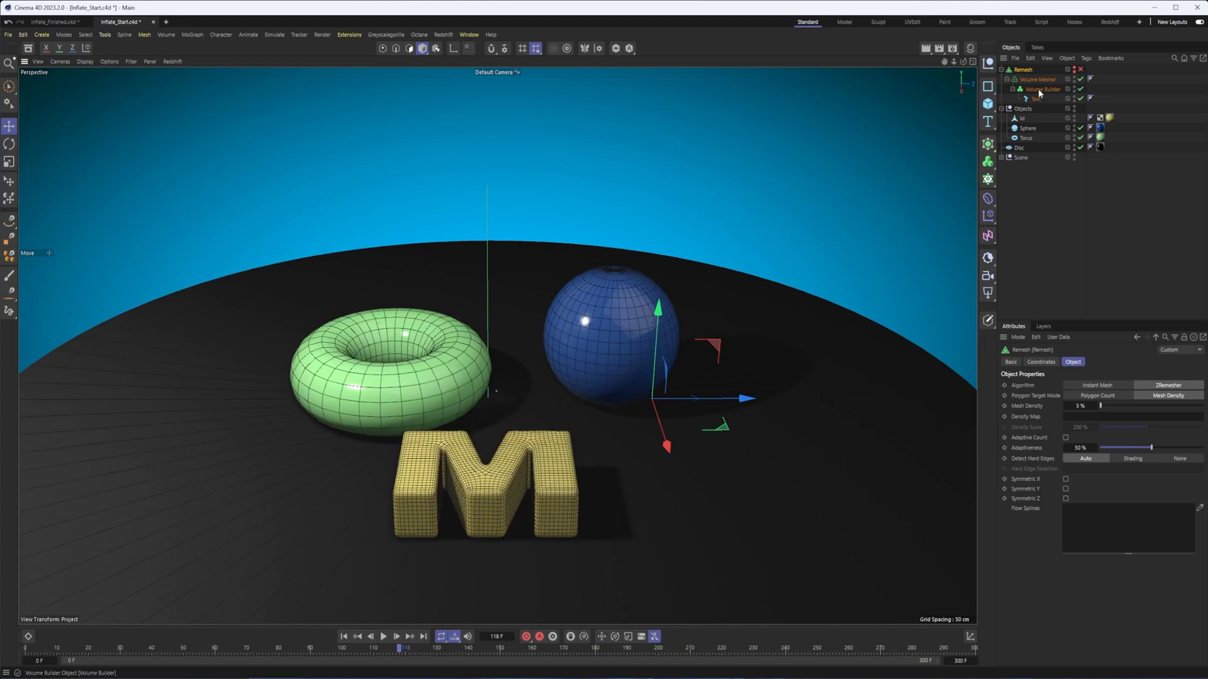
{"action": "left_click", "coordinate": [1022, 69]}
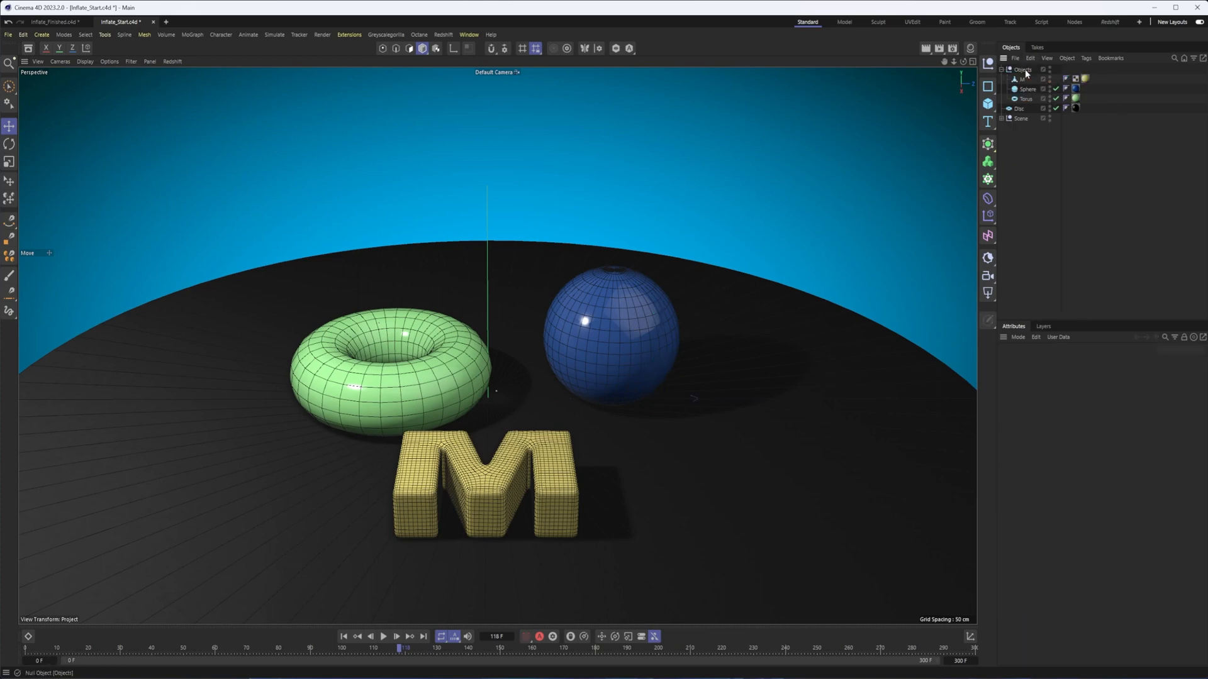
Add Balloon cloth tags to M, Sphere and Torus, view Balloon settings, and rewind
{"action": "left_click", "coordinate": [1024, 78]}
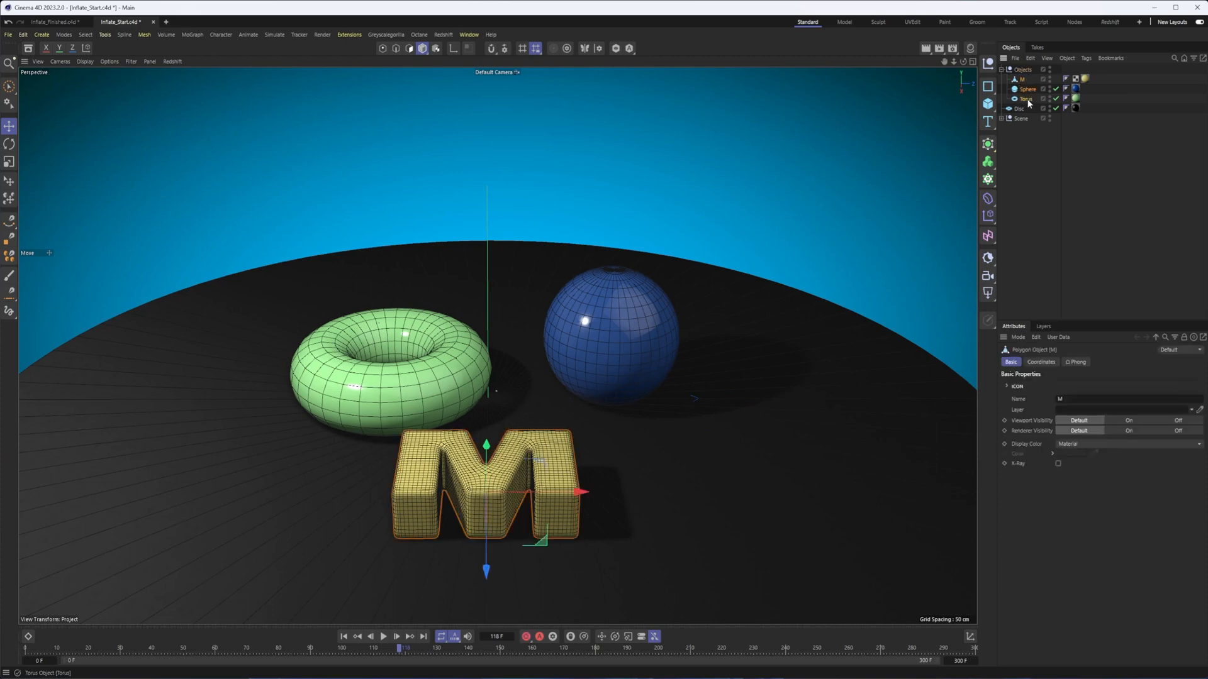
{"action": "left_click", "coordinate": [1026, 90]}
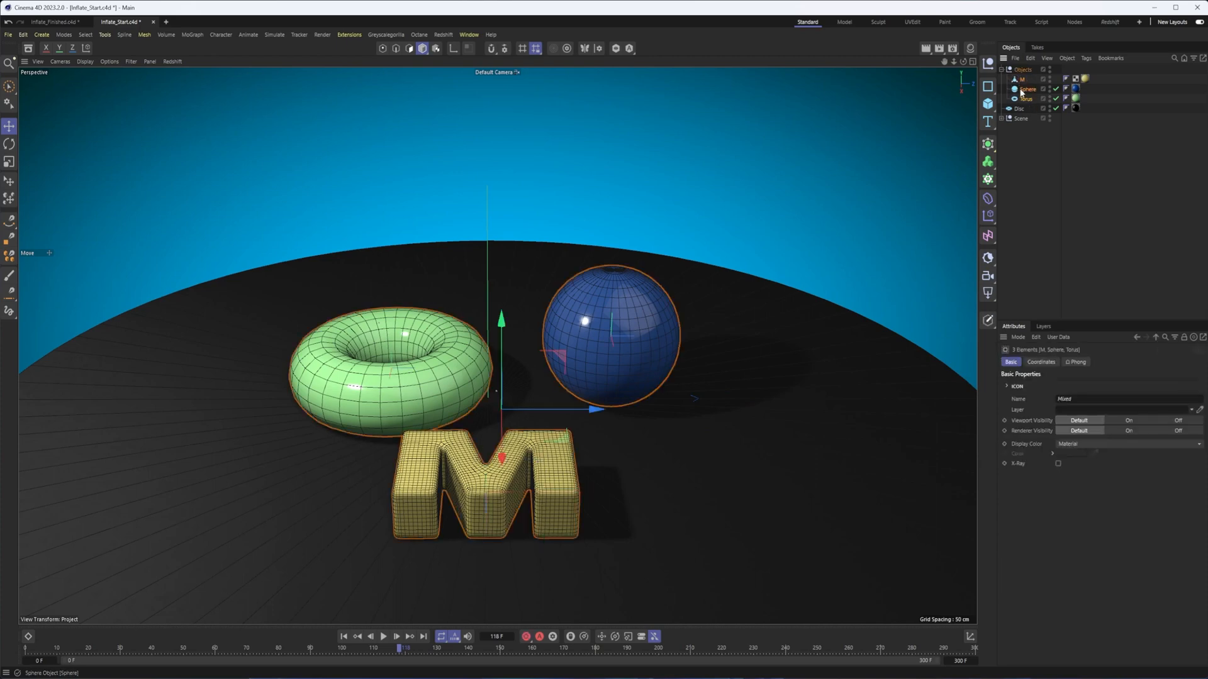
{"action": "right_click", "coordinate": [1026, 99]}
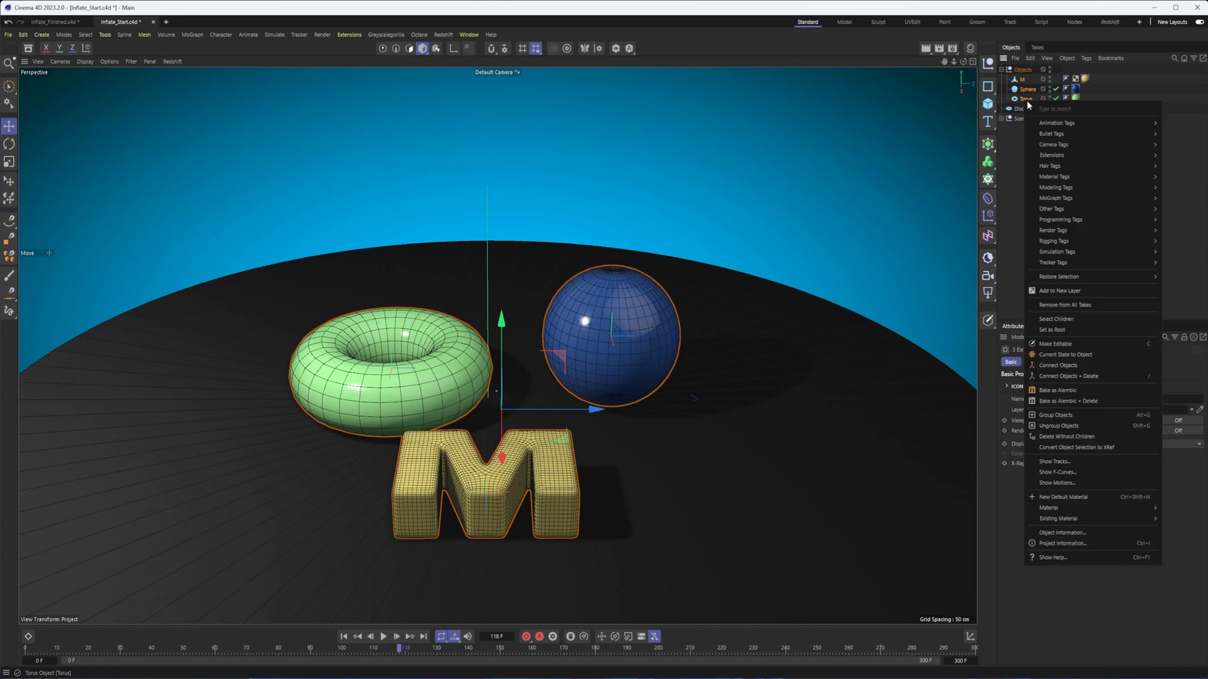
{"action": "mouse_move", "coordinate": [1056, 251]}
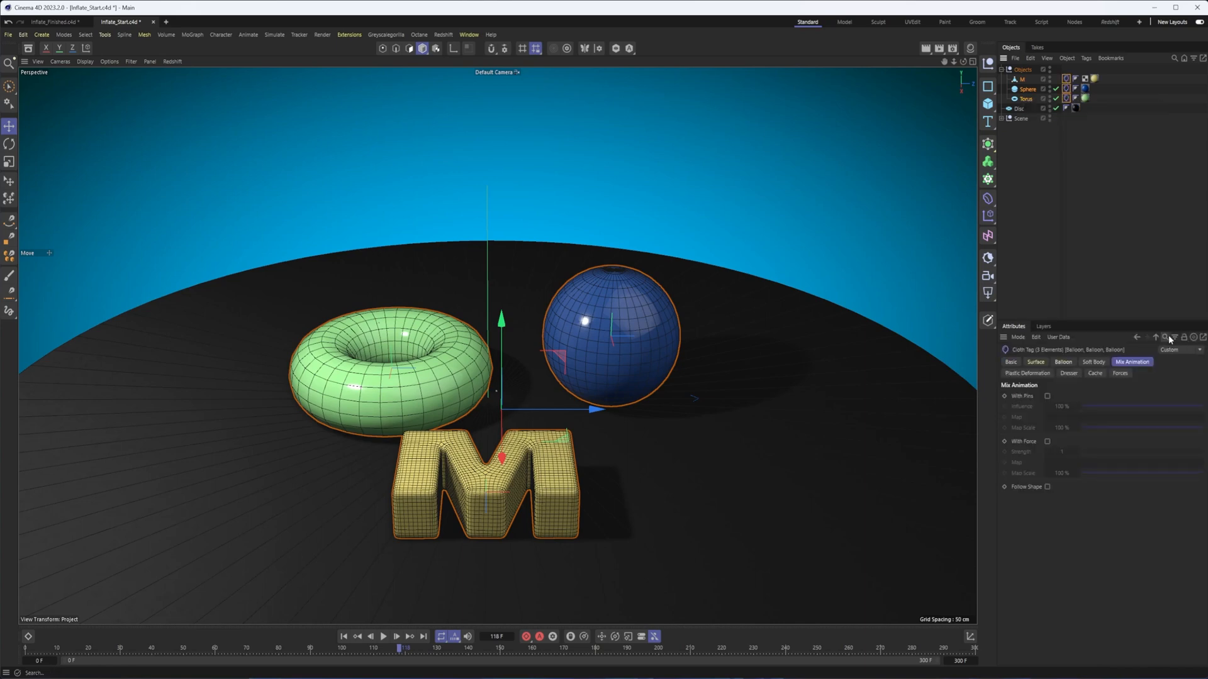
{"action": "left_click", "coordinate": [1063, 362]}
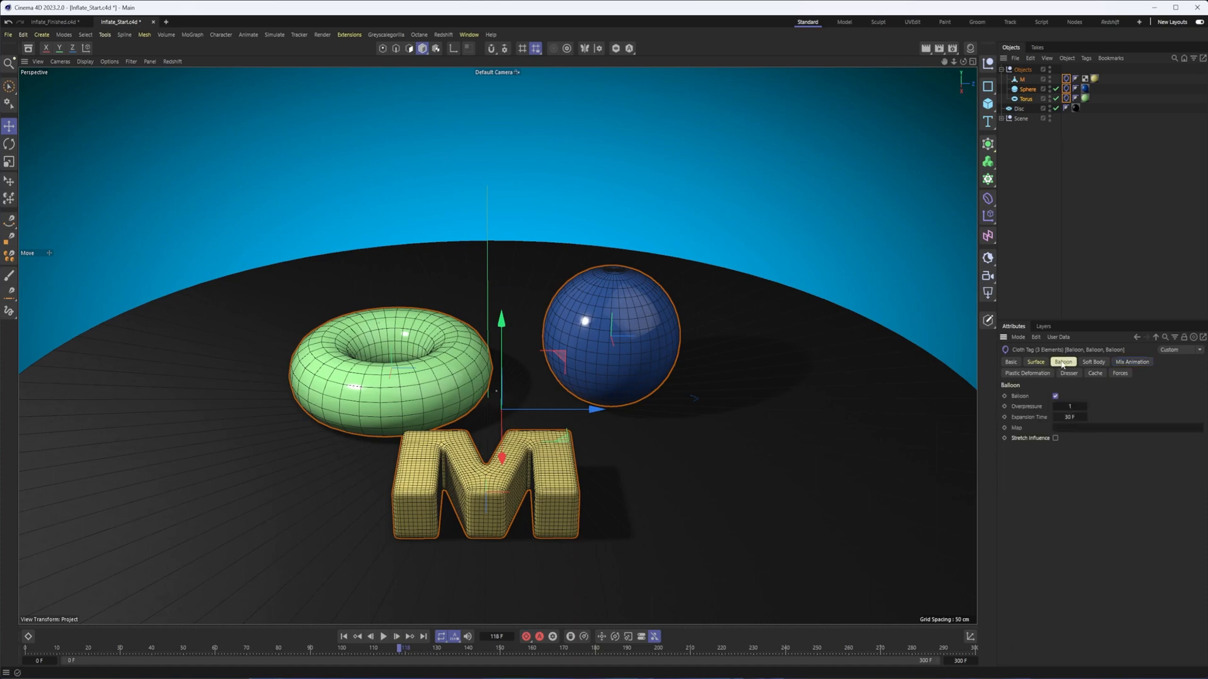
{"action": "mouse_move", "coordinate": [1046, 406]}
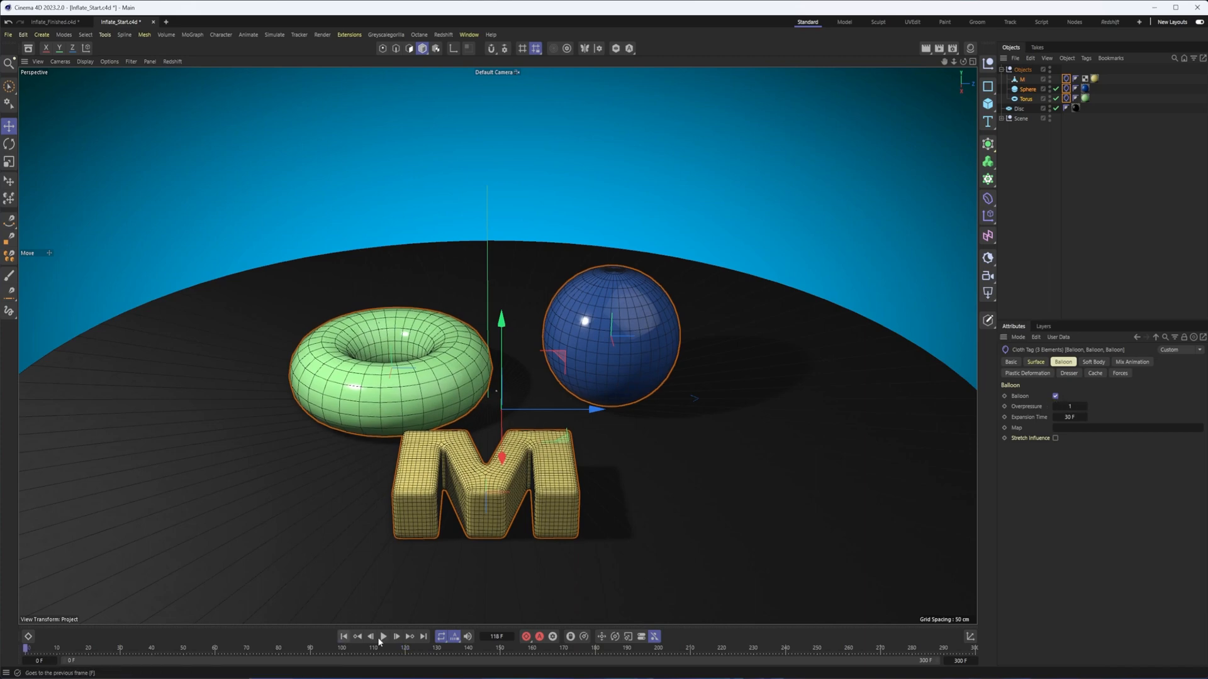
{"action": "left_click", "coordinate": [343, 636]}
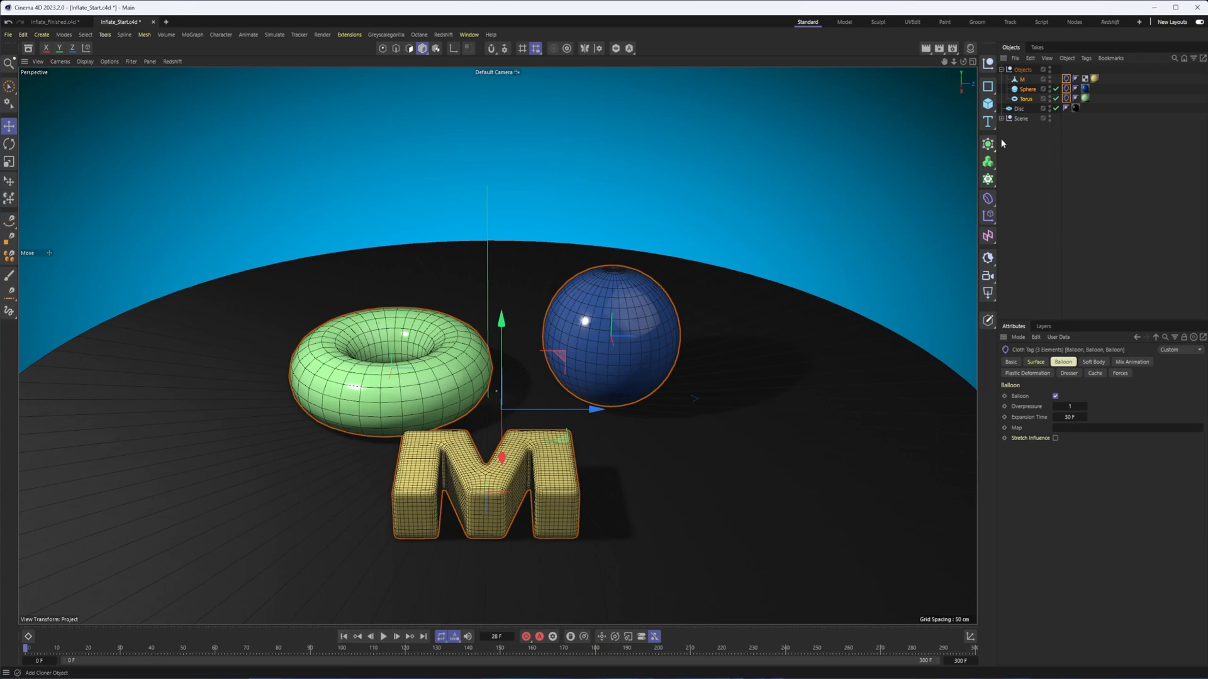
{"action": "mouse_move", "coordinate": [1021, 110]}
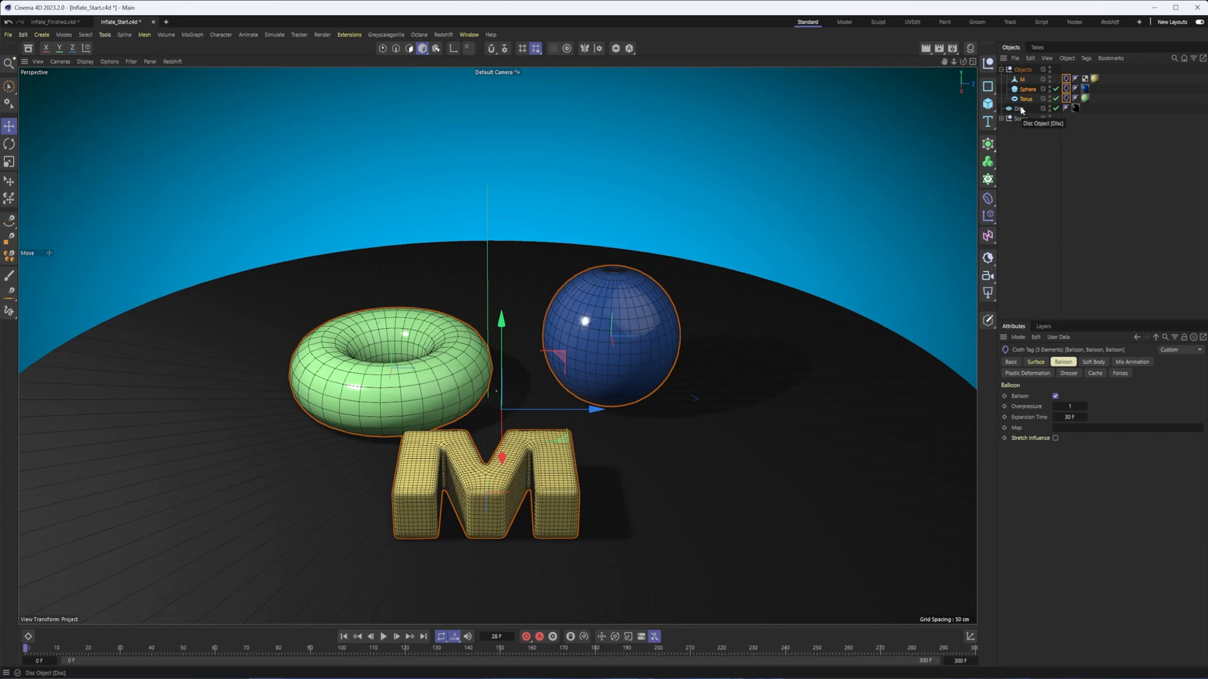
Add a Collider simulation tag to the Disc
{"action": "left_click", "coordinate": [1018, 109]}
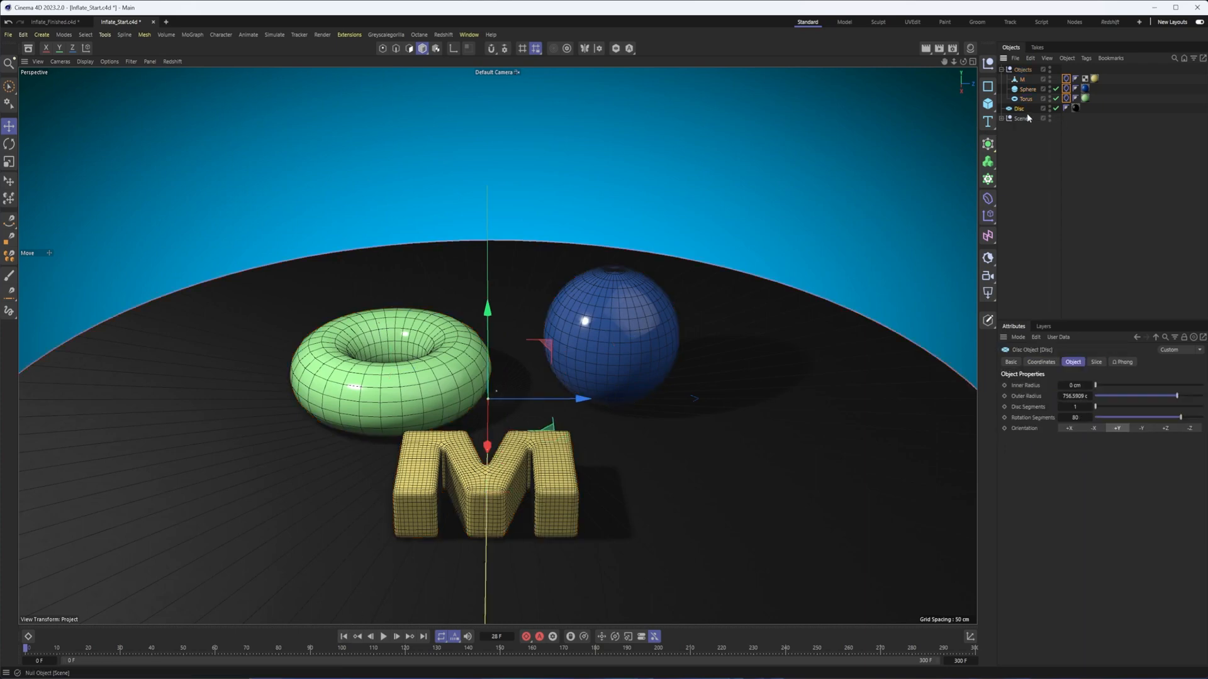
{"action": "right_click", "coordinate": [1018, 107]}
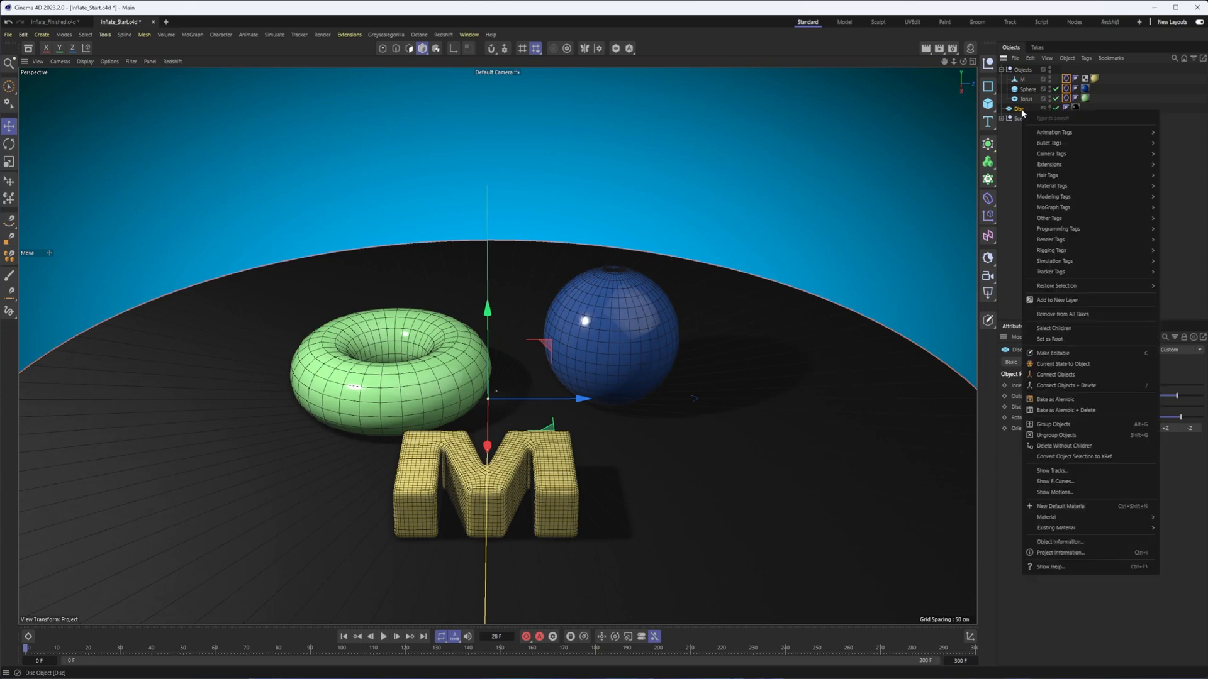
{"action": "mouse_move", "coordinate": [1054, 261]}
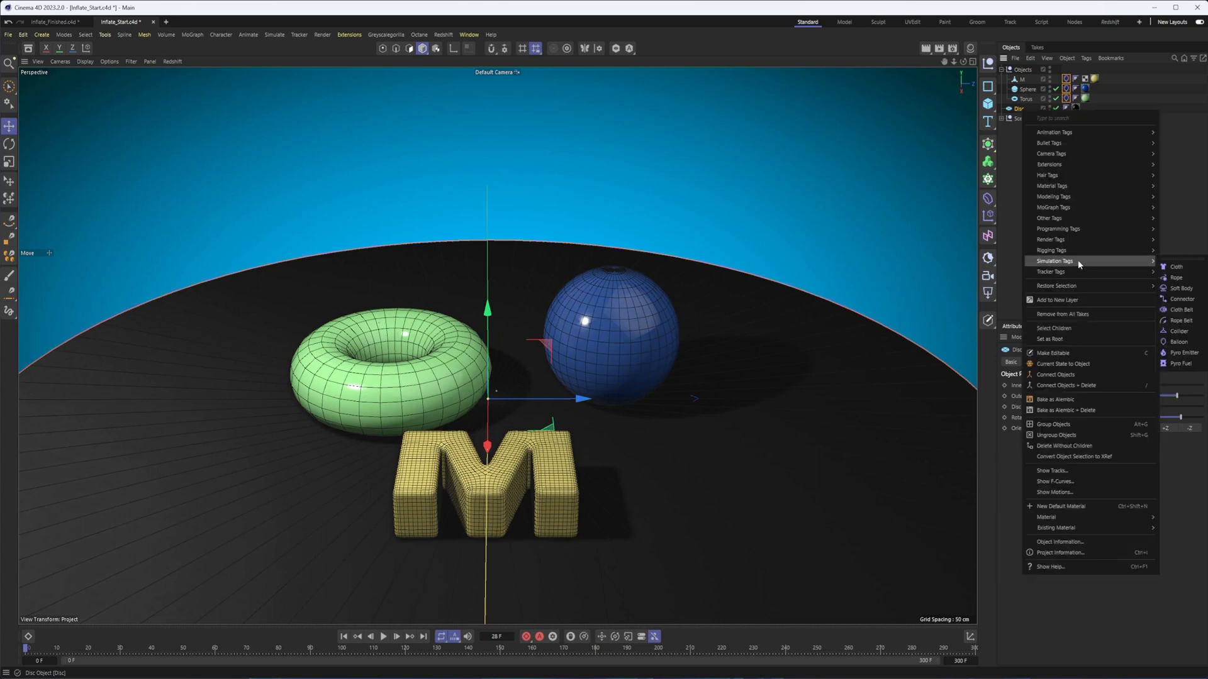
{"action": "mouse_move", "coordinate": [1177, 331]}
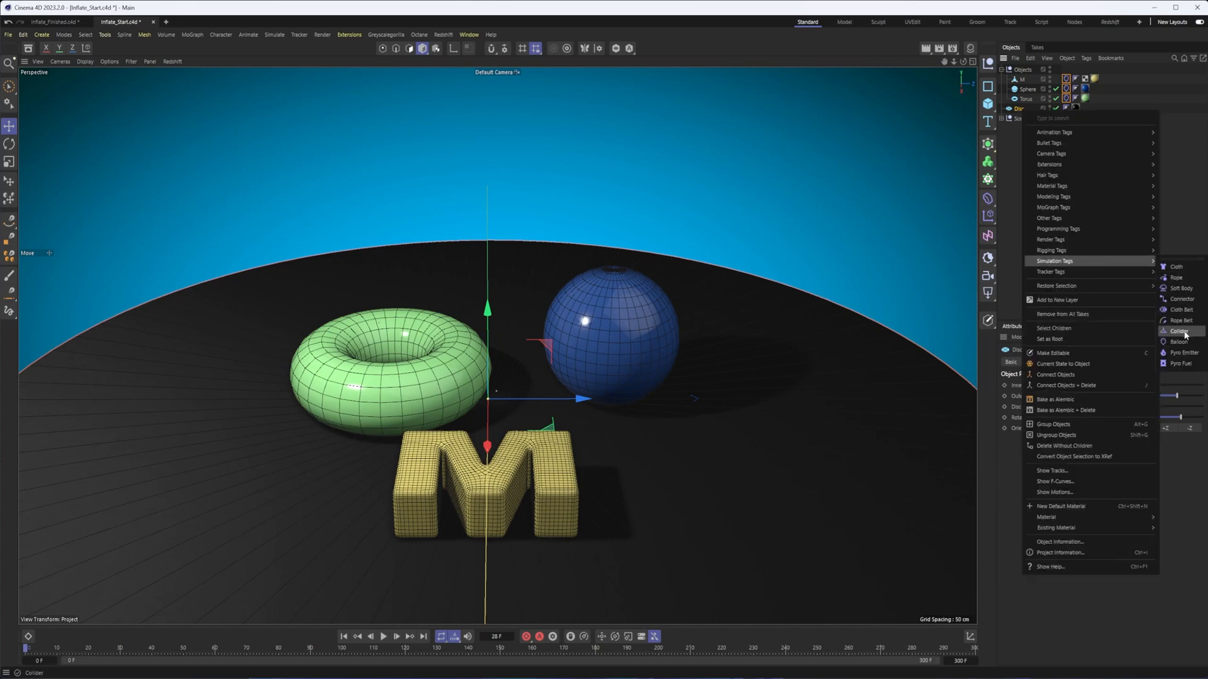
{"action": "left_click", "coordinate": [1178, 332]}
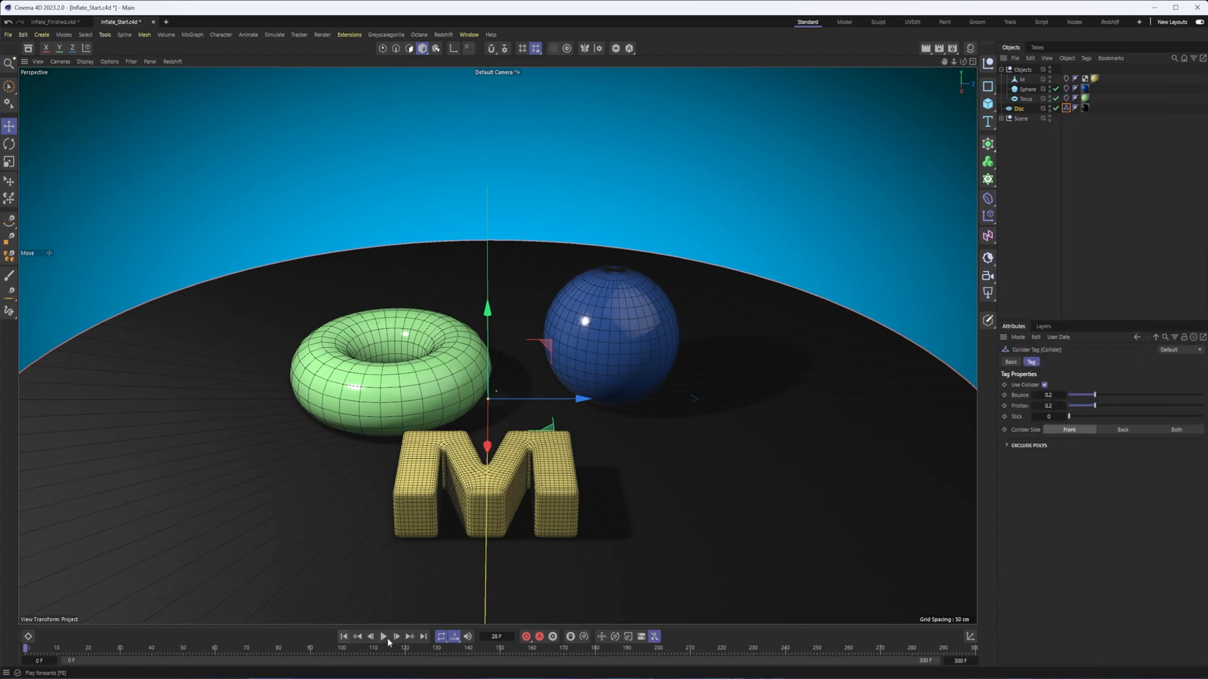
Play the simulation to test the balloon objects, then stop playback
{"action": "left_click", "coordinate": [383, 636]}
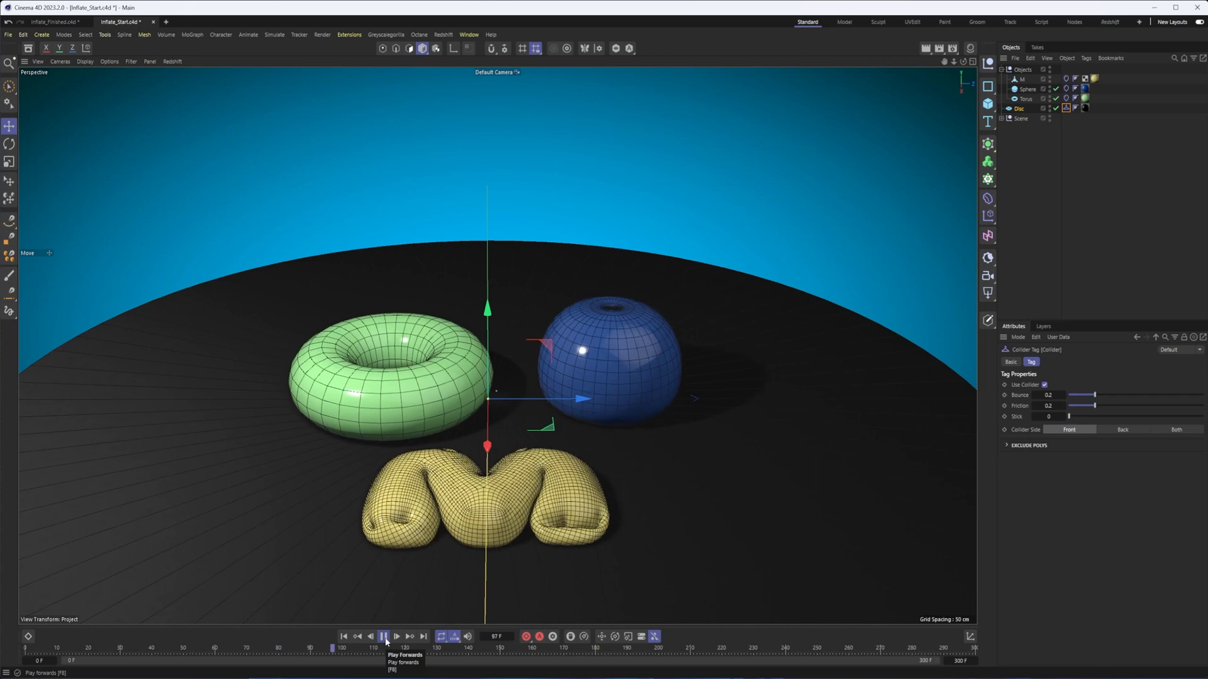
{"action": "left_click", "coordinate": [383, 636]}
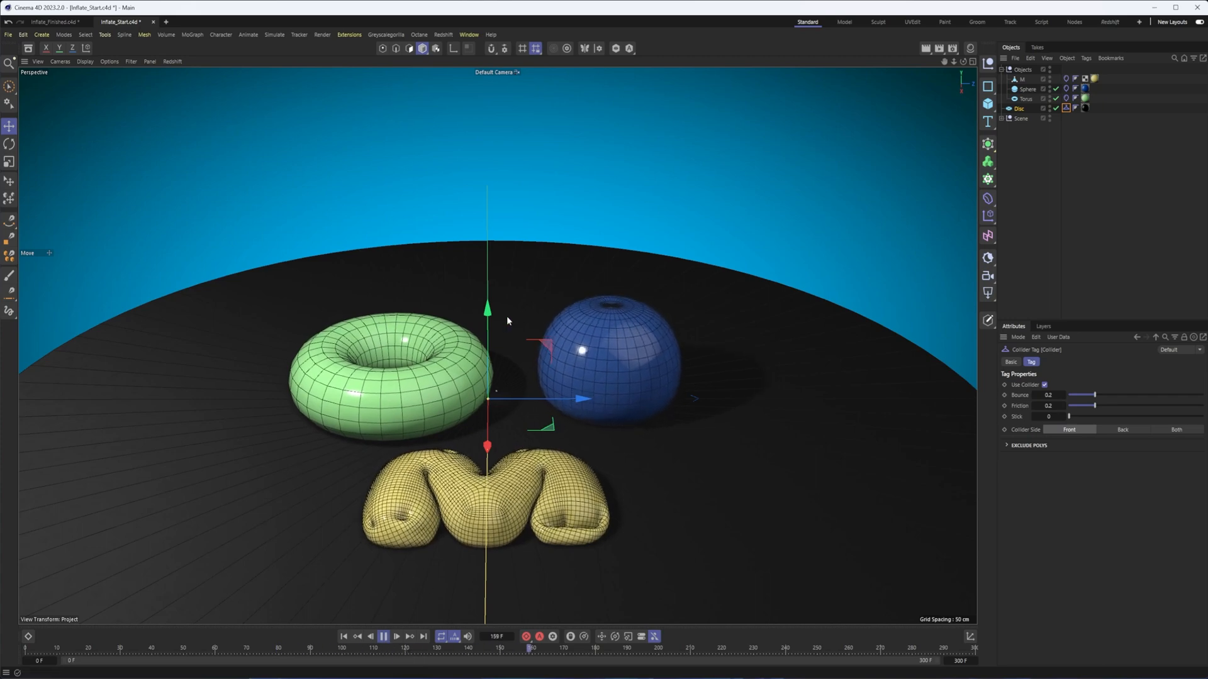
{"action": "left_click", "coordinate": [384, 636]}
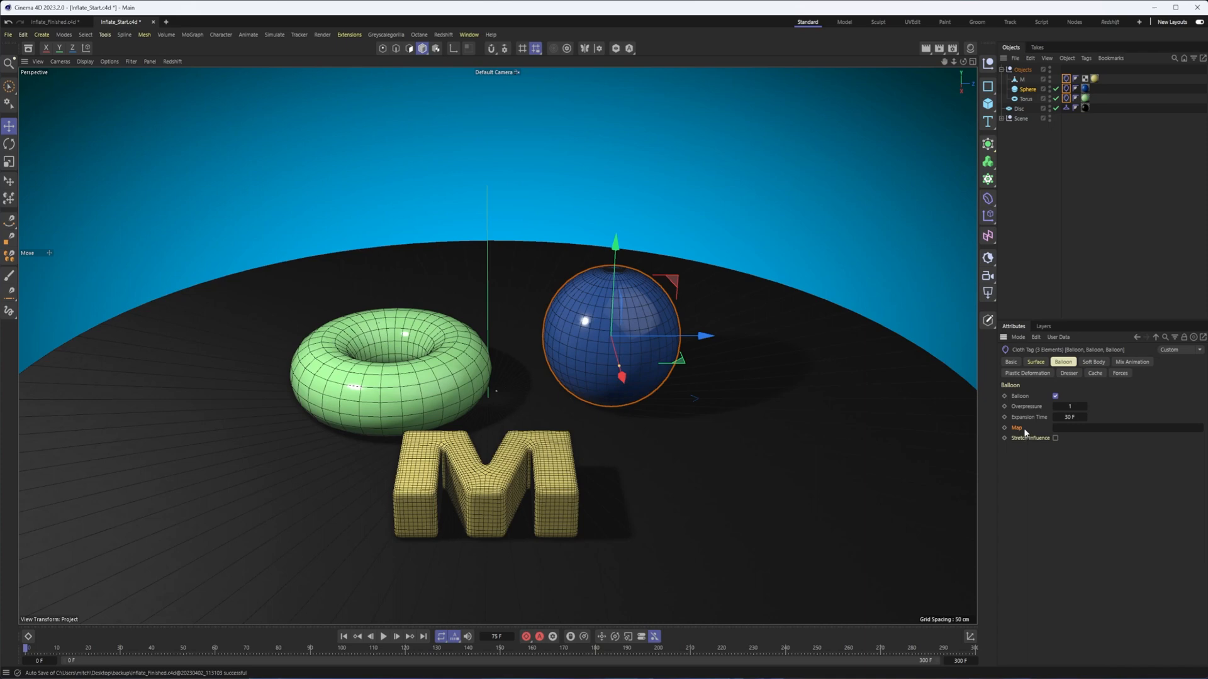
{"action": "mouse_move", "coordinate": [1025, 431]}
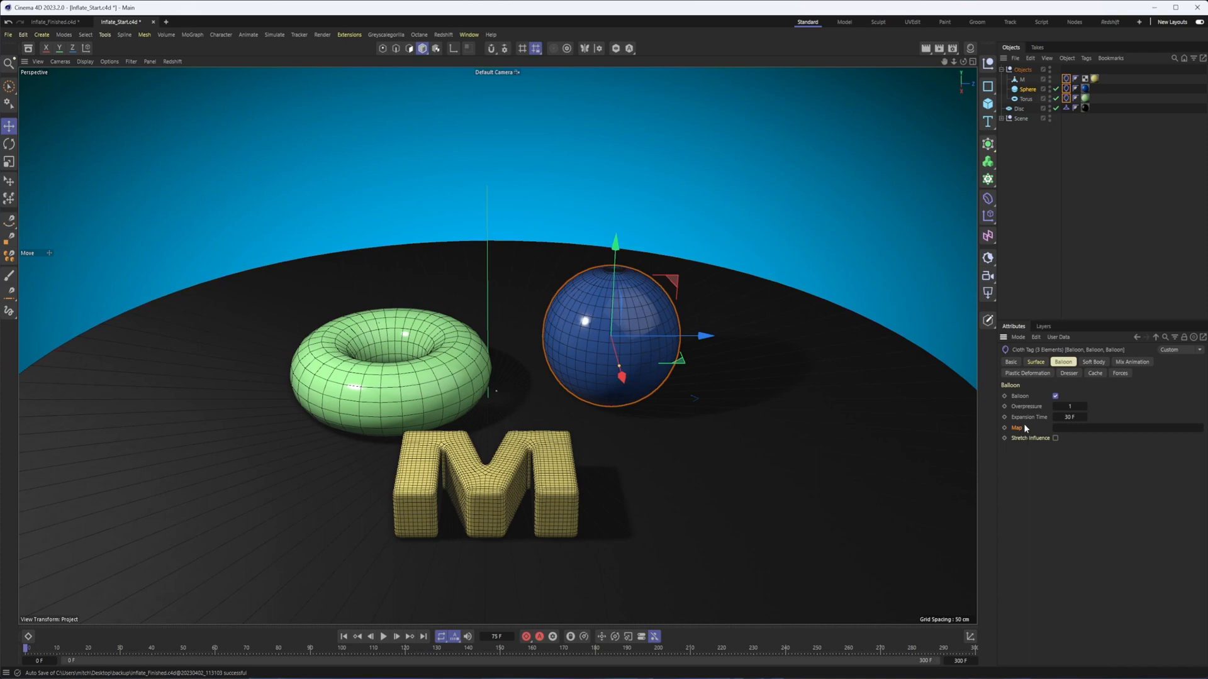
Review the sphere's cloth Surface, Soft Body and Balloon tabs, then select M, Sphere and Torus
{"action": "left_click", "coordinate": [1034, 362]}
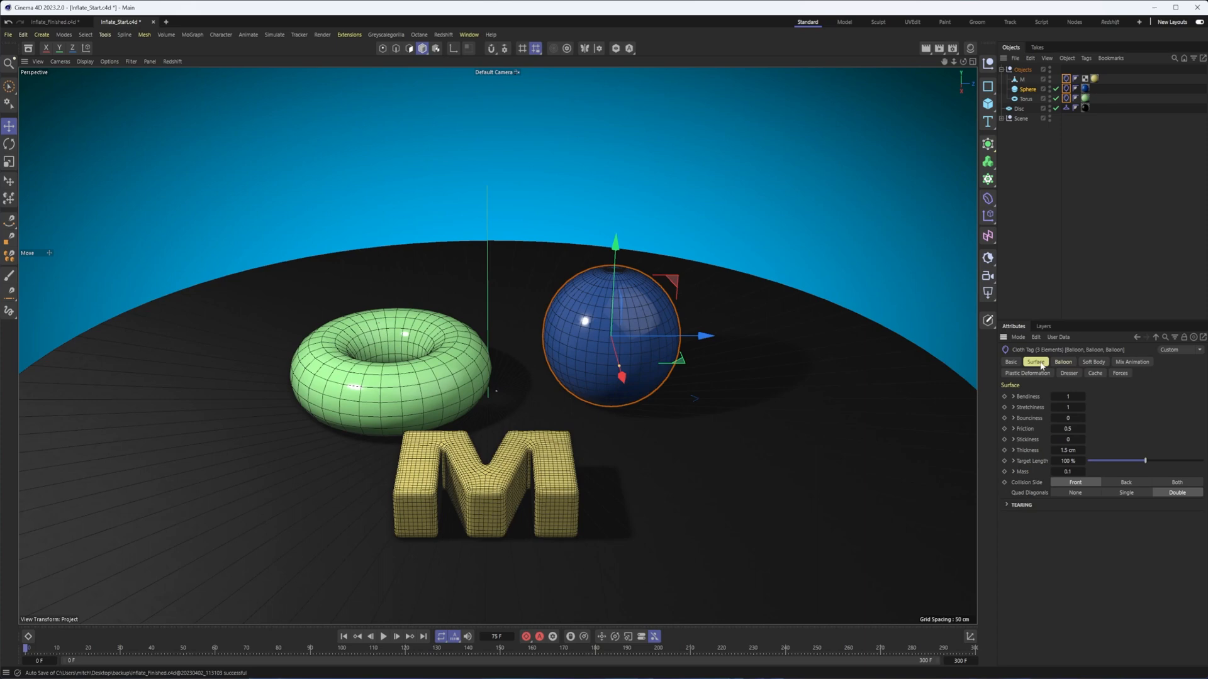
{"action": "left_click", "coordinate": [1094, 363]}
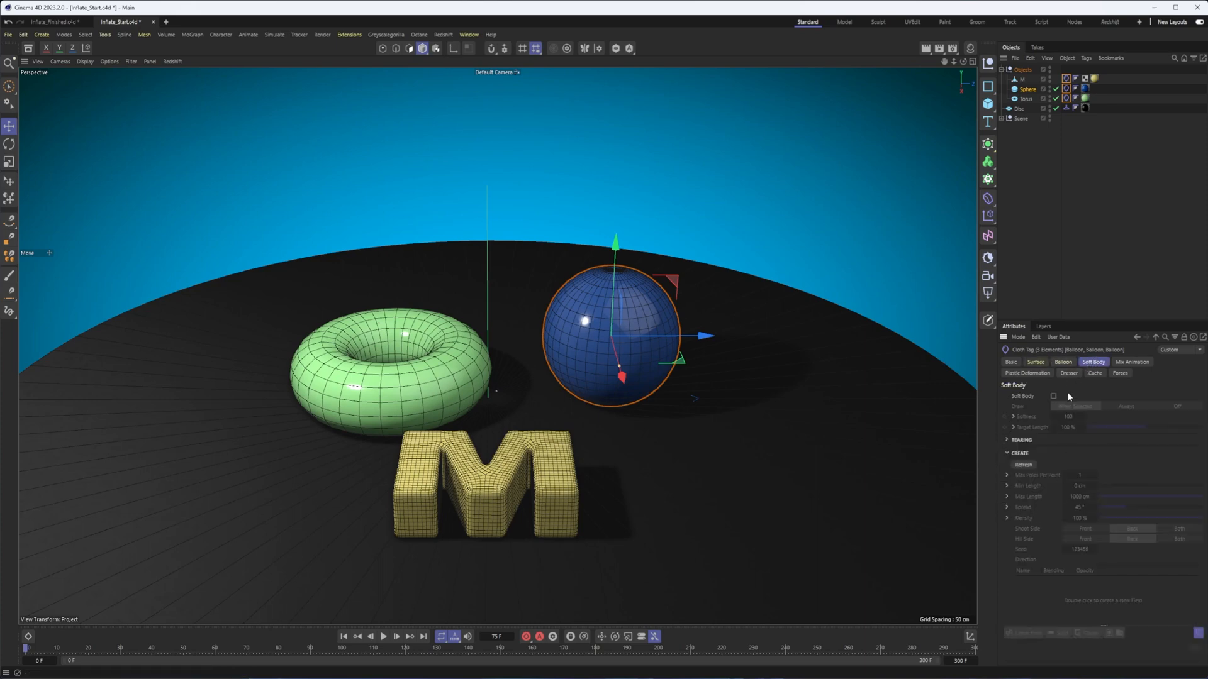
{"action": "left_click", "coordinate": [1063, 362]}
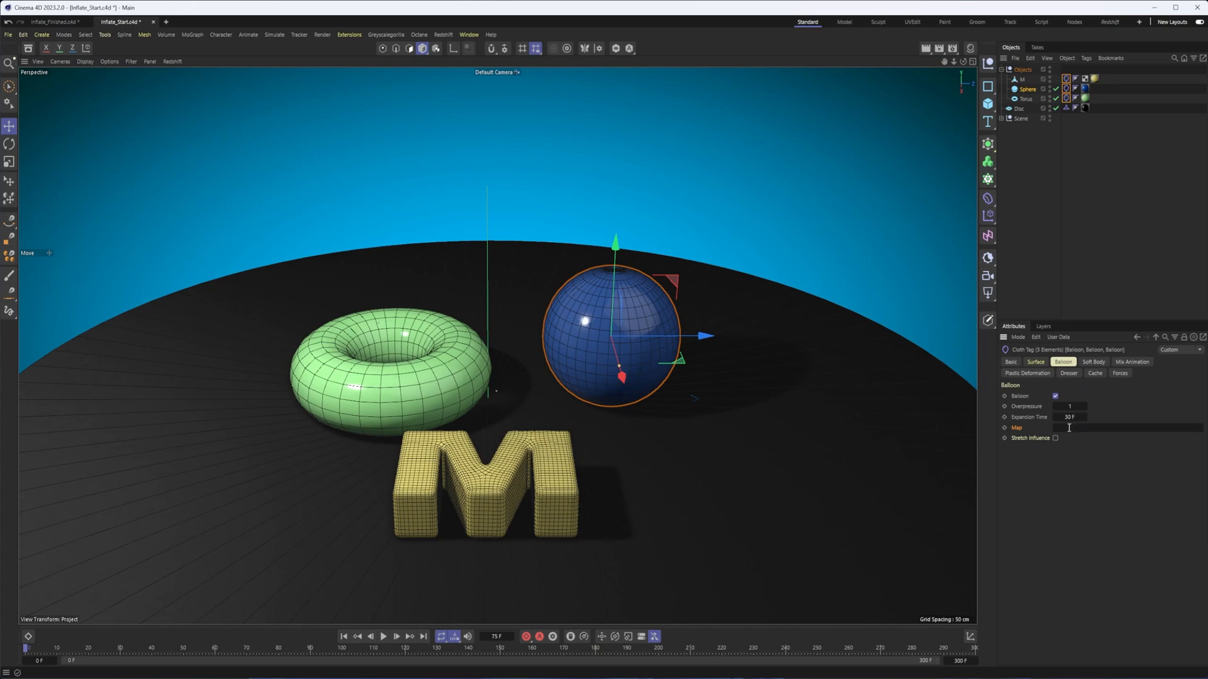
{"action": "mouse_move", "coordinate": [1068, 438]}
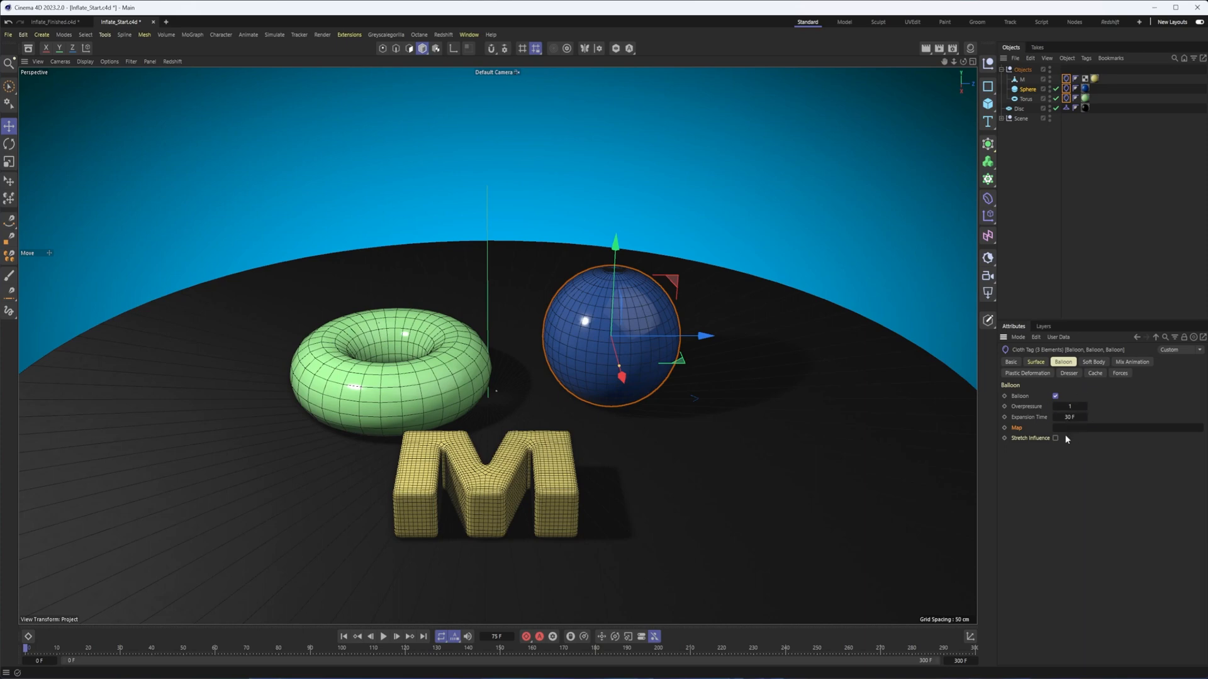
{"action": "mouse_move", "coordinate": [1083, 192]}
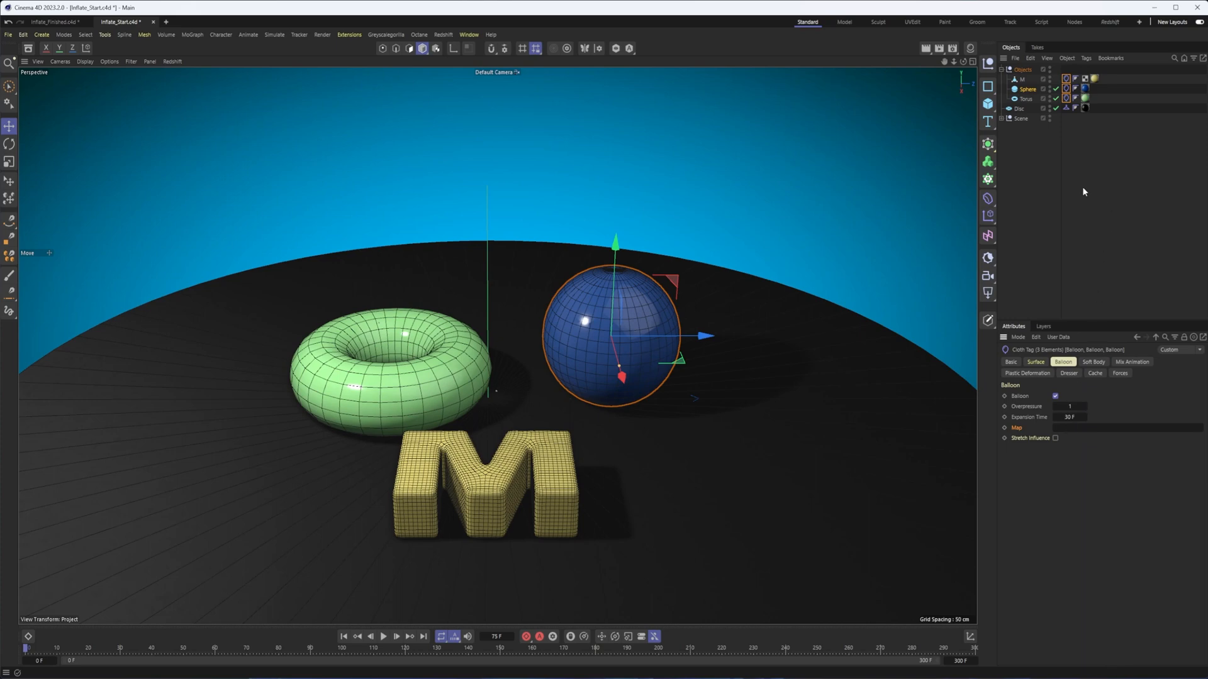
{"action": "left_click", "coordinate": [1025, 79]}
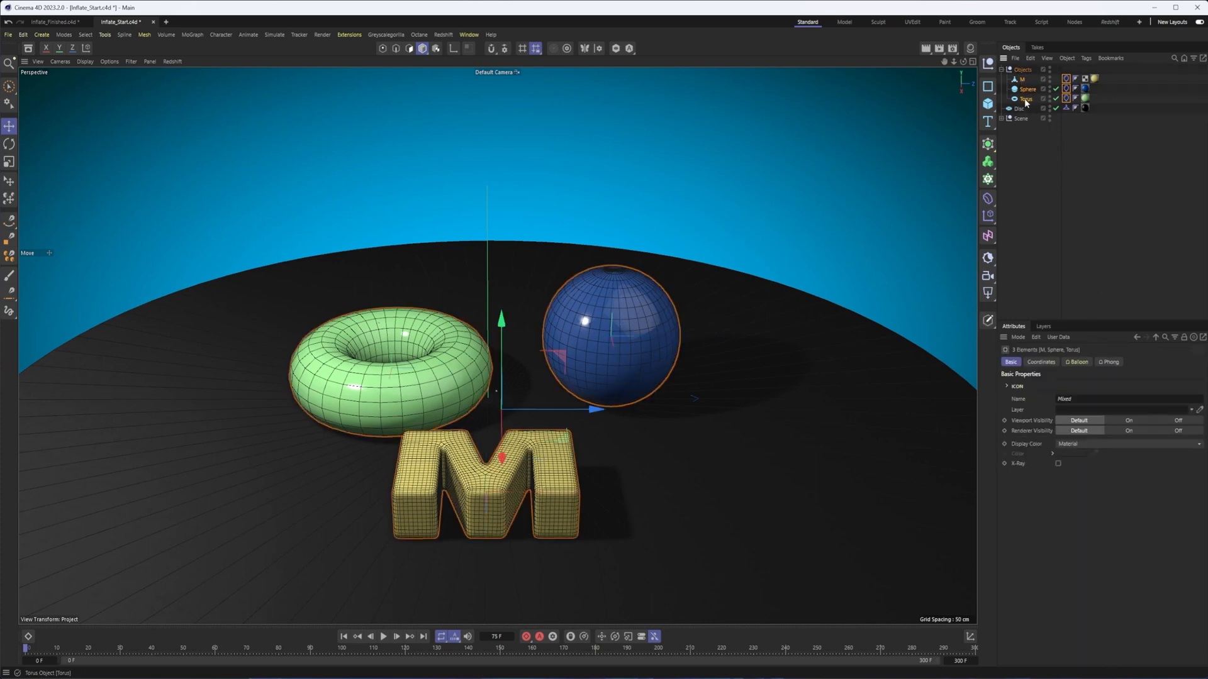
Add Vertex Map tags to M, Sphere and Torus with Use Fields enabled
{"action": "right_click", "coordinate": [1026, 98]}
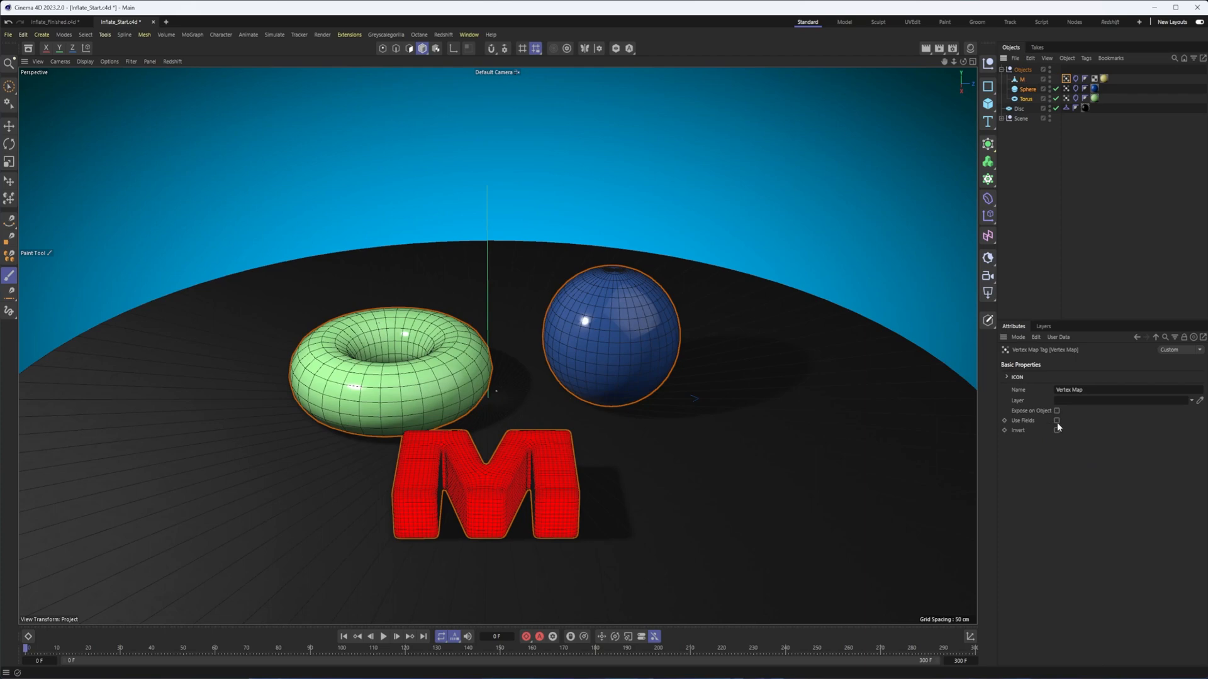
{"action": "left_click", "coordinate": [1033, 363]}
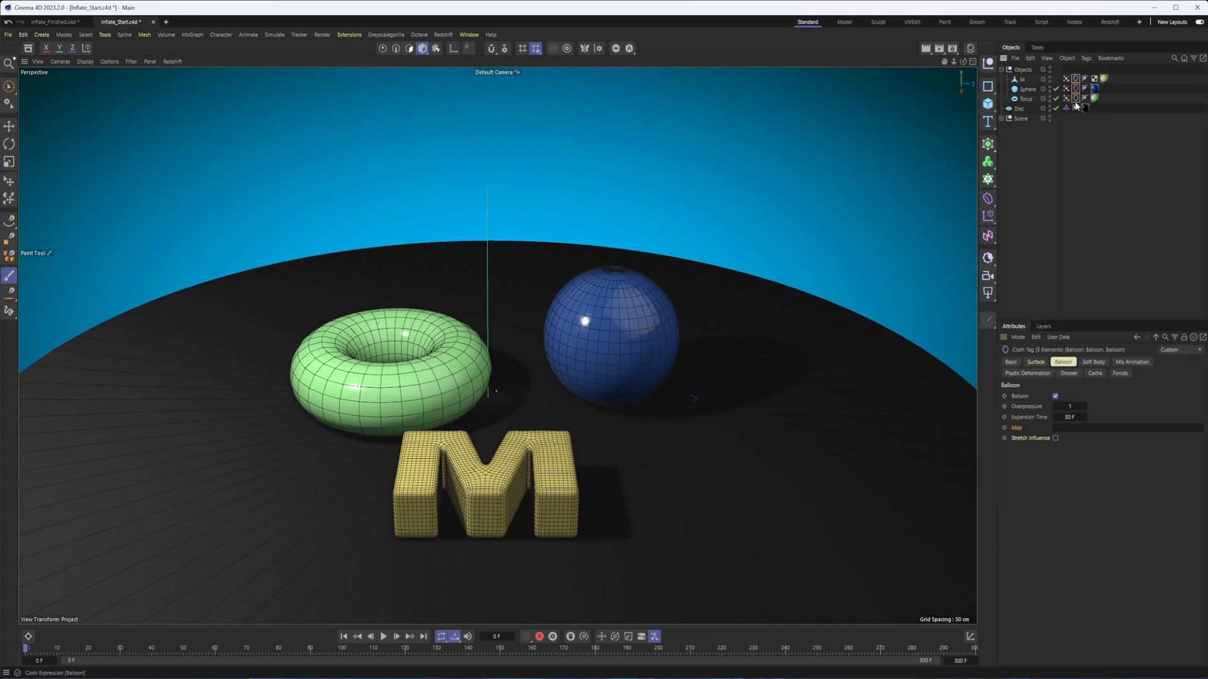
{"action": "mouse_move", "coordinate": [1075, 108]}
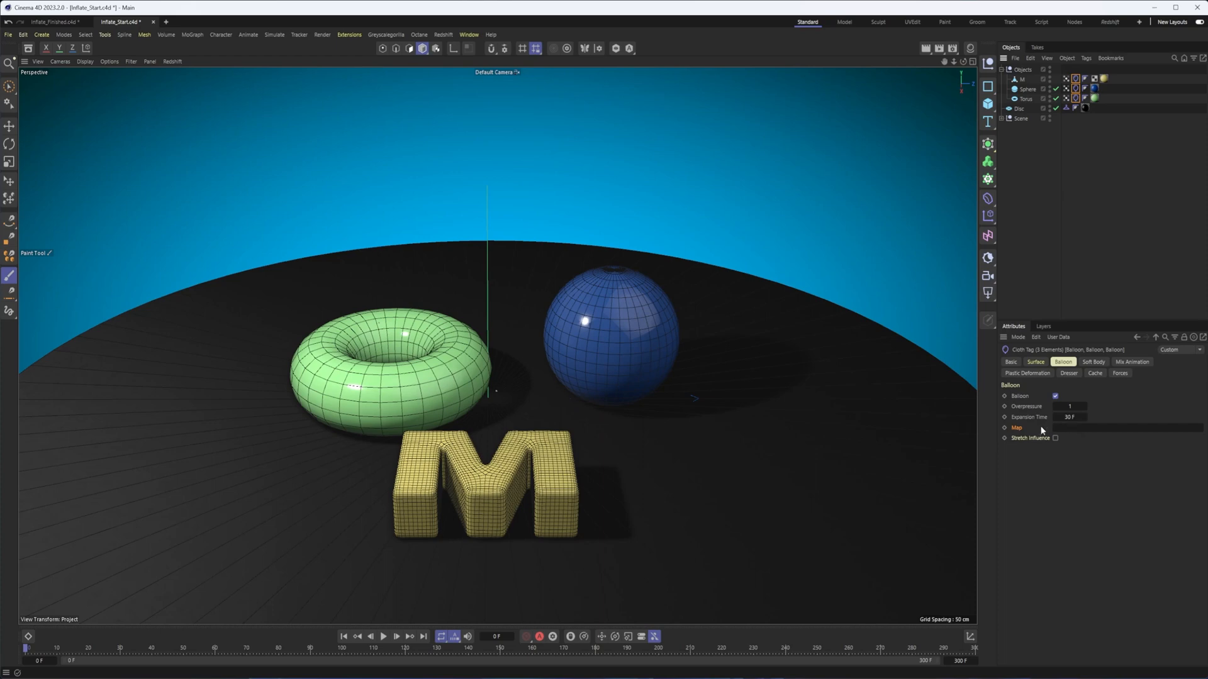
{"action": "mouse_move", "coordinate": [1093, 216]}
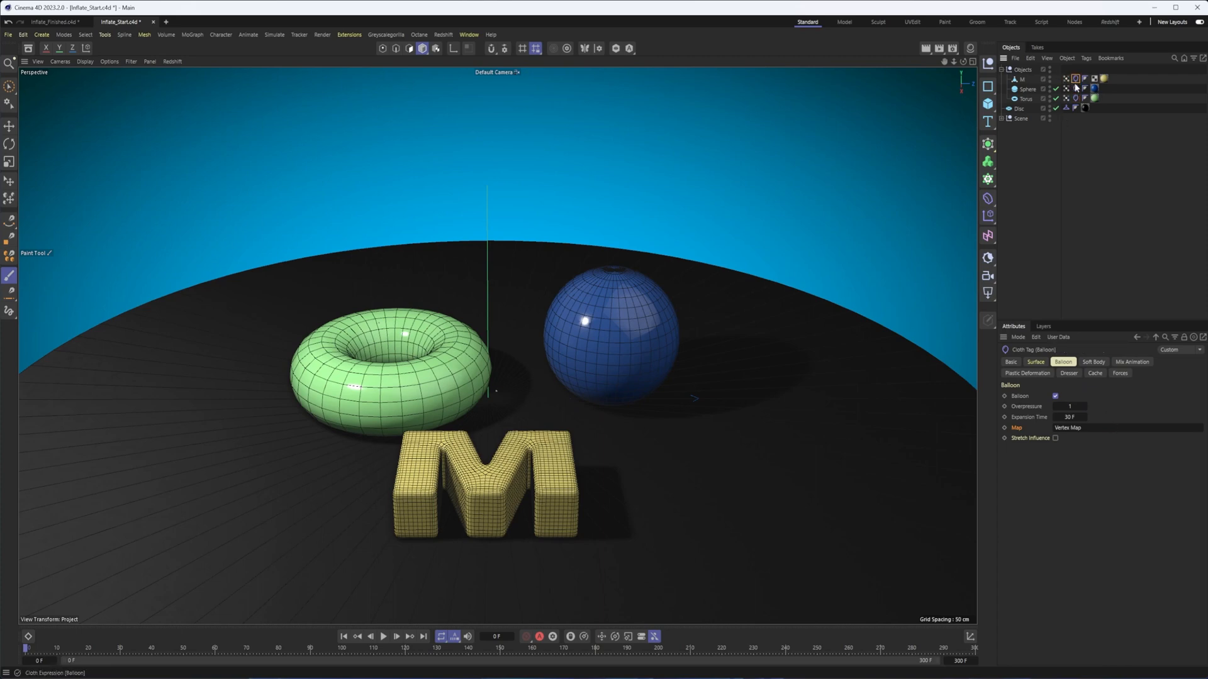
{"action": "mouse_move", "coordinate": [1070, 78]}
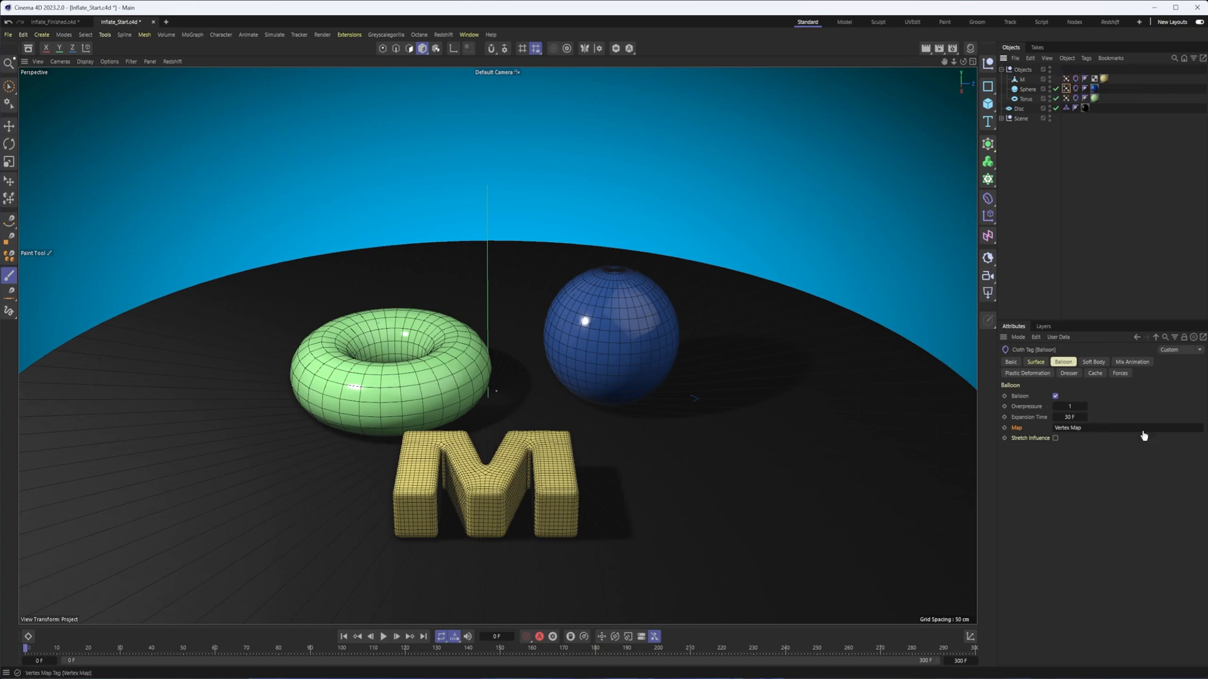
{"action": "mouse_move", "coordinate": [1074, 98]}
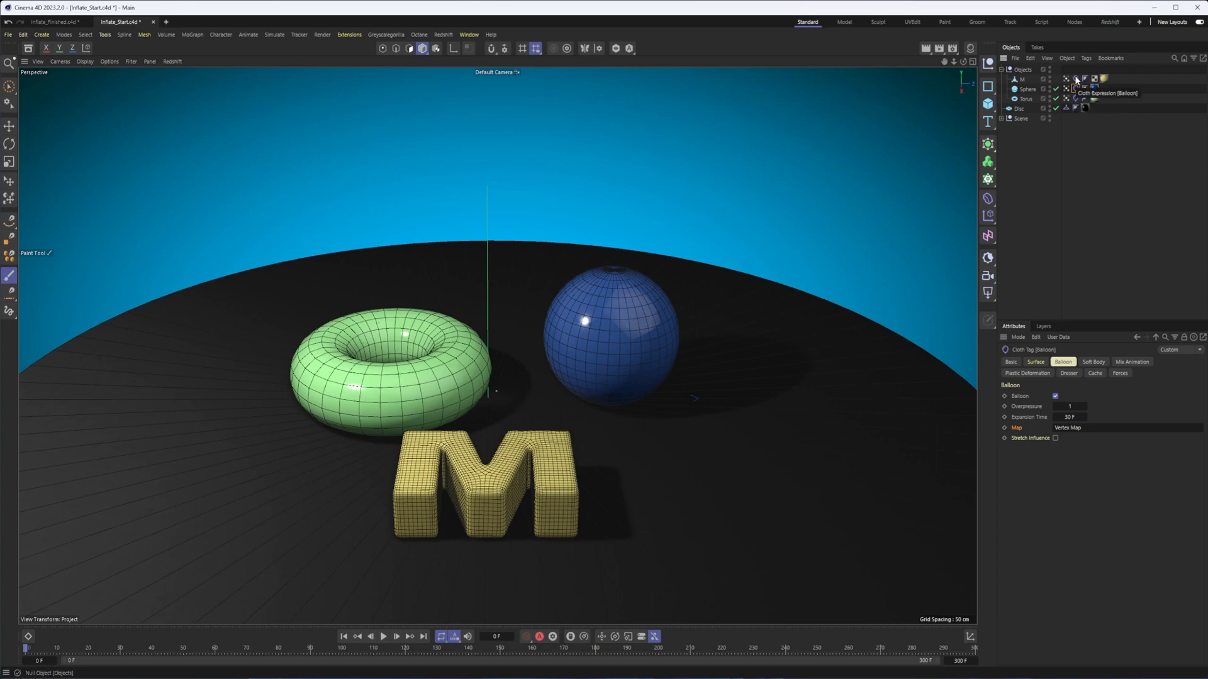
Play the simulation while switching the Balloon checkbox off and back on to compare
{"action": "left_click", "coordinate": [382, 636]}
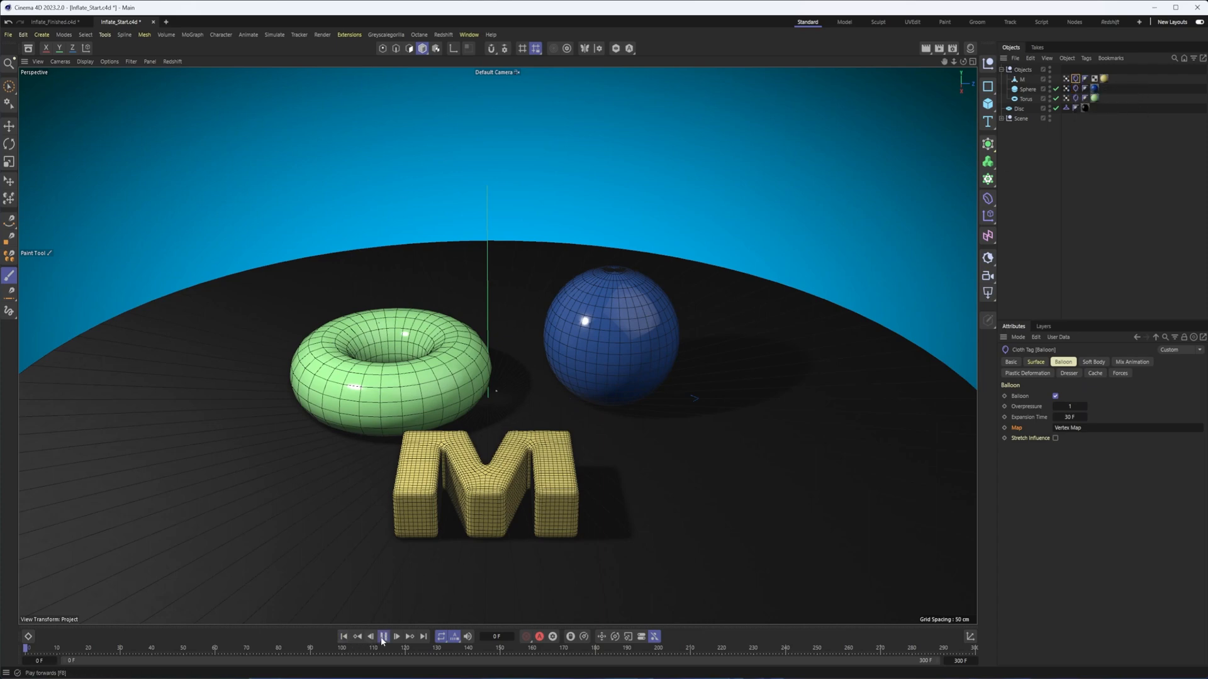
{"action": "left_click", "coordinate": [382, 636]}
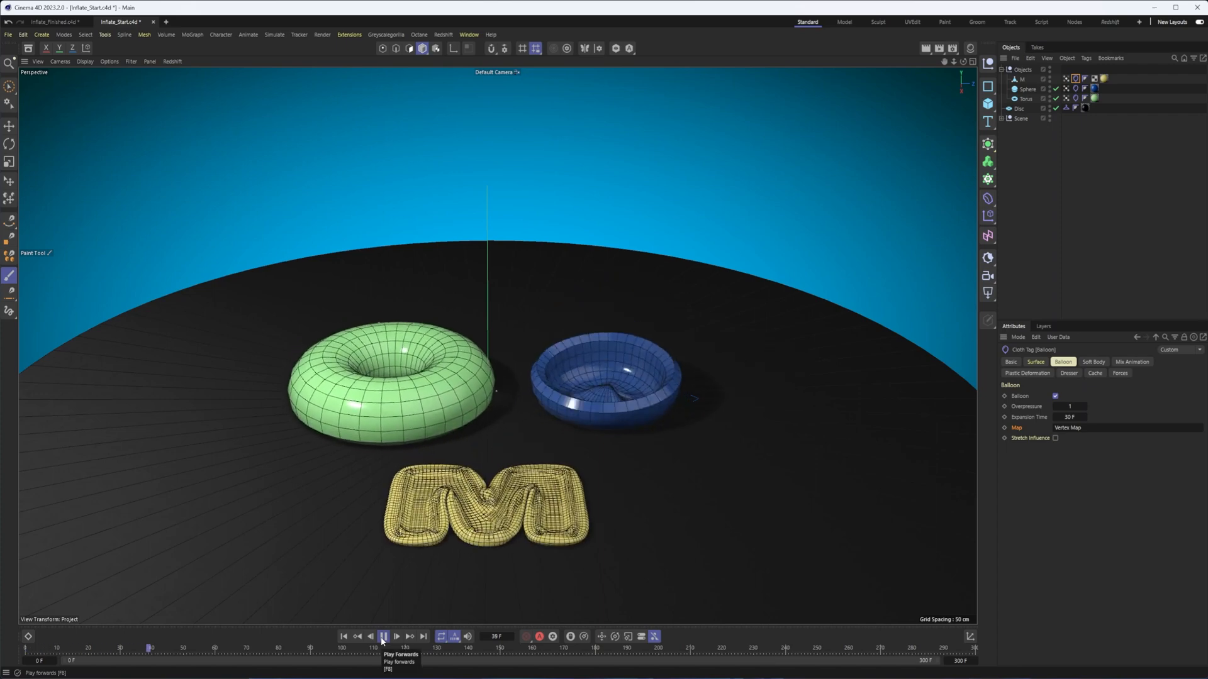
{"action": "left_click", "coordinate": [383, 636]}
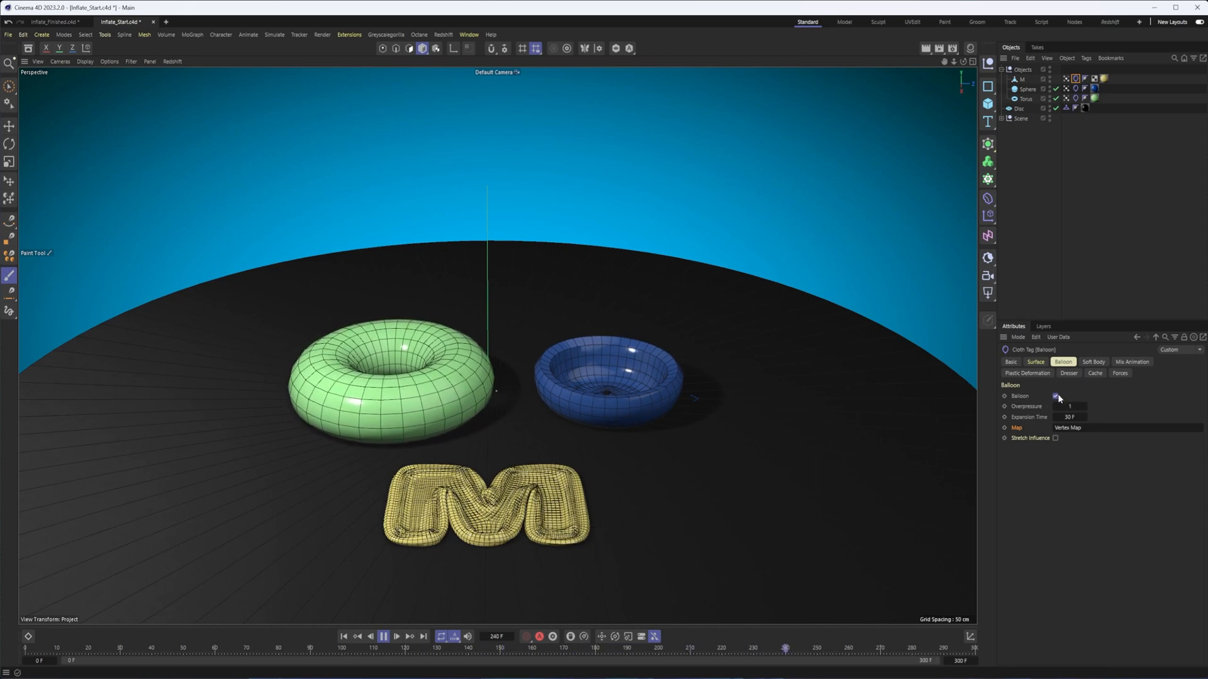
{"action": "left_click", "coordinate": [1056, 396]}
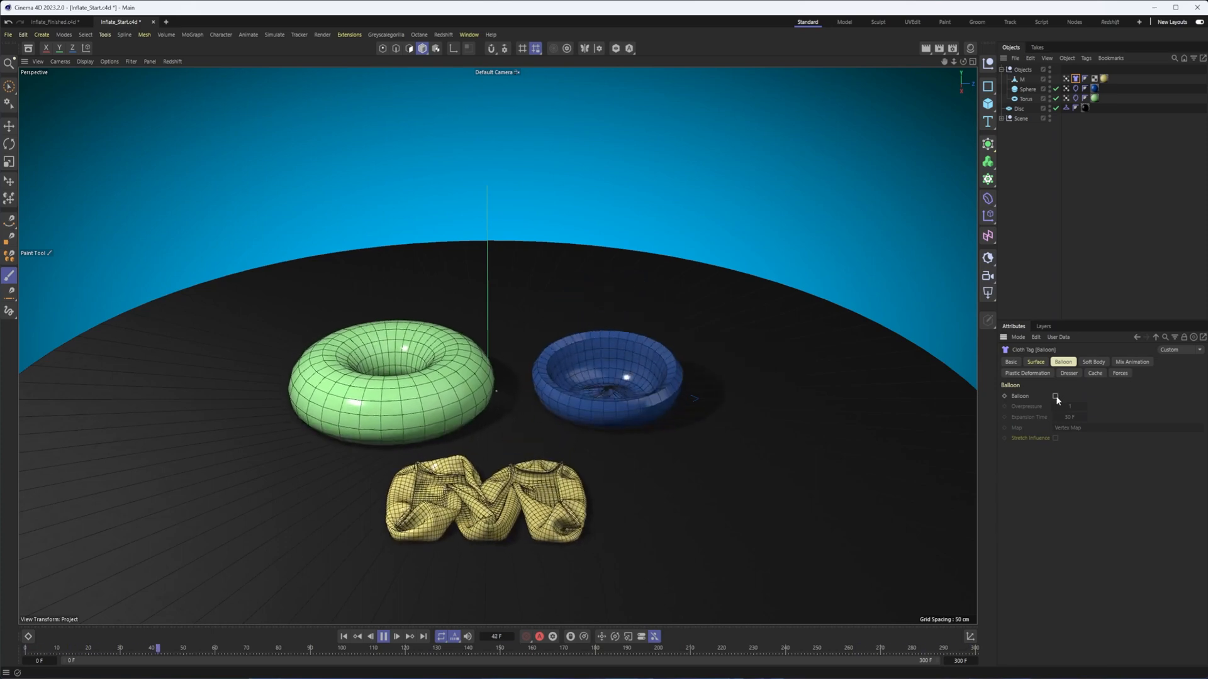
{"action": "left_click", "coordinate": [1055, 395]}
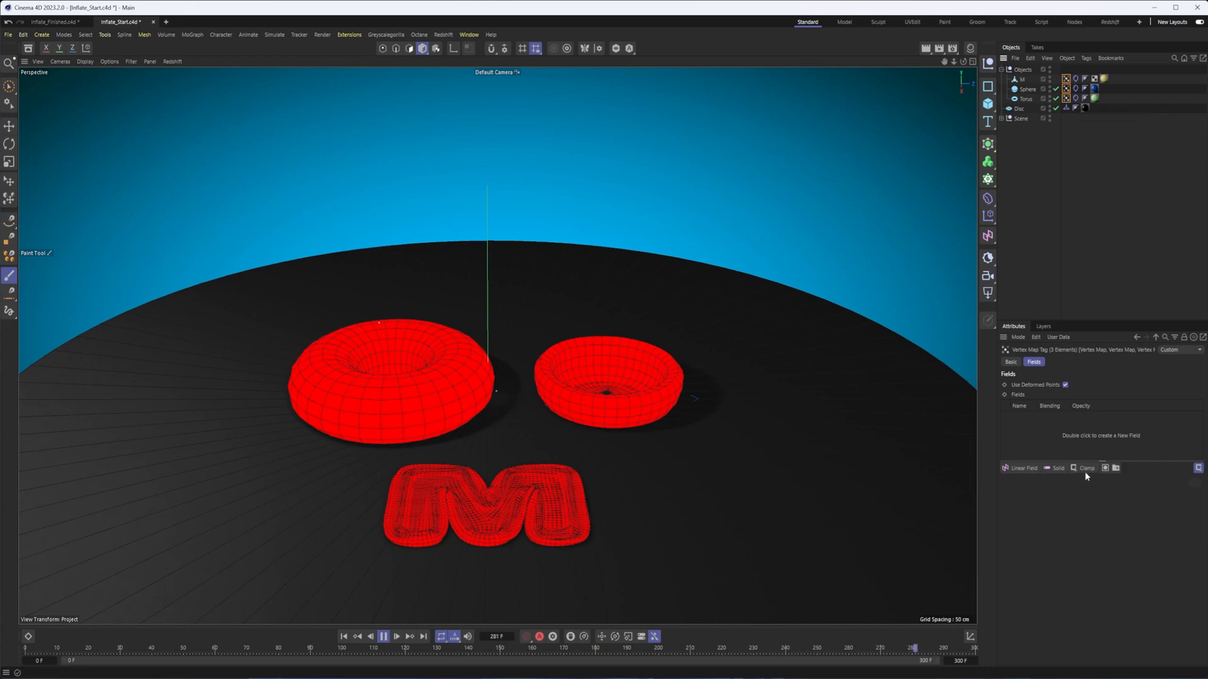
Edit the Overpressure setting in the three cloth tags' Balloon tab
{"action": "left_click", "coordinate": [1087, 468]}
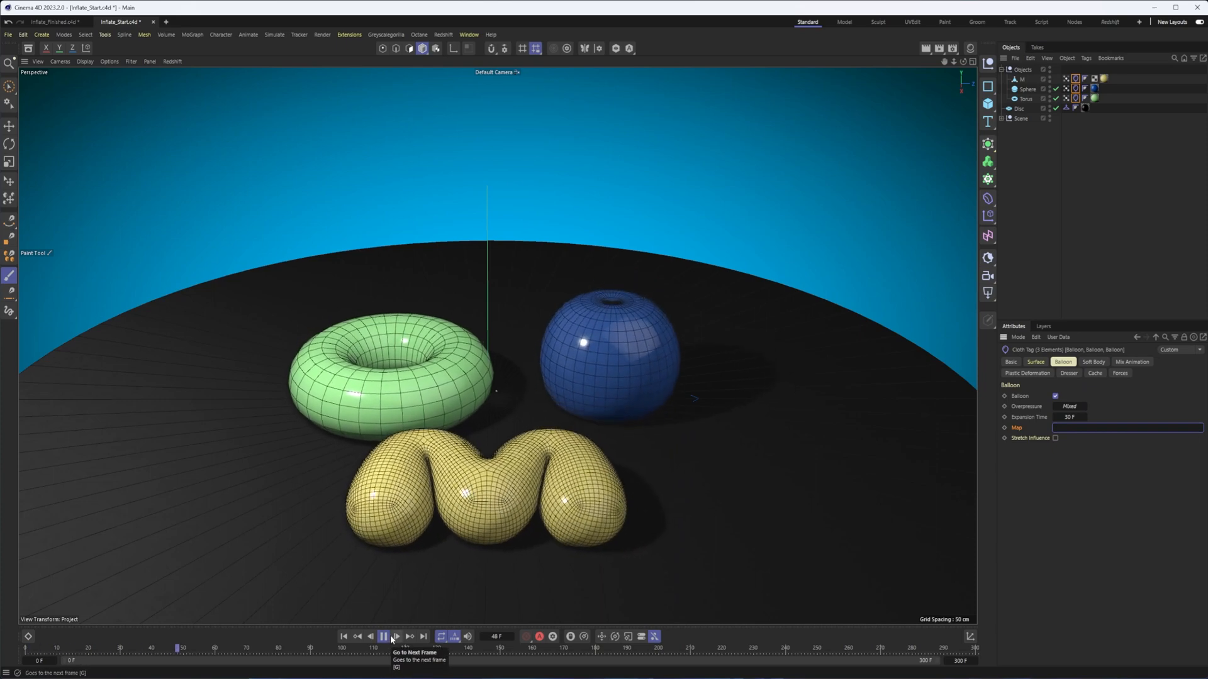
Stop playback and switch the viewport to Gouraud Shading
{"action": "left_click", "coordinate": [383, 636]}
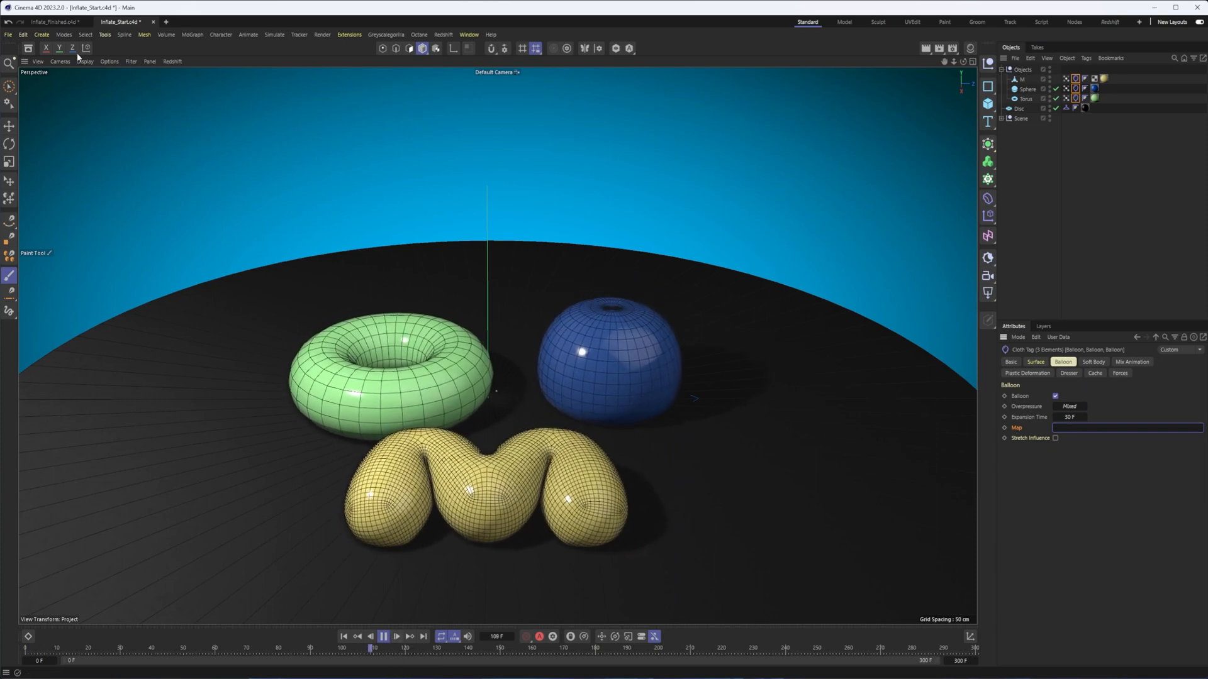
{"action": "left_click", "coordinate": [383, 636]}
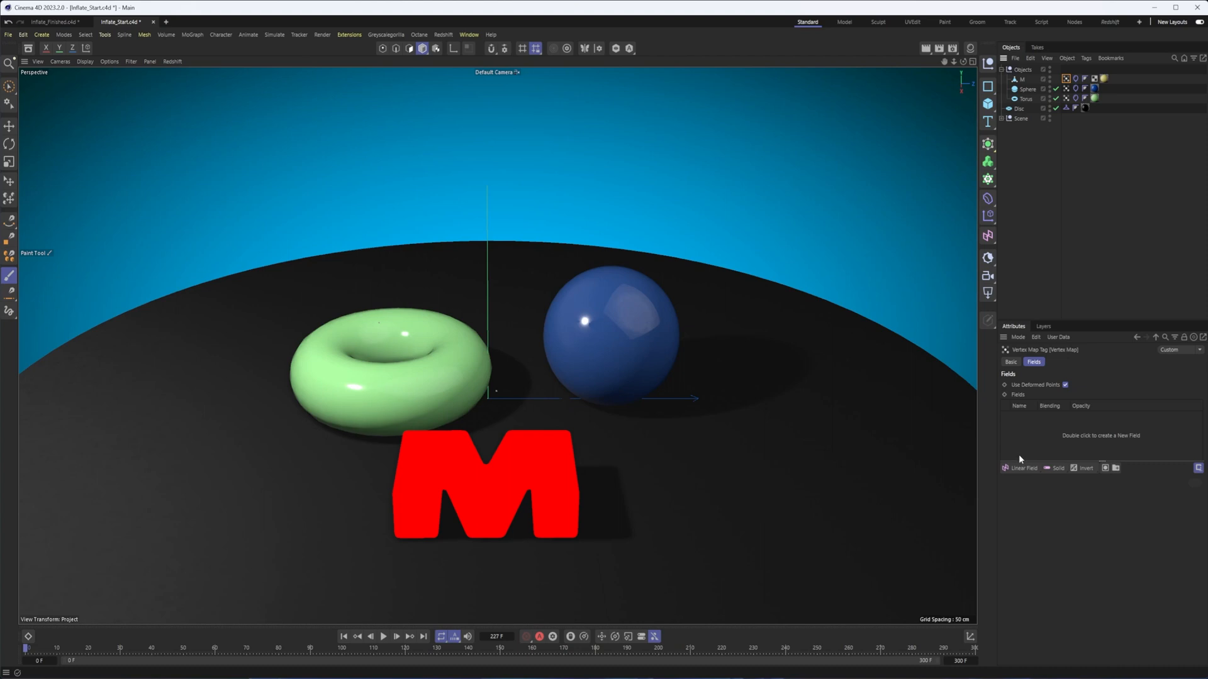
{"action": "mouse_move", "coordinate": [1016, 470]}
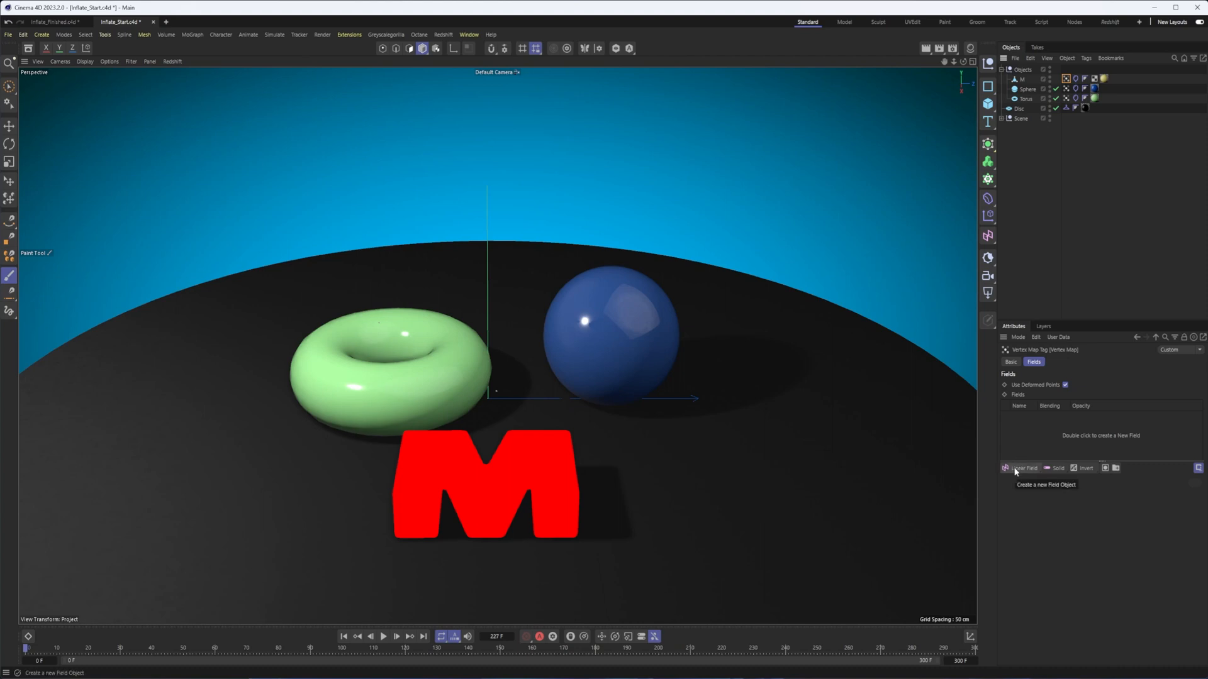
Add a Linear Field to M's vertex map and drag it to the scene root
{"action": "left_click", "coordinate": [1024, 468]}
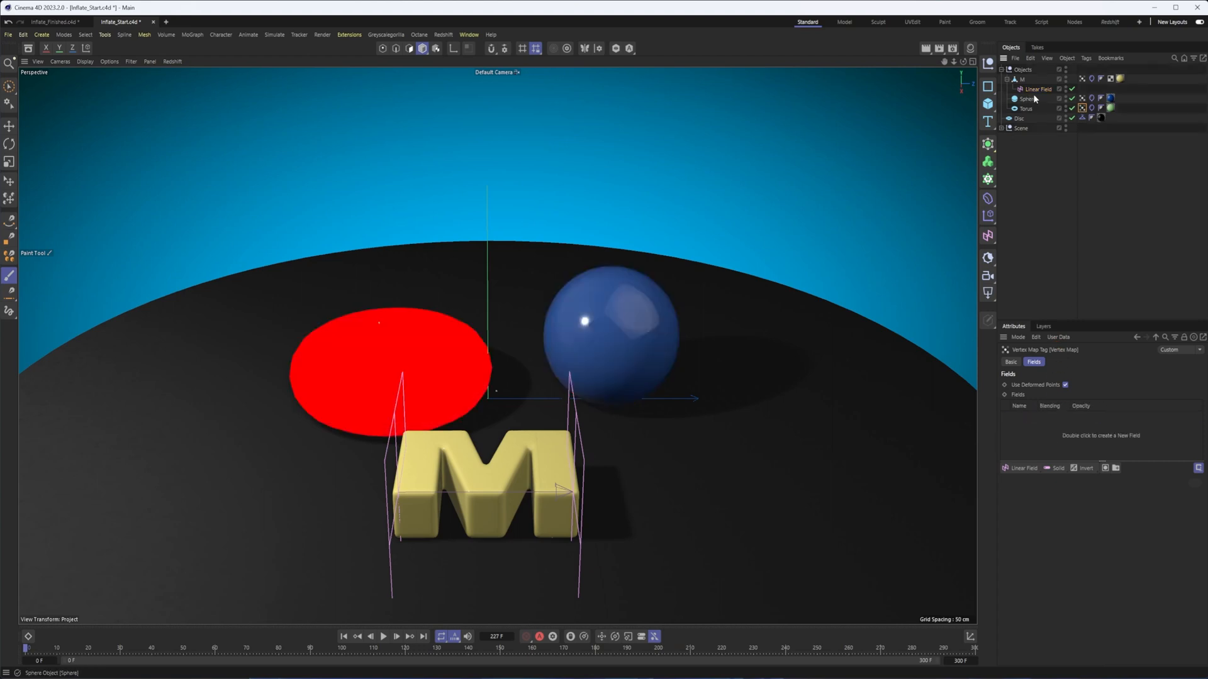
{"action": "left_click", "coordinate": [1036, 89]}
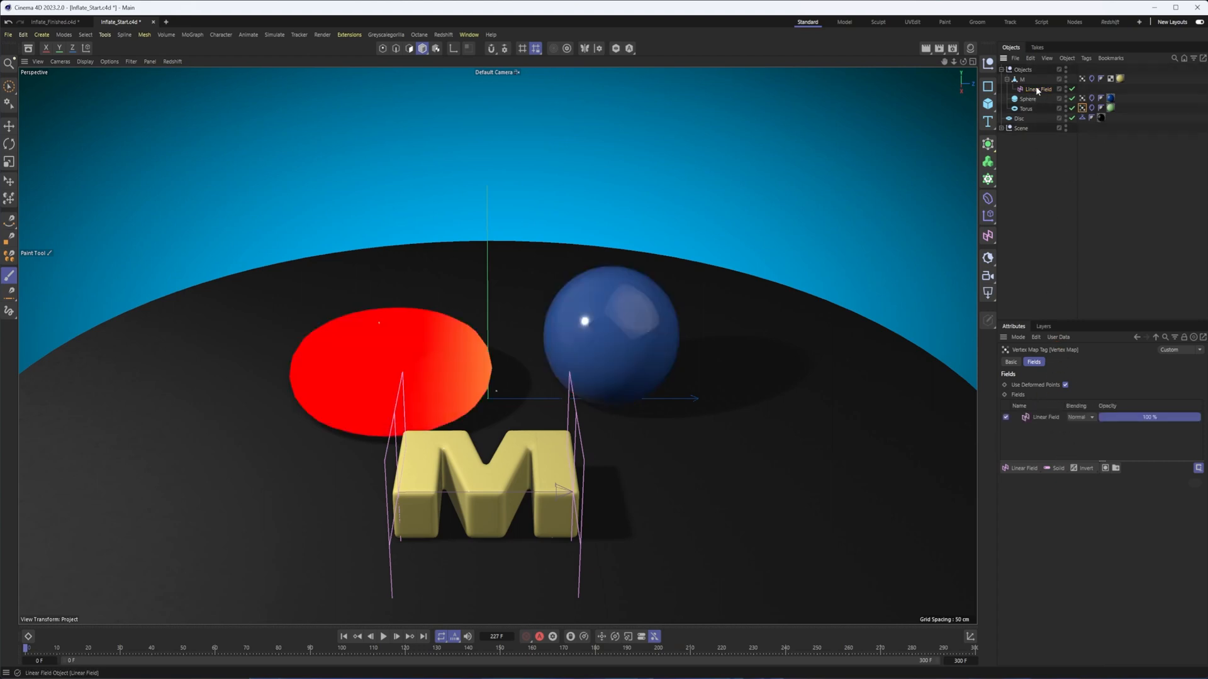
{"action": "left_click", "coordinate": [1036, 78]}
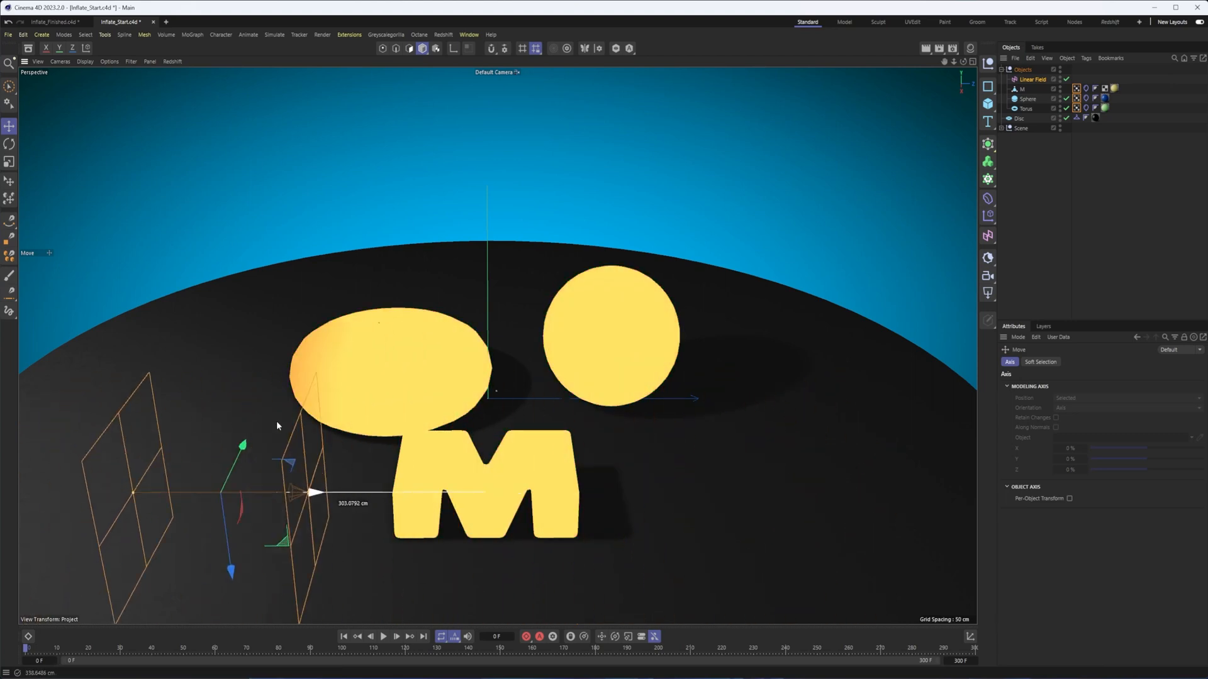
Drag the linear field across the torus, sphere and M, then park it left of them
{"action": "left_click_drag", "start_coordinate": [316, 491], "coordinate": [624, 491]}
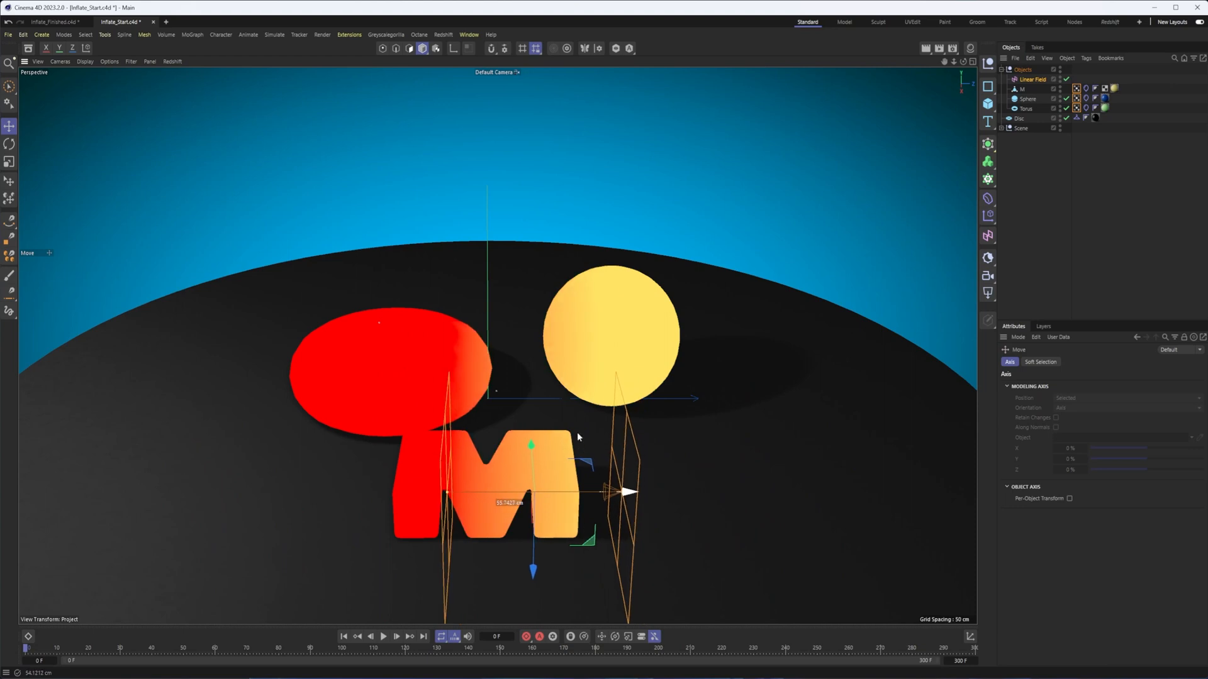
{"action": "left_click_drag", "start_coordinate": [624, 493], "coordinate": [693, 493]}
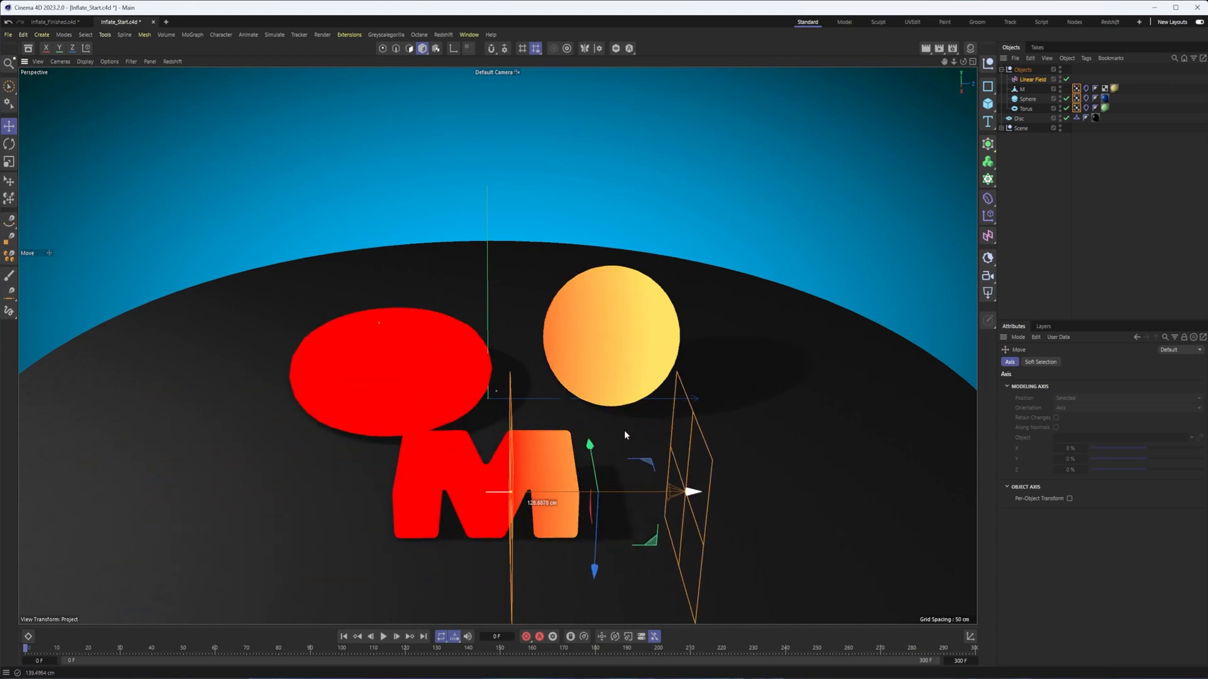
{"action": "left_click_drag", "start_coordinate": [694, 491], "coordinate": [551, 491]}
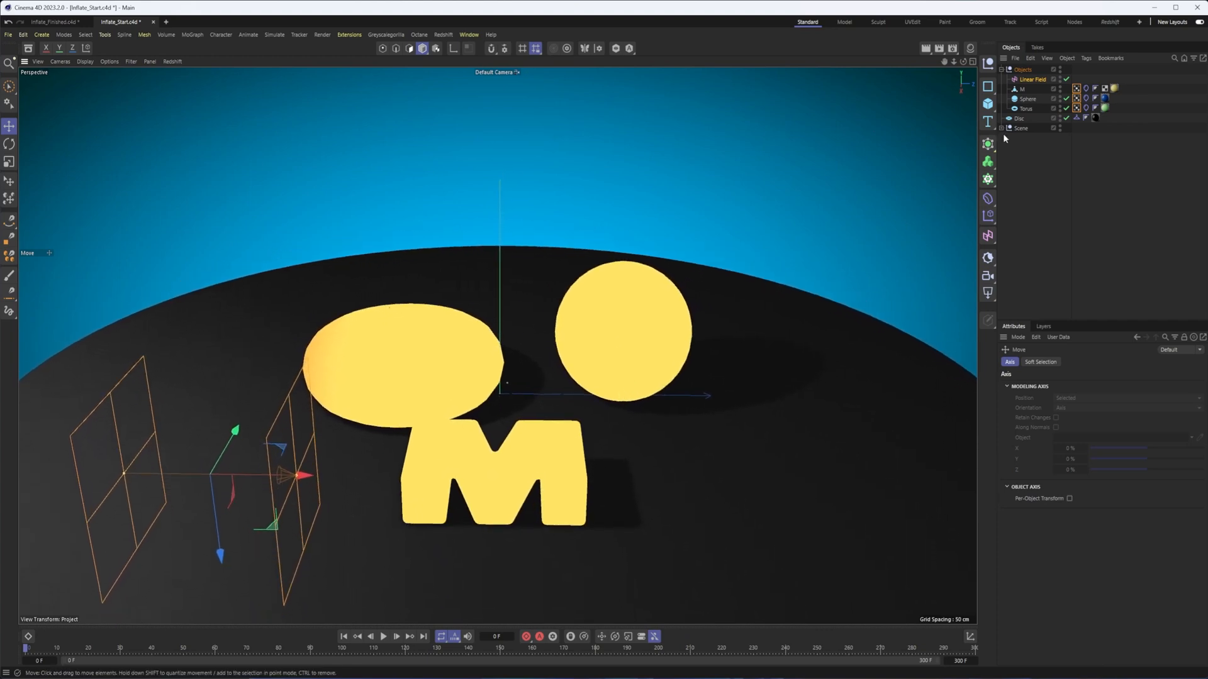
{"action": "left_click_drag", "start_coordinate": [304, 473], "coordinate": [220, 474]}
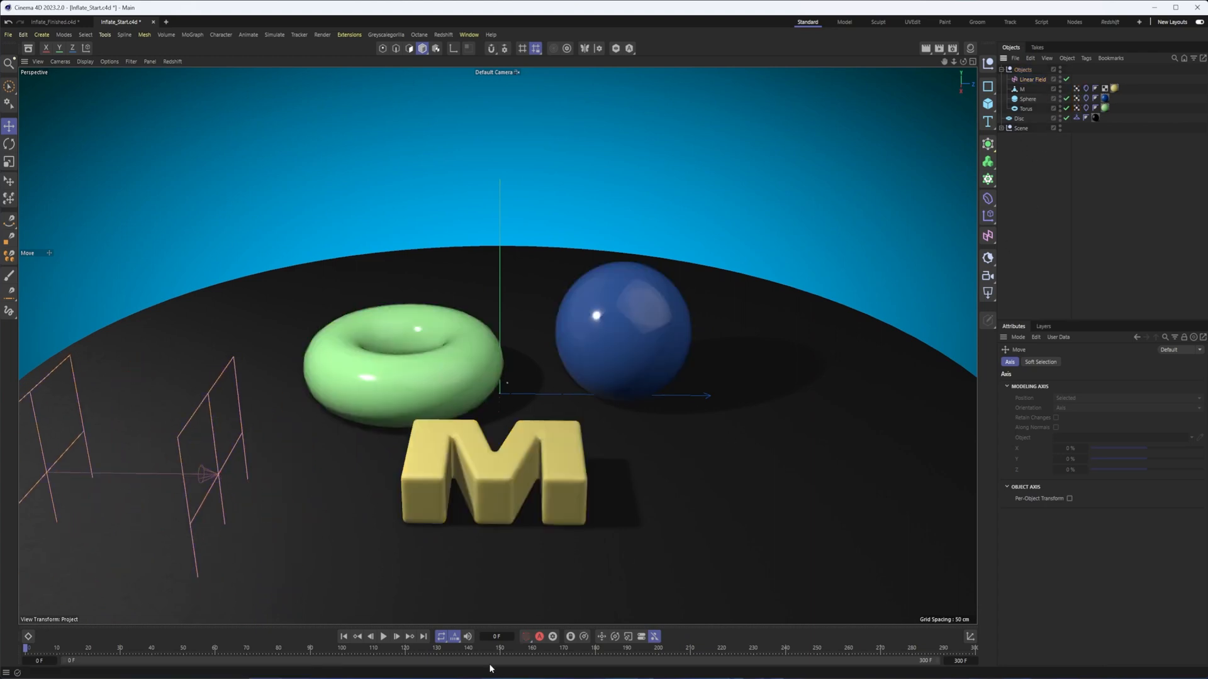
Play the simulation and sweep the linear field past all three objects
{"action": "left_click", "coordinate": [384, 636]}
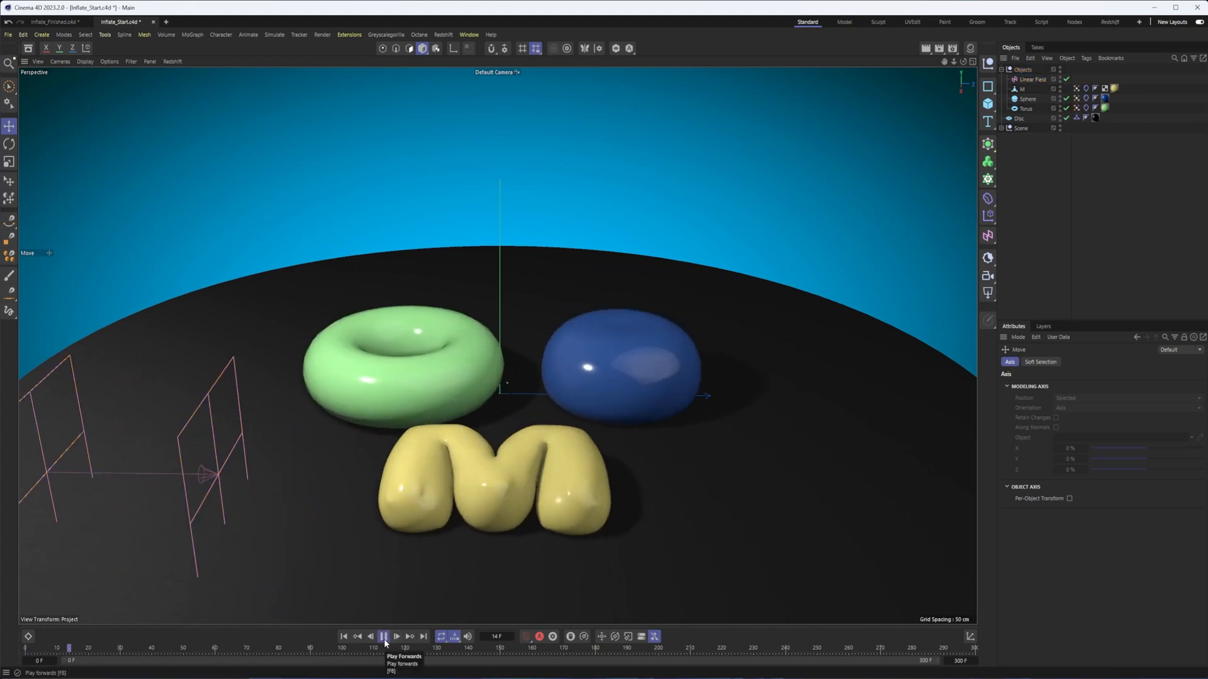
{"action": "left_click", "coordinate": [384, 636]}
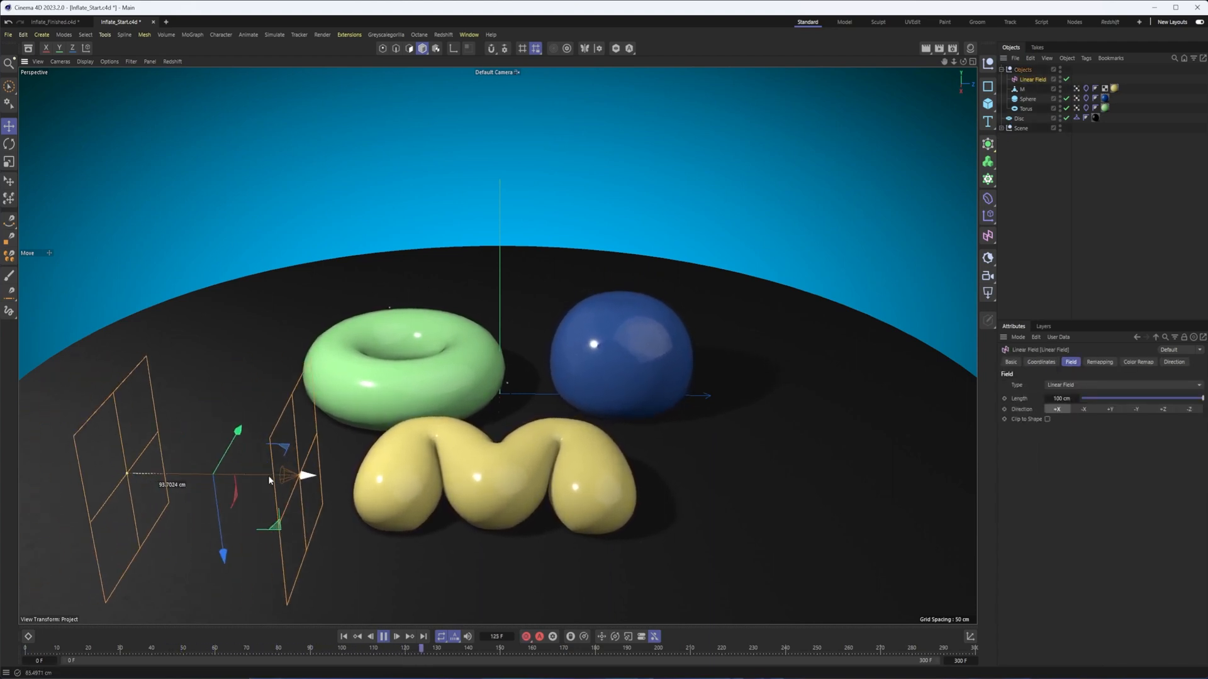
{"action": "left_click_drag", "start_coordinate": [301, 475], "coordinate": [762, 480]}
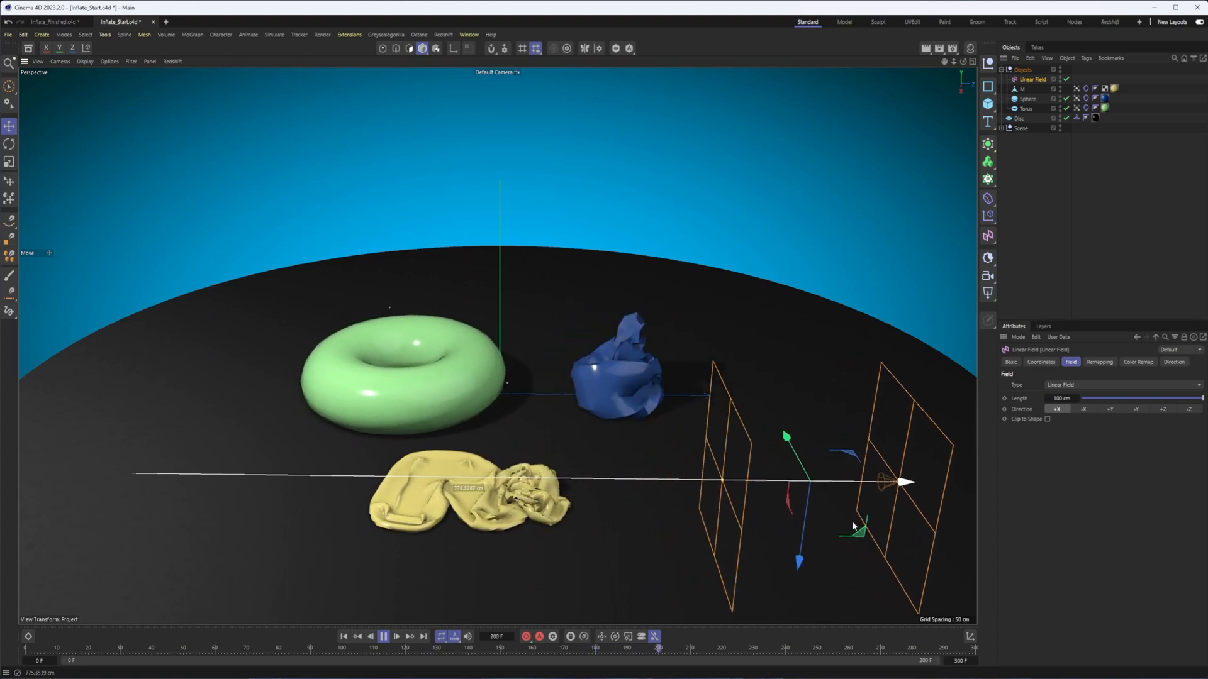
Switch playback to Cycle mode and resume playing
{"action": "left_click", "coordinate": [398, 636]}
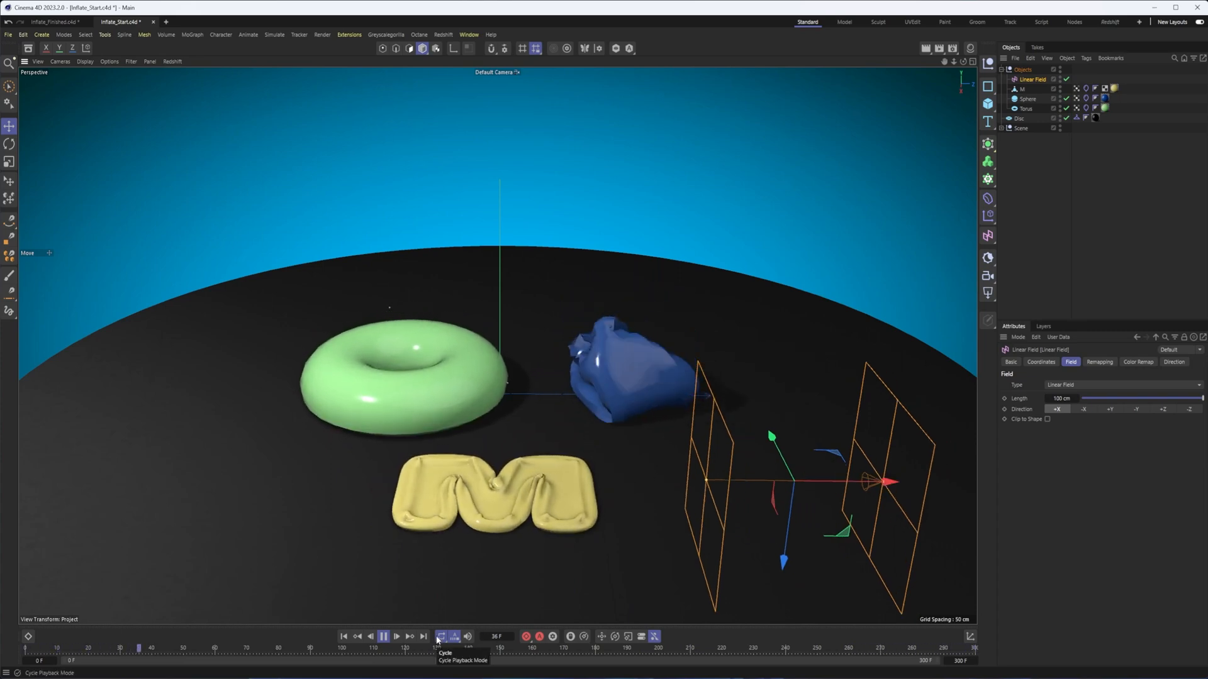
{"action": "left_click", "coordinate": [397, 636]}
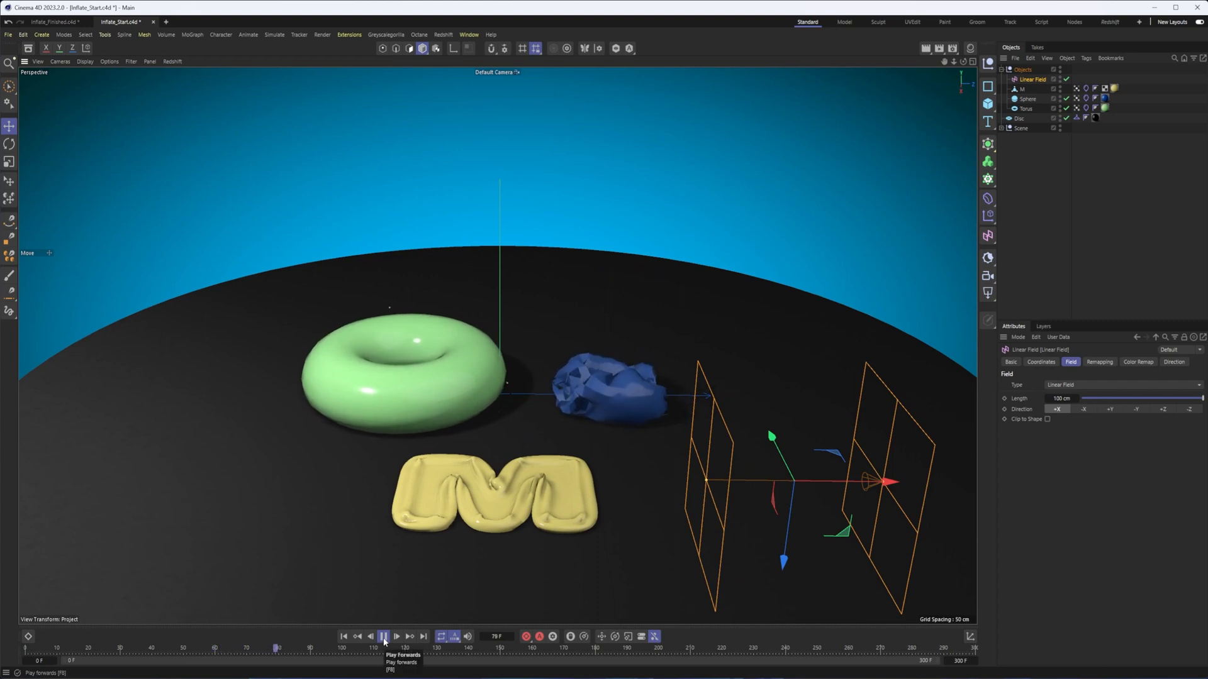
{"action": "left_click", "coordinate": [383, 636]}
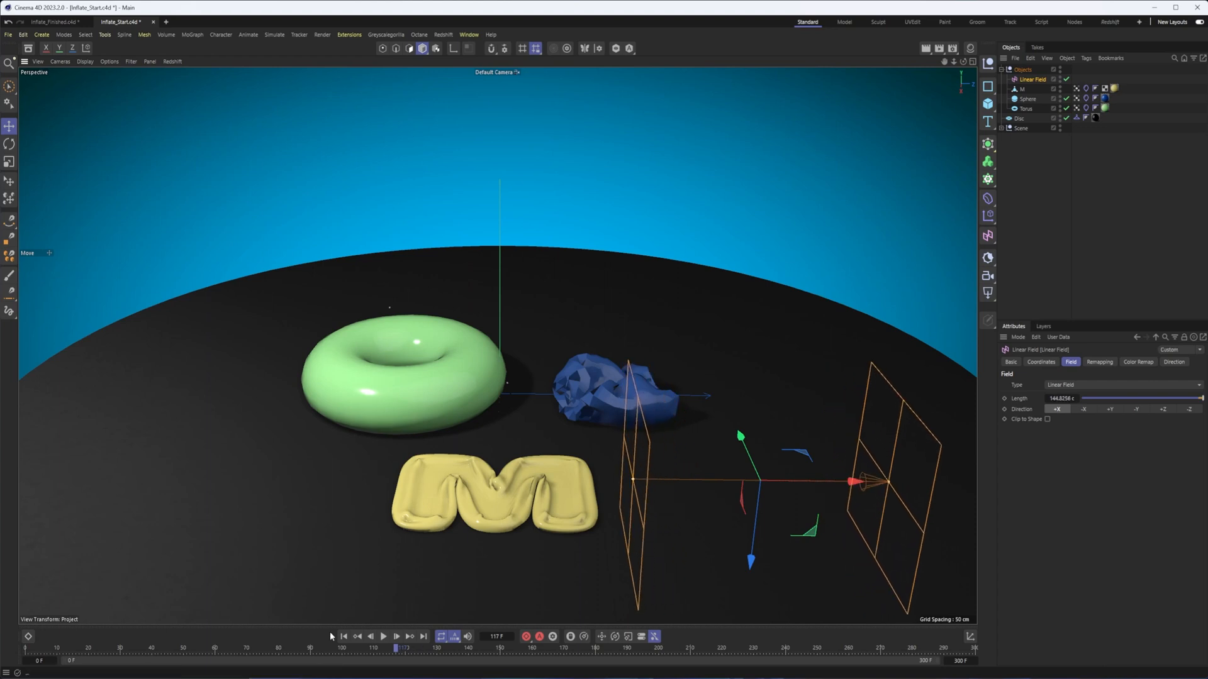
Sweep the linear field leftward across the shapes, then select the torus
{"action": "left_click_drag", "start_coordinate": [878, 481], "coordinate": [306, 476]}
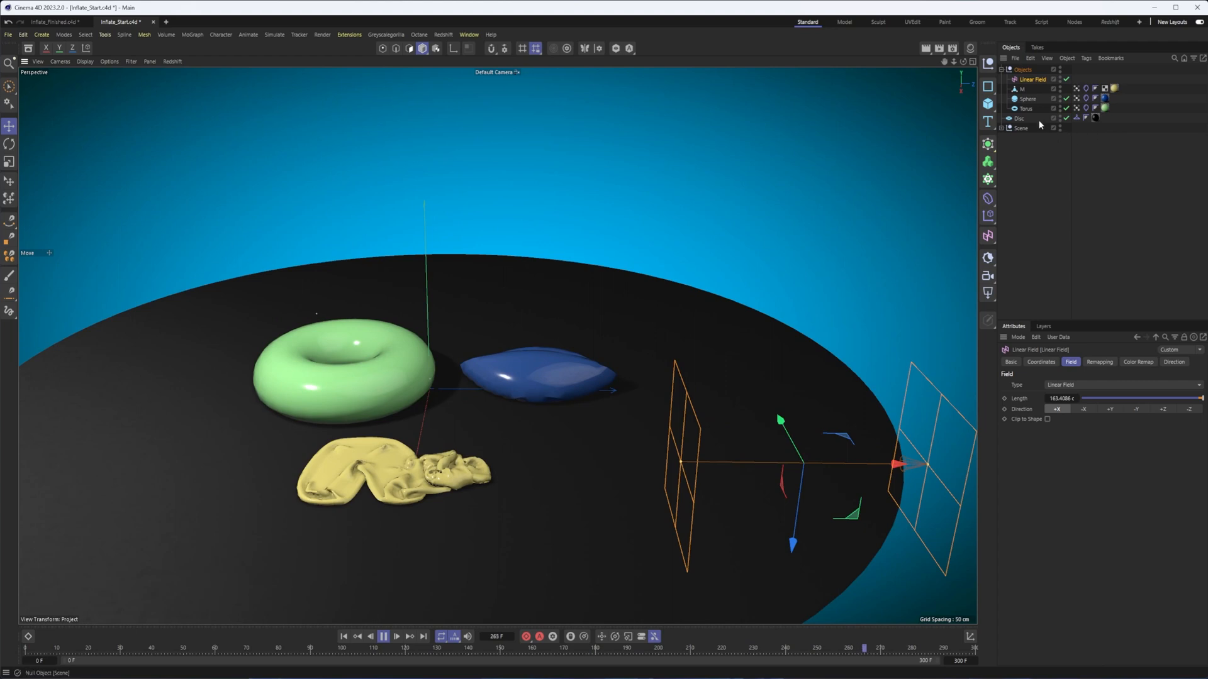
{"action": "left_click", "coordinate": [1026, 107]}
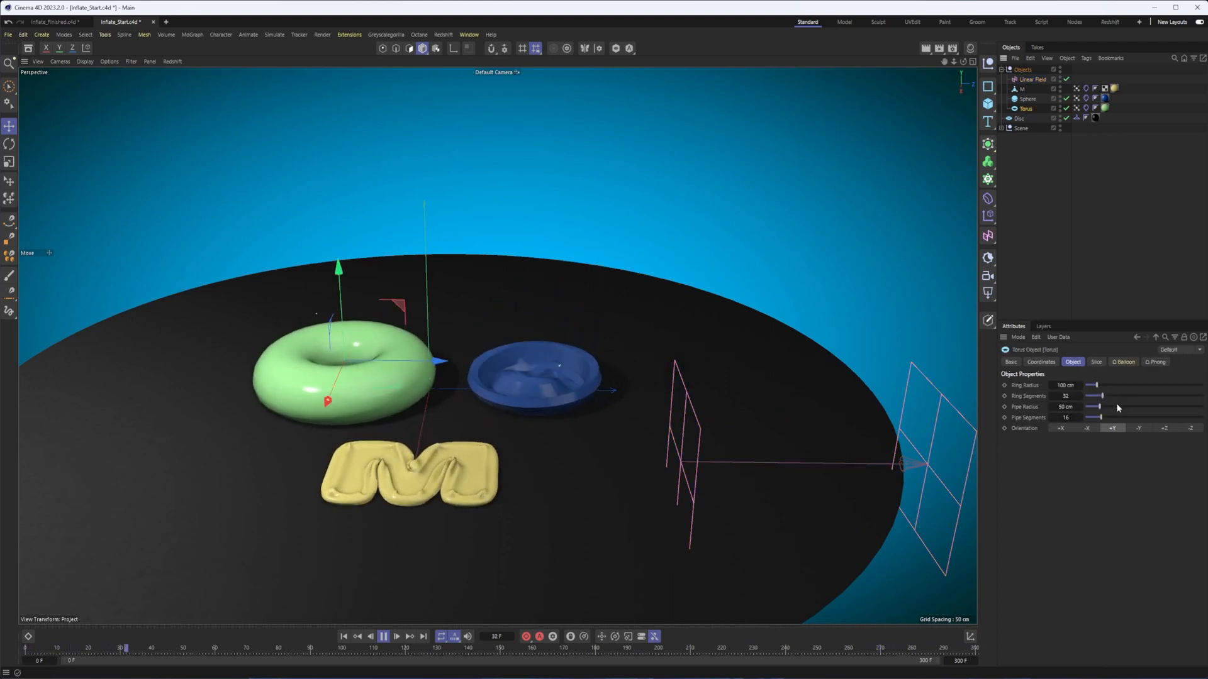
Set torus Ring Segments to 128, adjust Pipe Segments, then play and stop the animation
{"action": "left_click_drag", "start_coordinate": [1094, 395], "coordinate": [1147, 395]}
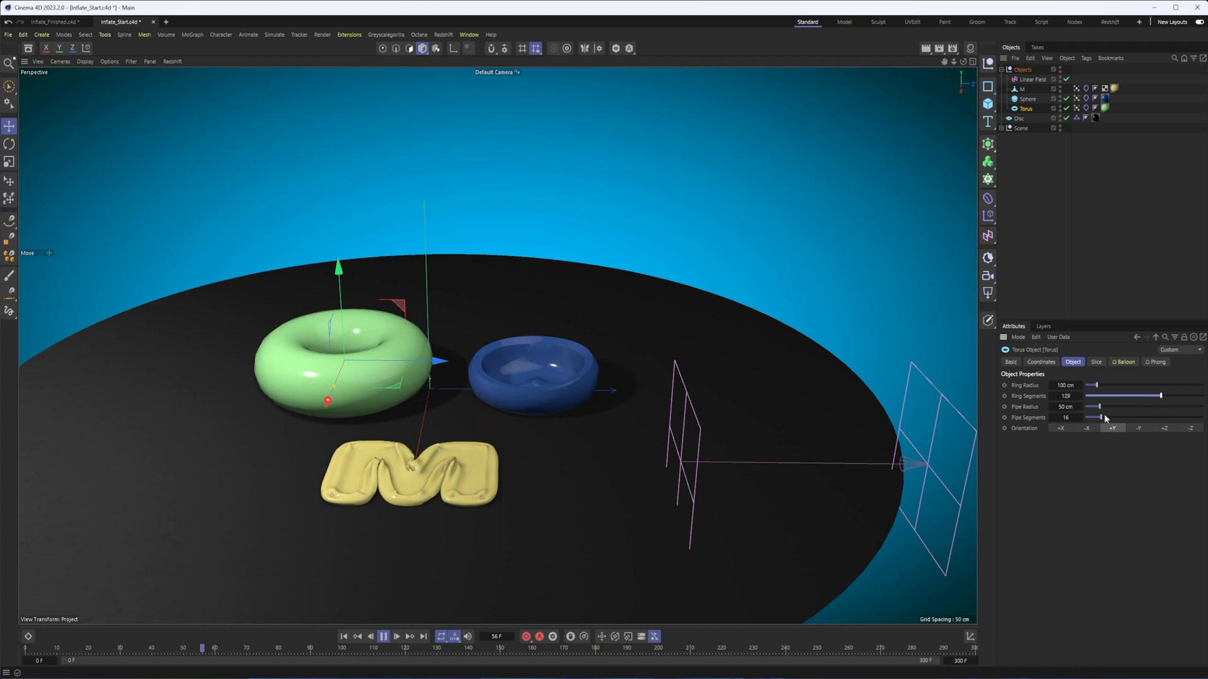
{"action": "left_click_drag", "start_coordinate": [1094, 416], "coordinate": [1201, 416]}
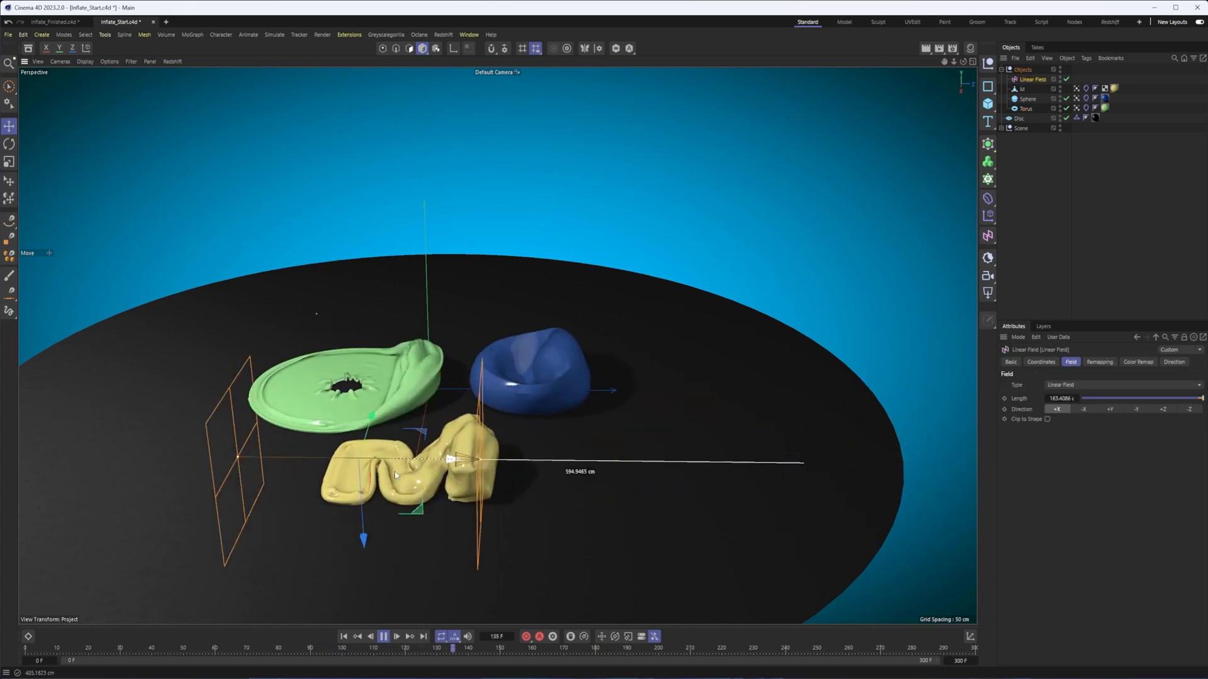
{"action": "left_click", "coordinate": [383, 636]}
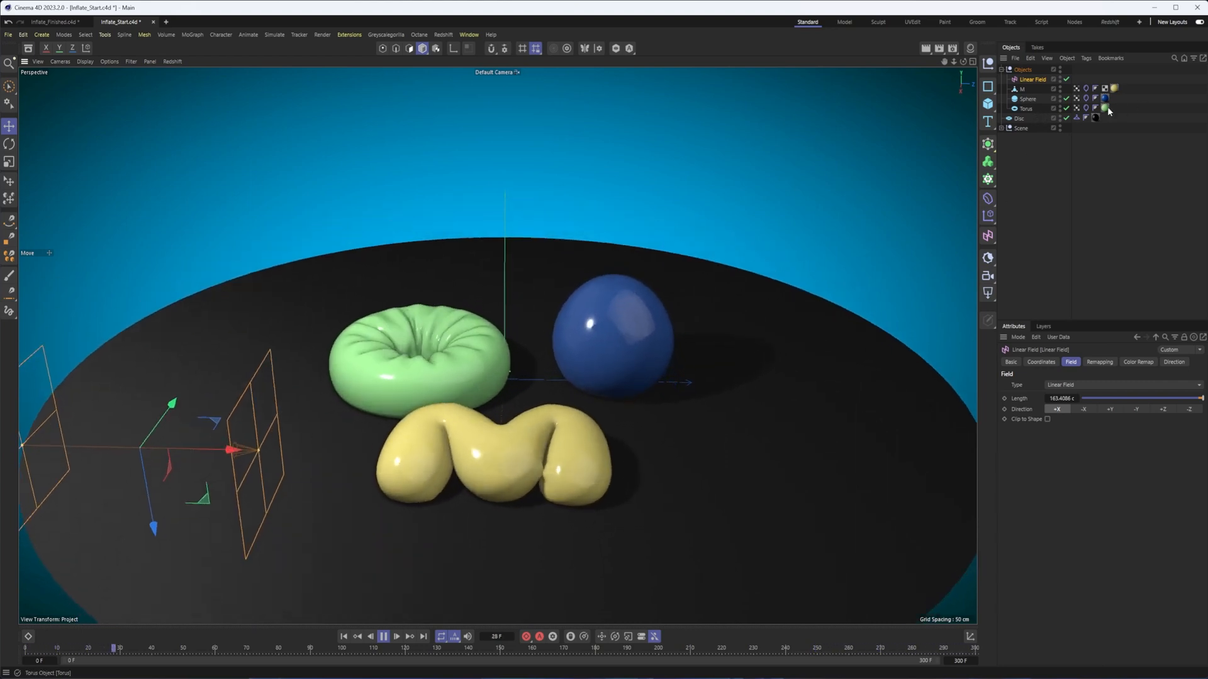
{"action": "left_click", "coordinate": [1026, 107]}
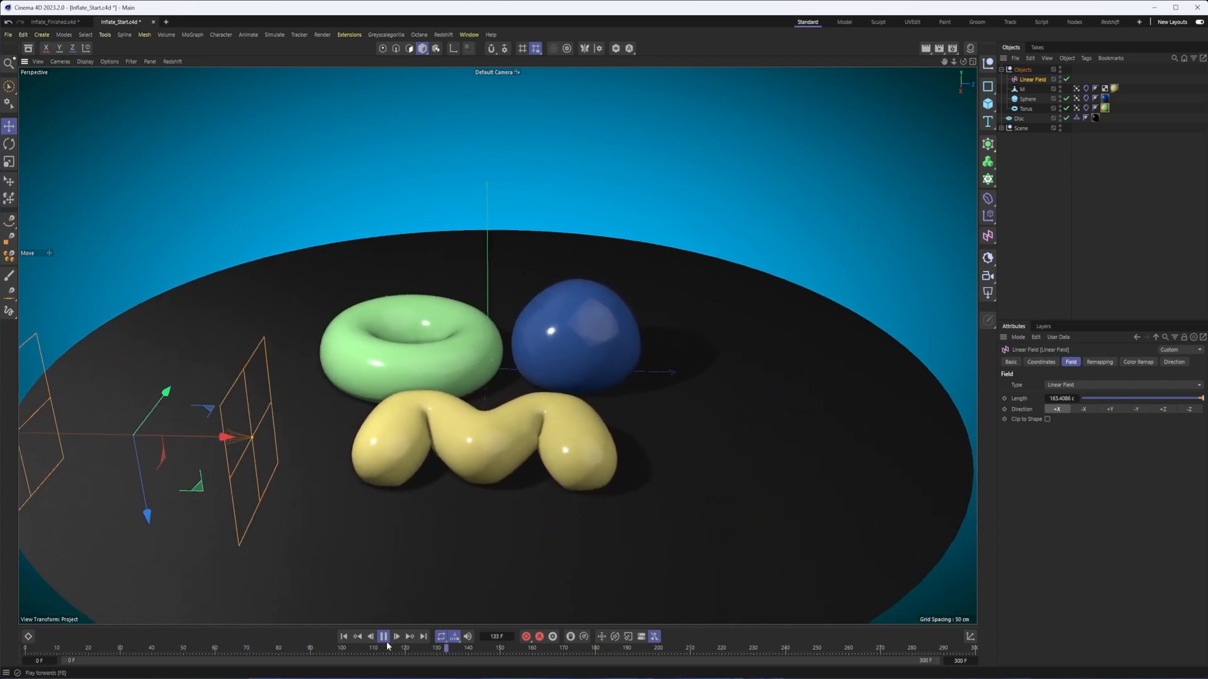
{"action": "left_click", "coordinate": [383, 636]}
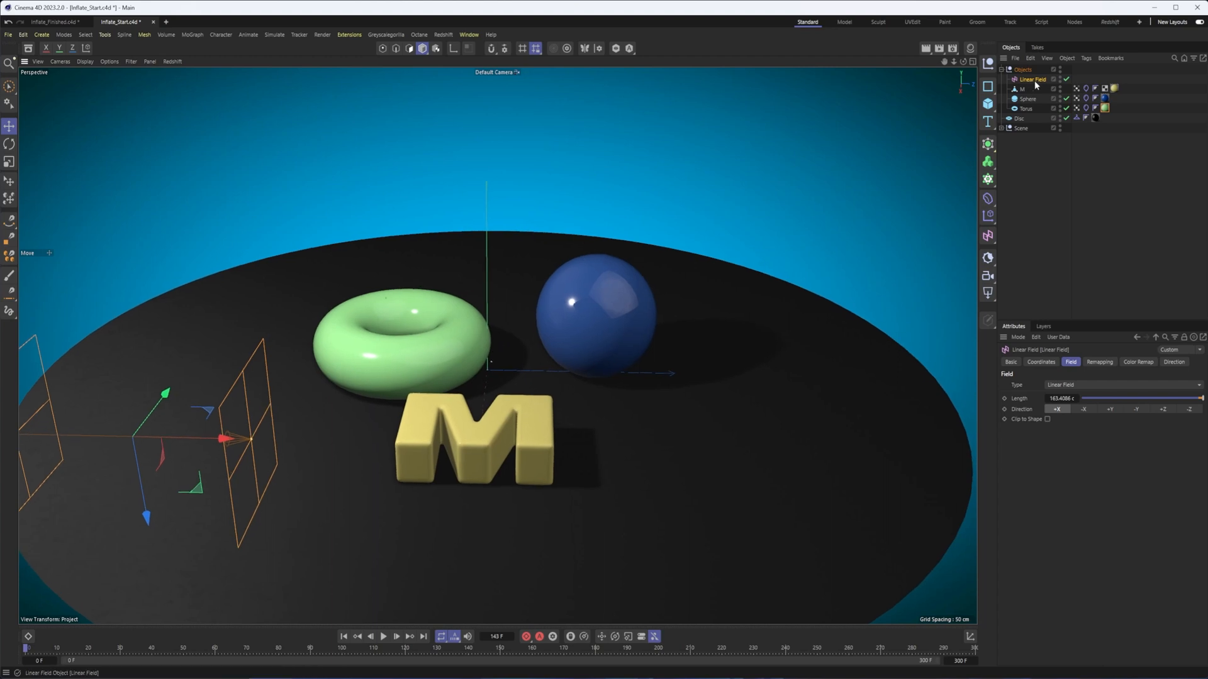
Select all three Cloth tags, enable With Pins, and play to test pinning
{"action": "left_click", "coordinate": [1094, 108]}
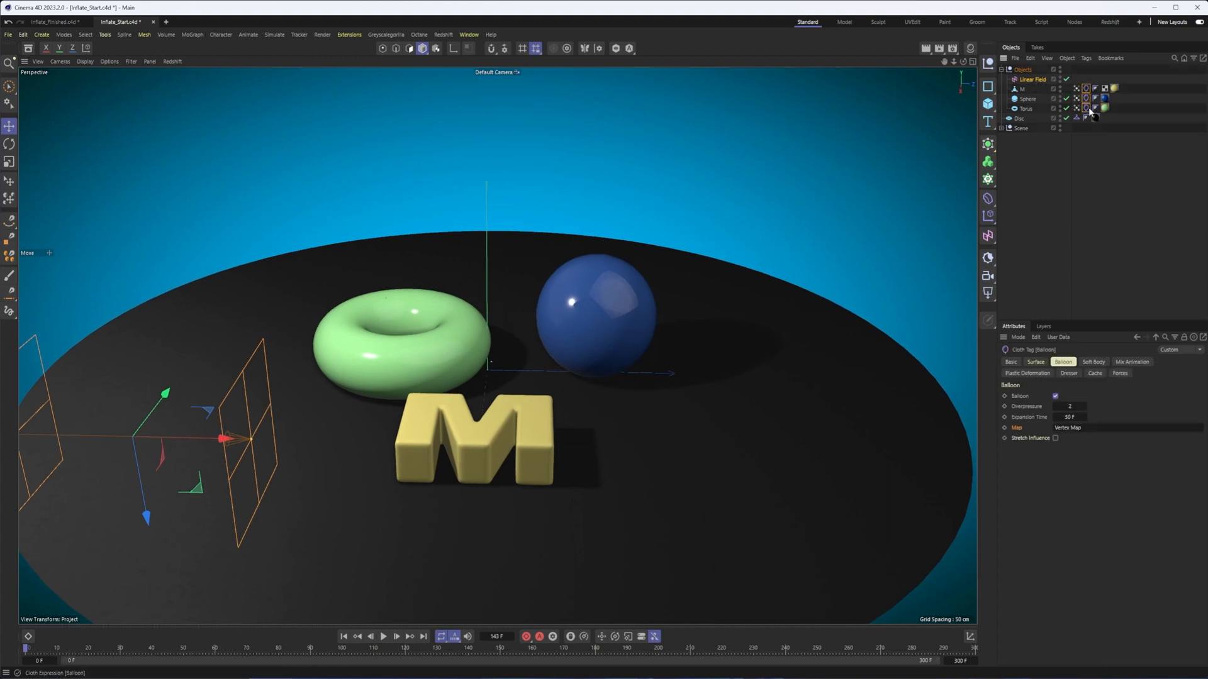
{"action": "left_click", "coordinate": [1132, 362]}
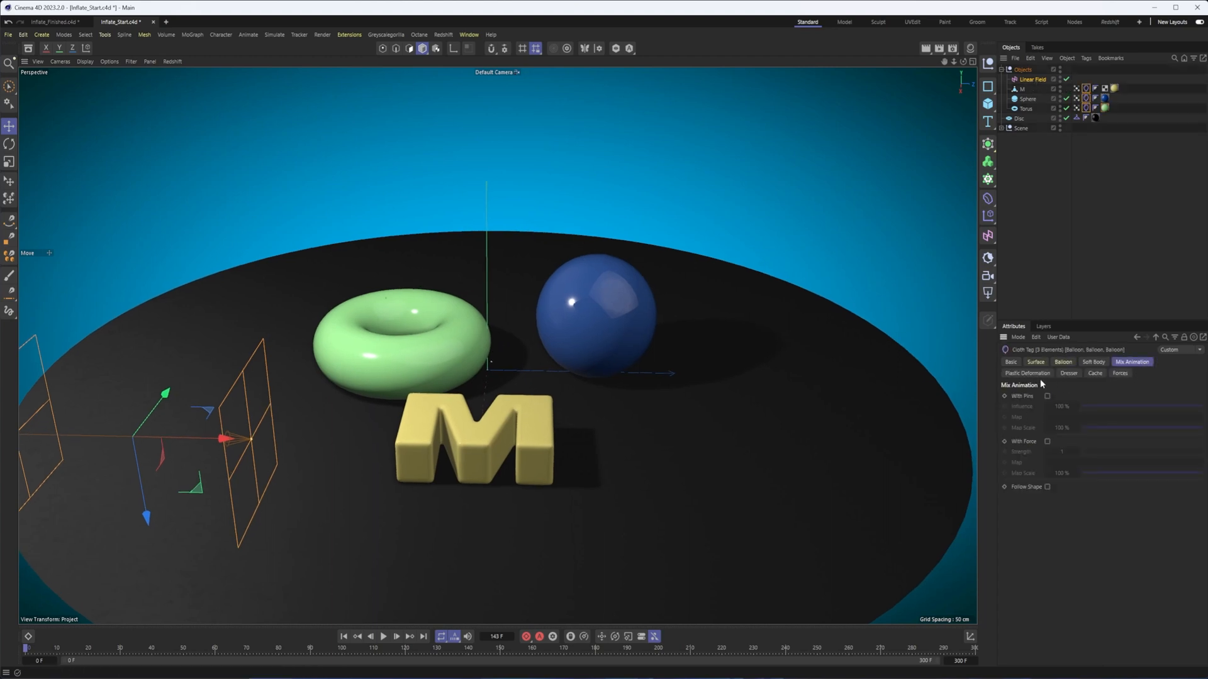
{"action": "left_click", "coordinate": [1046, 395]}
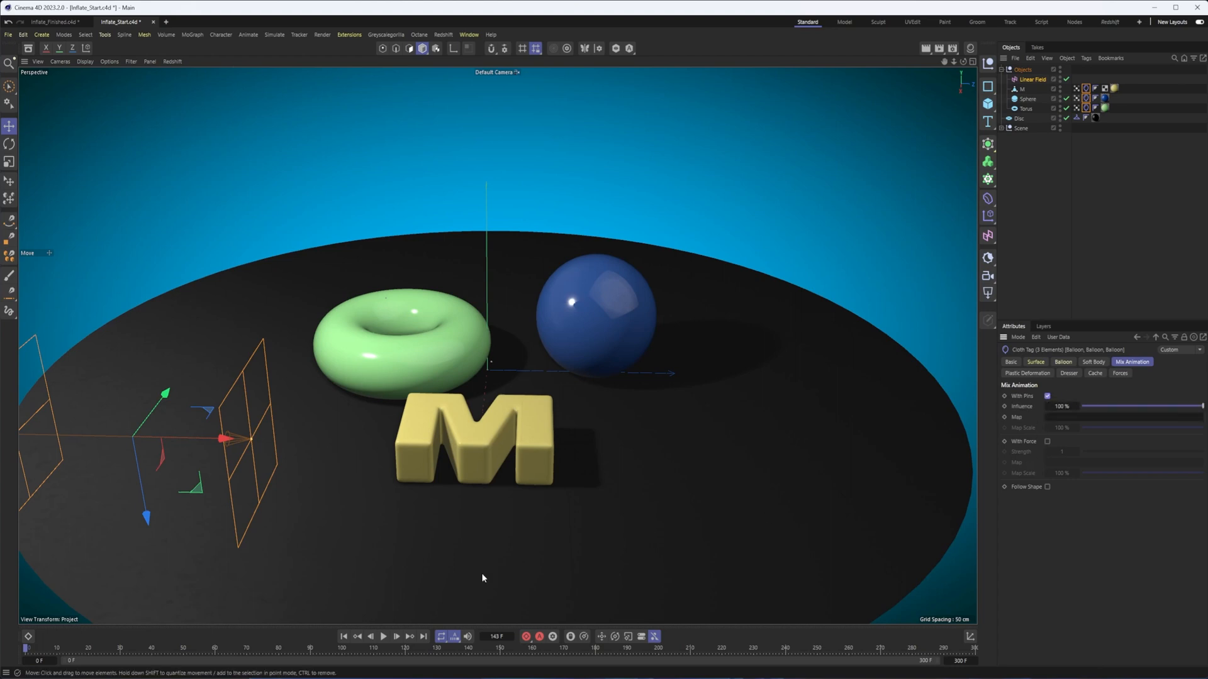
{"action": "left_click", "coordinate": [384, 635]}
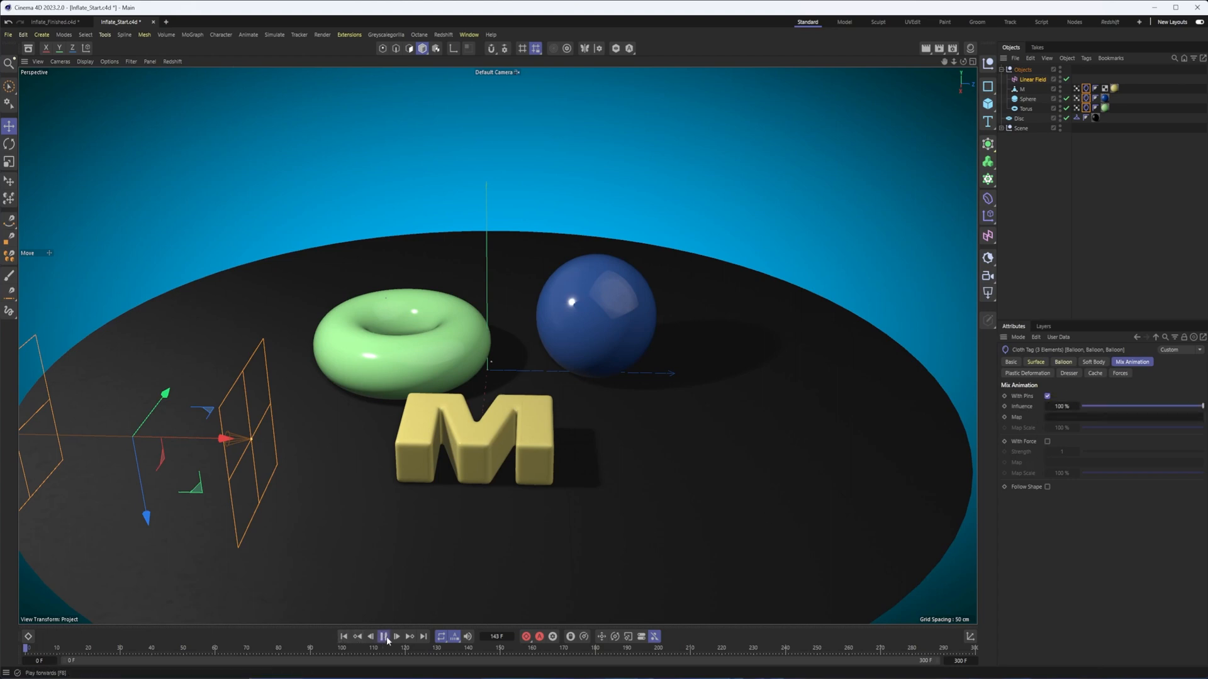
{"action": "left_click", "coordinate": [383, 635]}
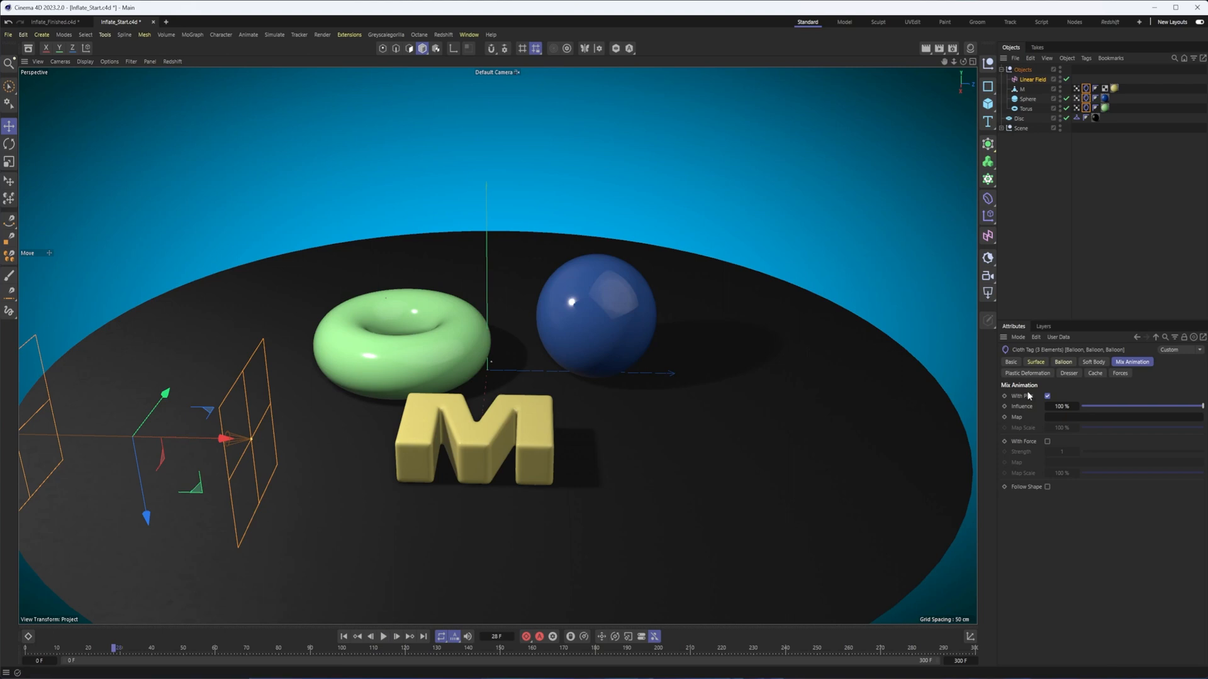
{"action": "left_click", "coordinate": [383, 636]}
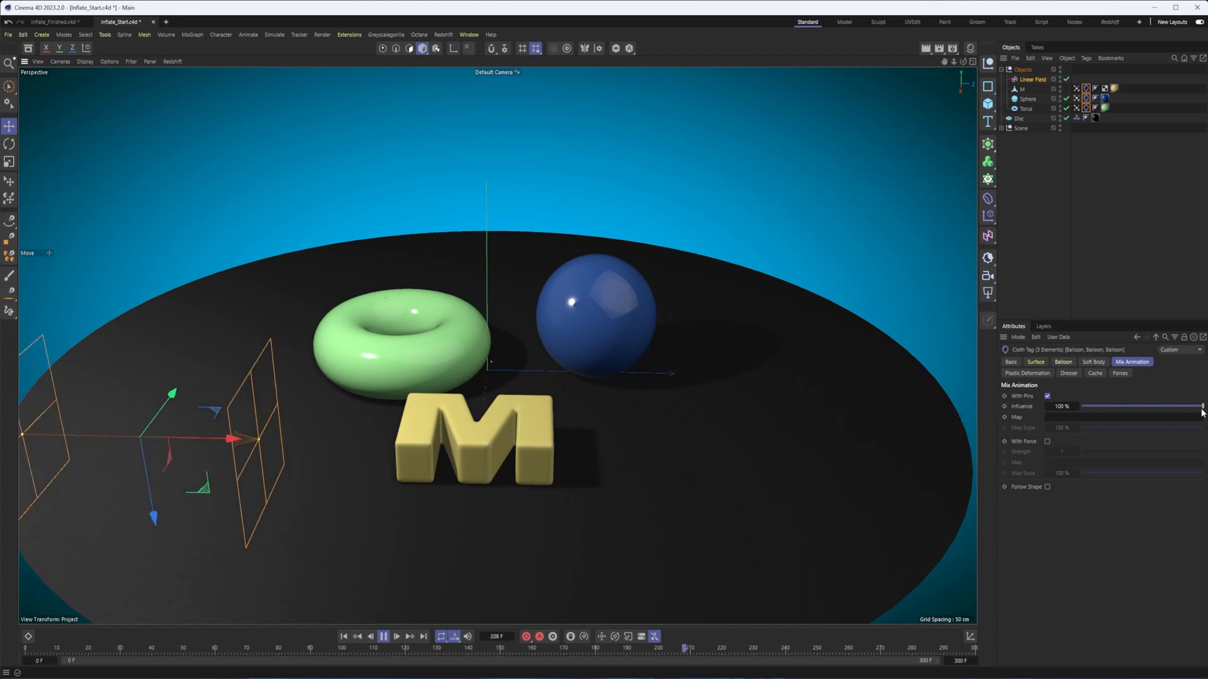
Lower pin Influence to 14%, move the linear field along, then disable With Pins
{"action": "left_click_drag", "start_coordinate": [1202, 406], "coordinate": [1104, 405]}
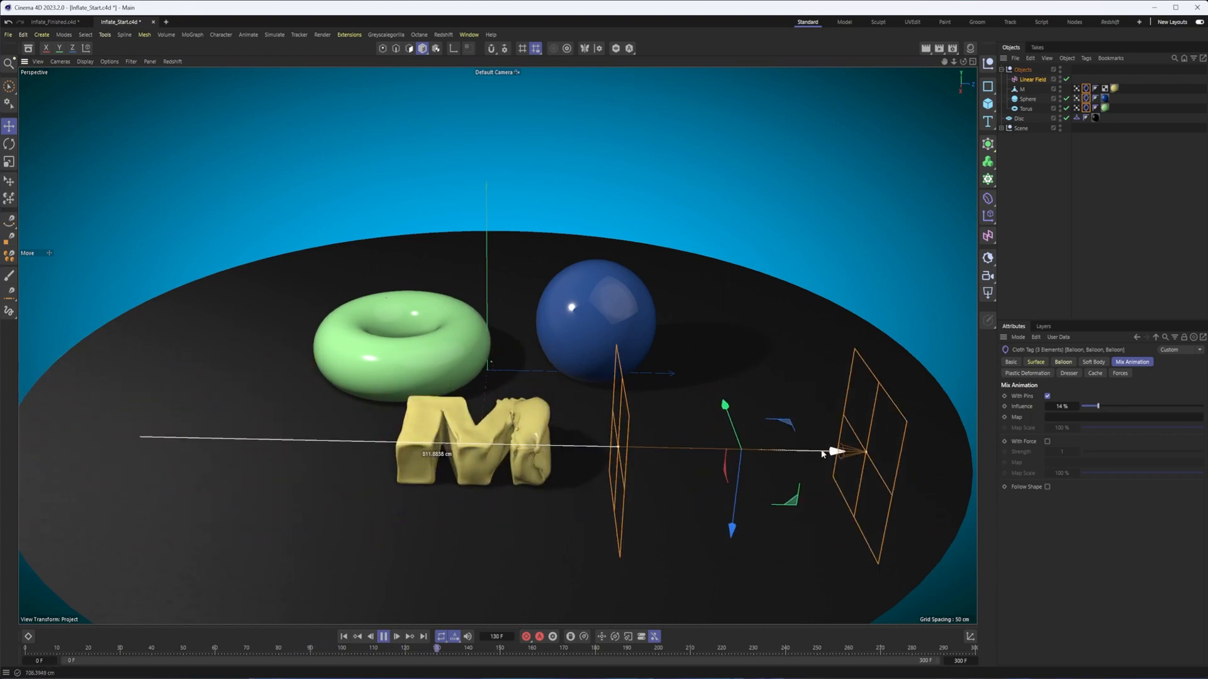
{"action": "left_click", "coordinate": [383, 636]}
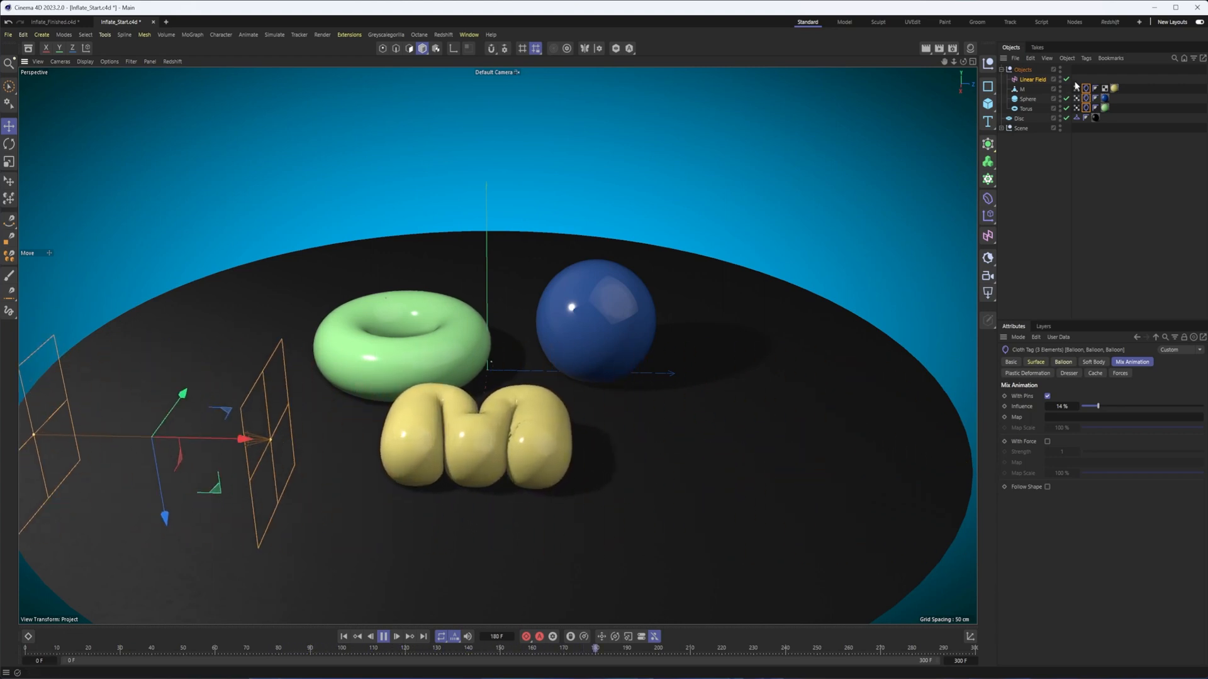
{"action": "left_click", "coordinate": [1077, 107]}
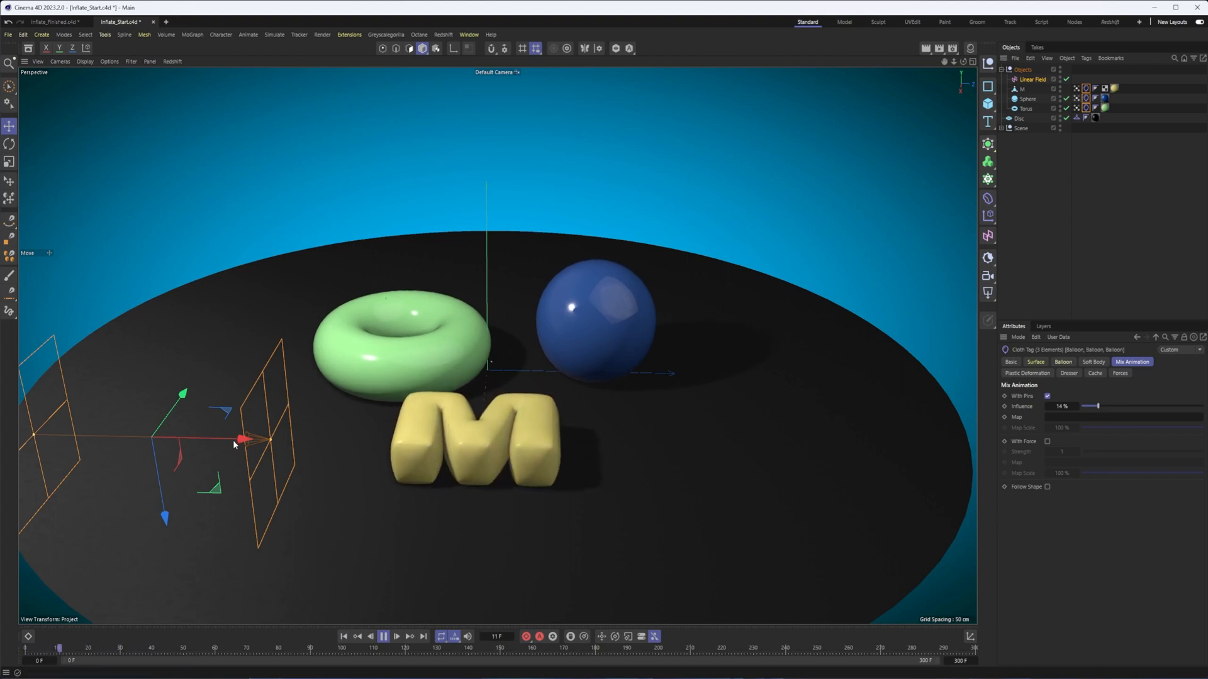
{"action": "left_click_drag", "start_coordinate": [239, 443], "coordinate": [913, 454]}
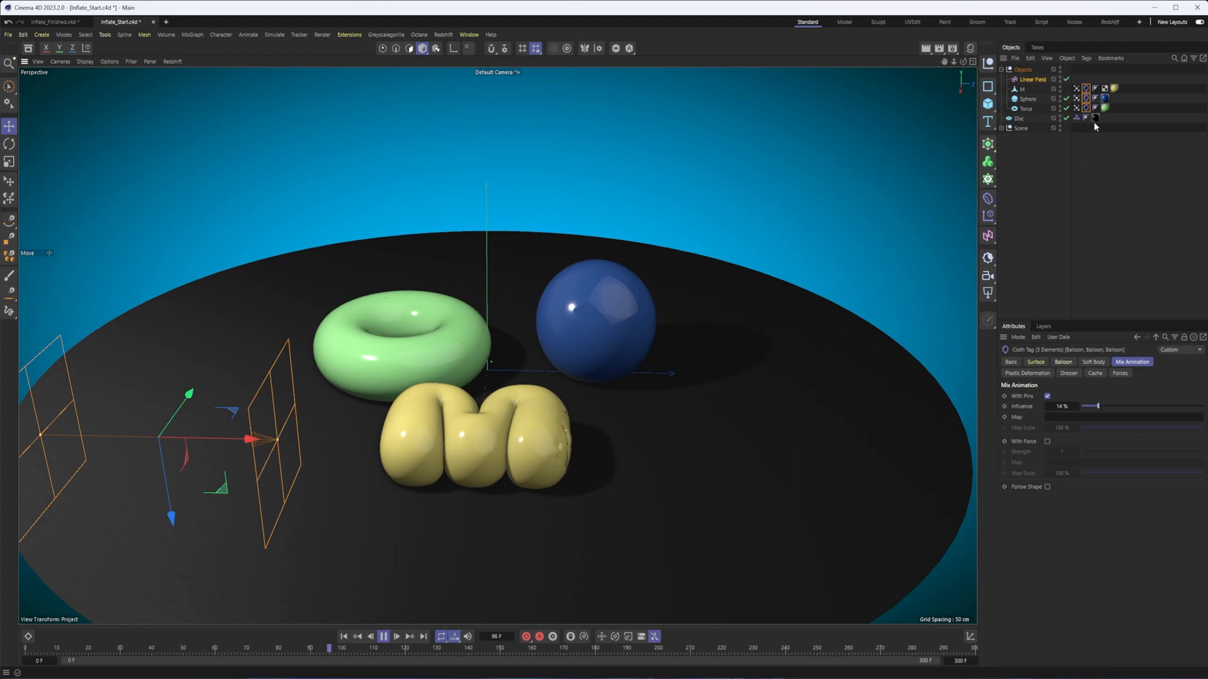
{"action": "left_click", "coordinate": [1047, 396]}
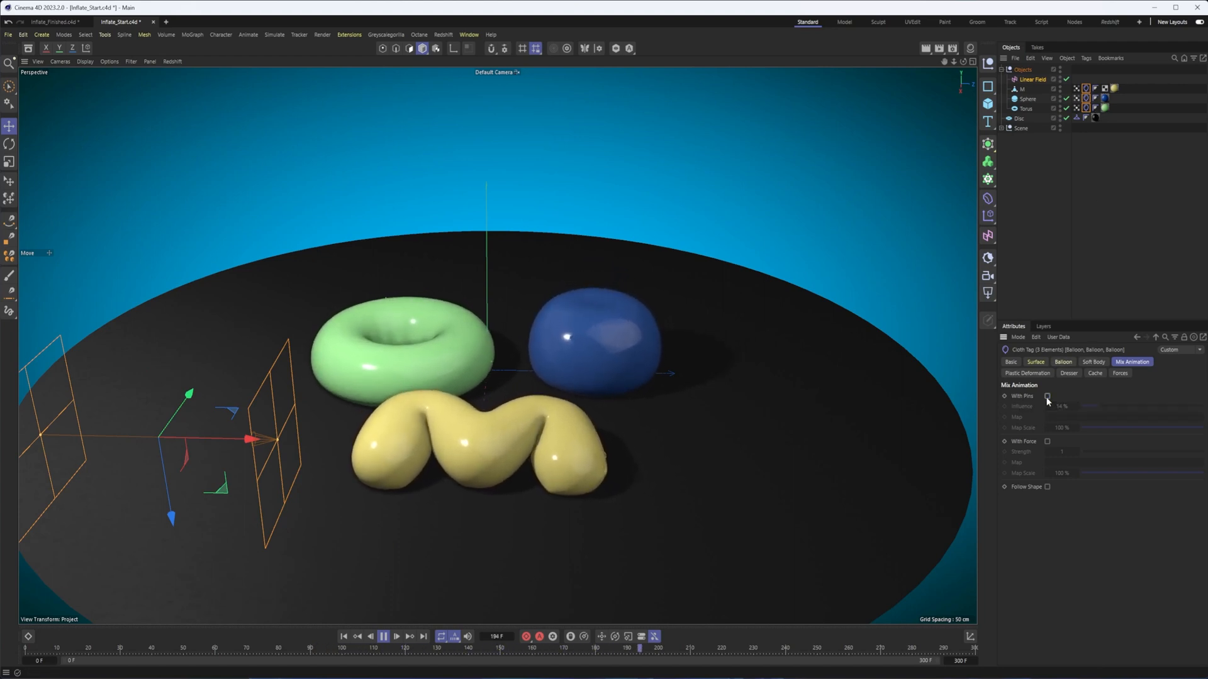
{"action": "left_click", "coordinate": [1046, 396]}
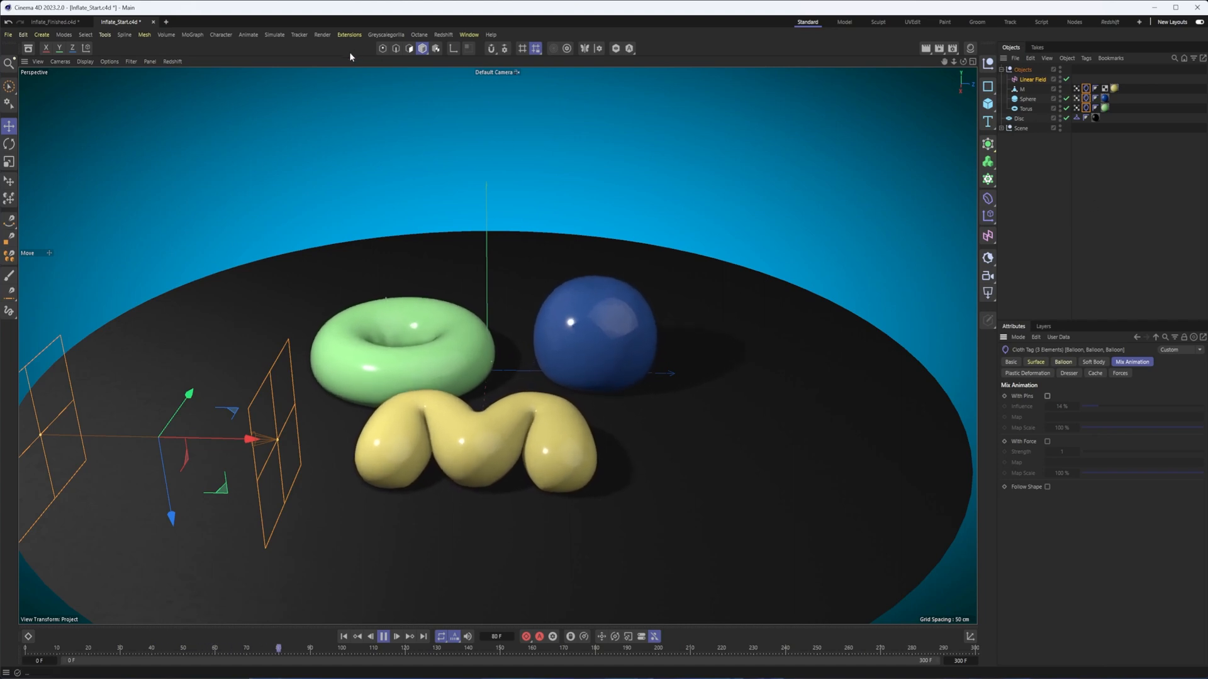
Add a Friction force, push the linear field toward the M, and view Soft Body settings
{"action": "left_click", "coordinate": [274, 34]}
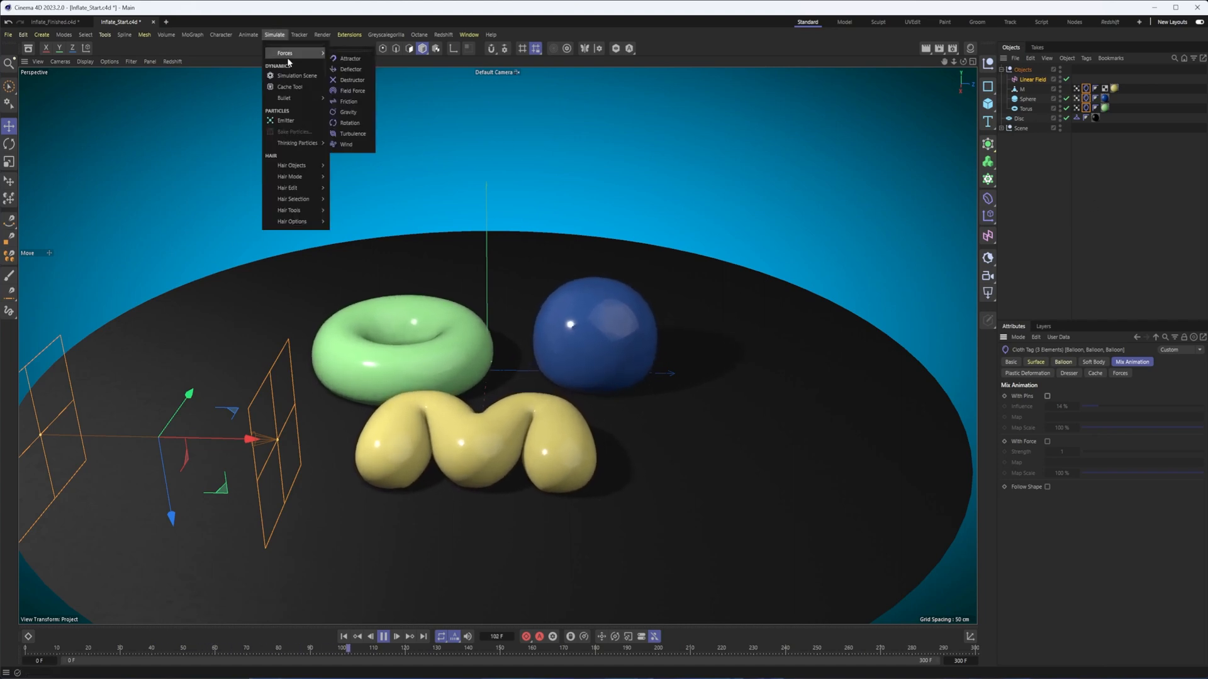
{"action": "mouse_move", "coordinate": [347, 101]}
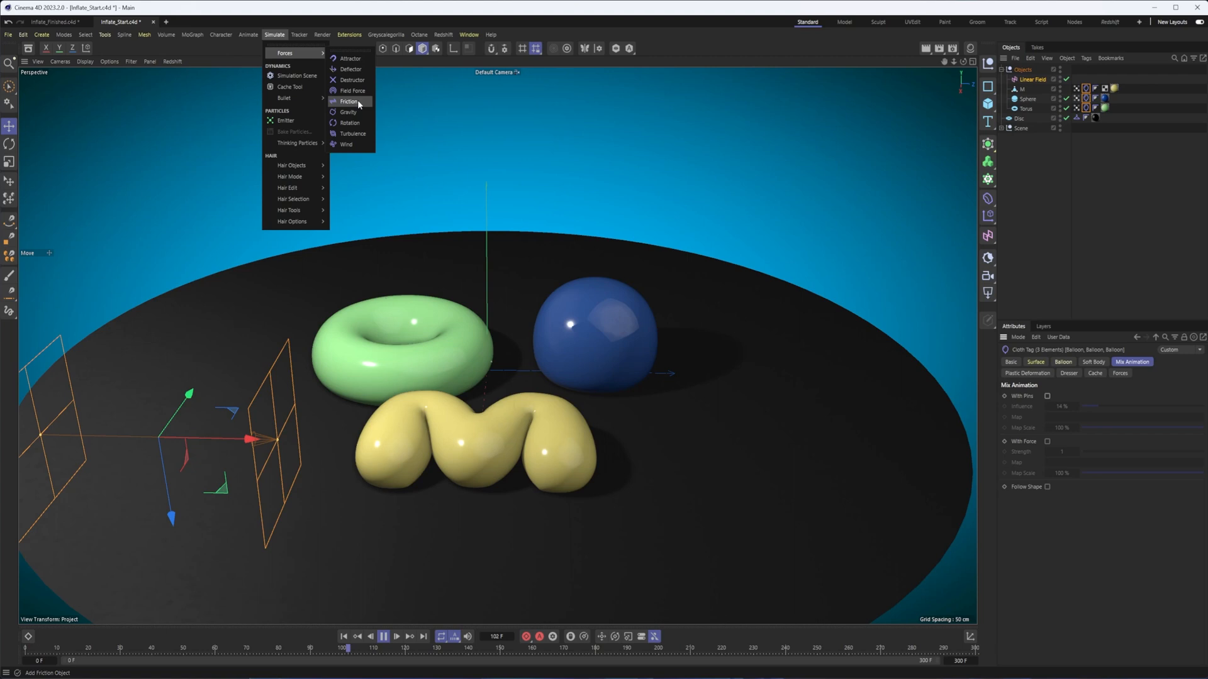
{"action": "left_click", "coordinate": [348, 102]}
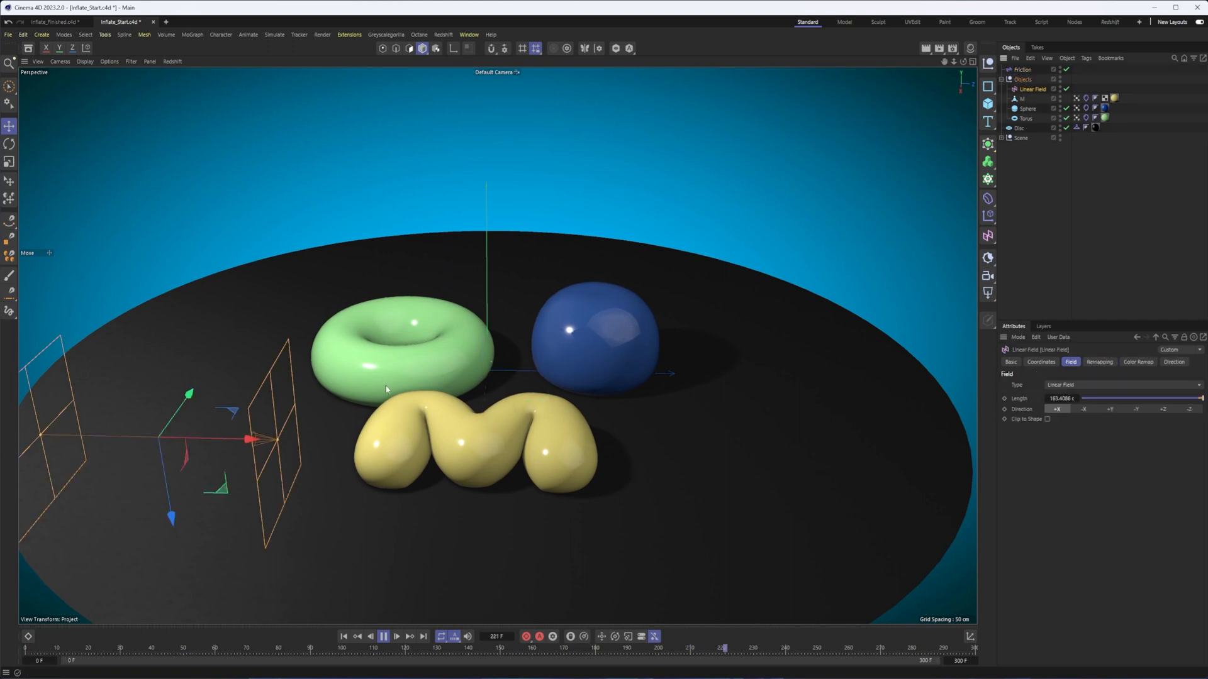
{"action": "left_click_drag", "start_coordinate": [273, 439], "coordinate": [955, 454]}
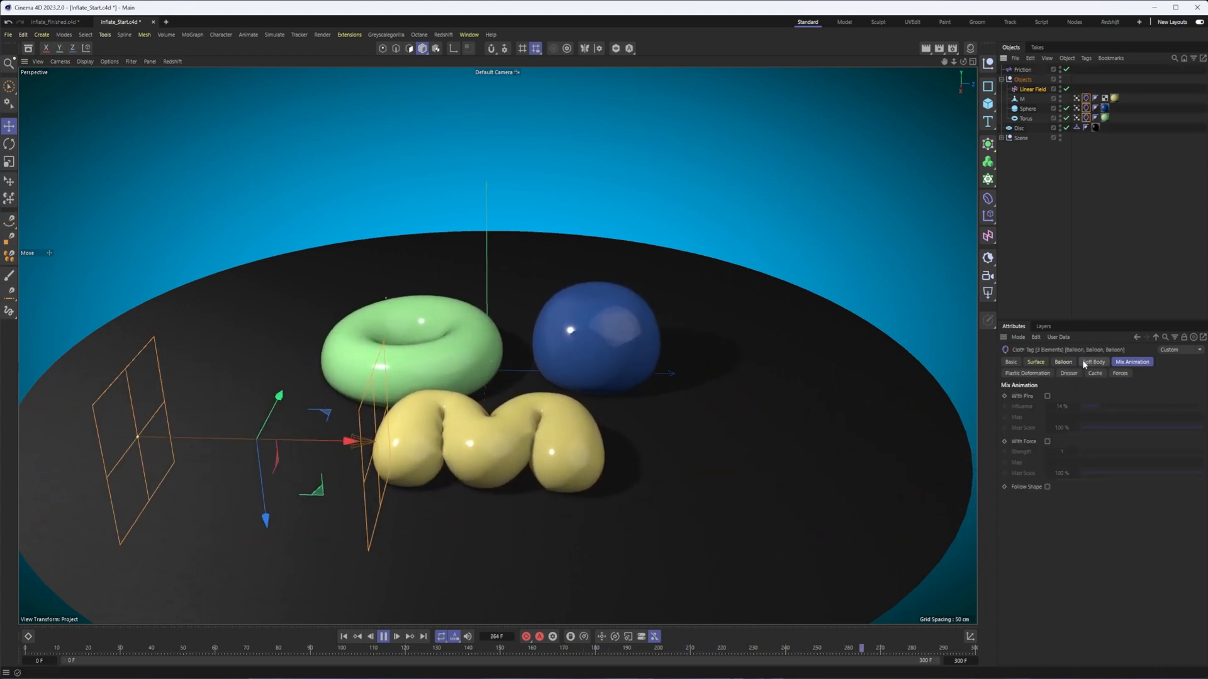
{"action": "left_click", "coordinate": [1035, 362]}
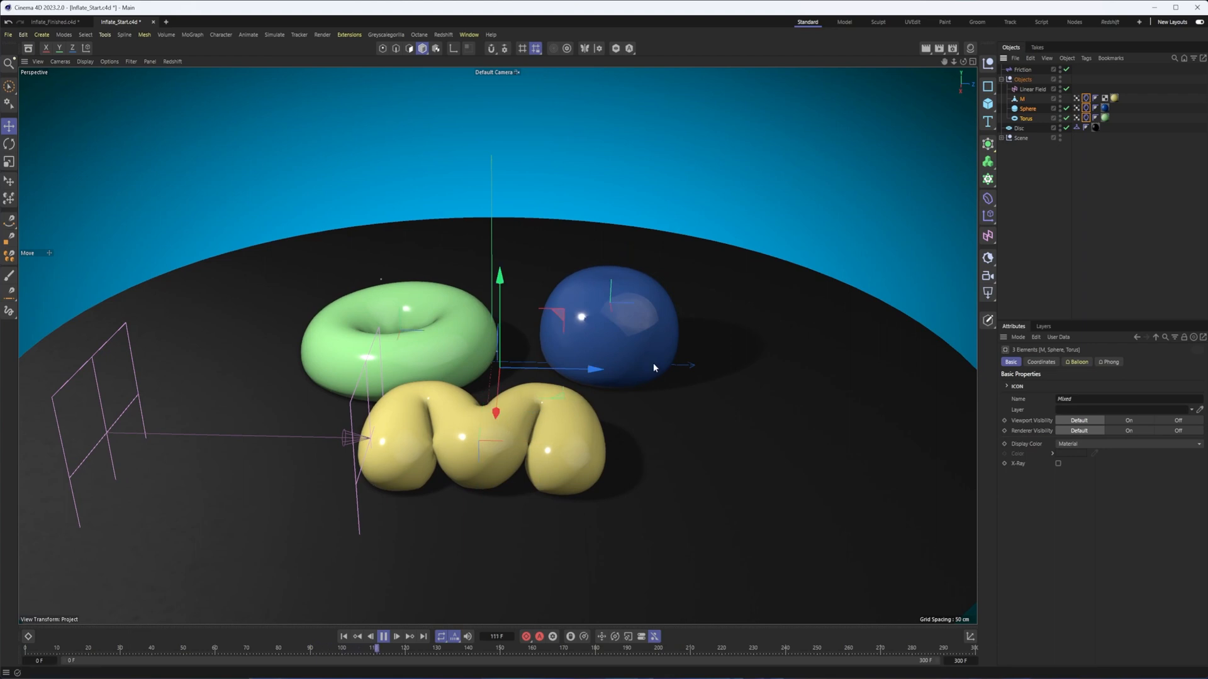
Parent the Objects null under a Subdivision Surface, select the Linear Field and replay
{"action": "left_click", "coordinate": [1033, 89]}
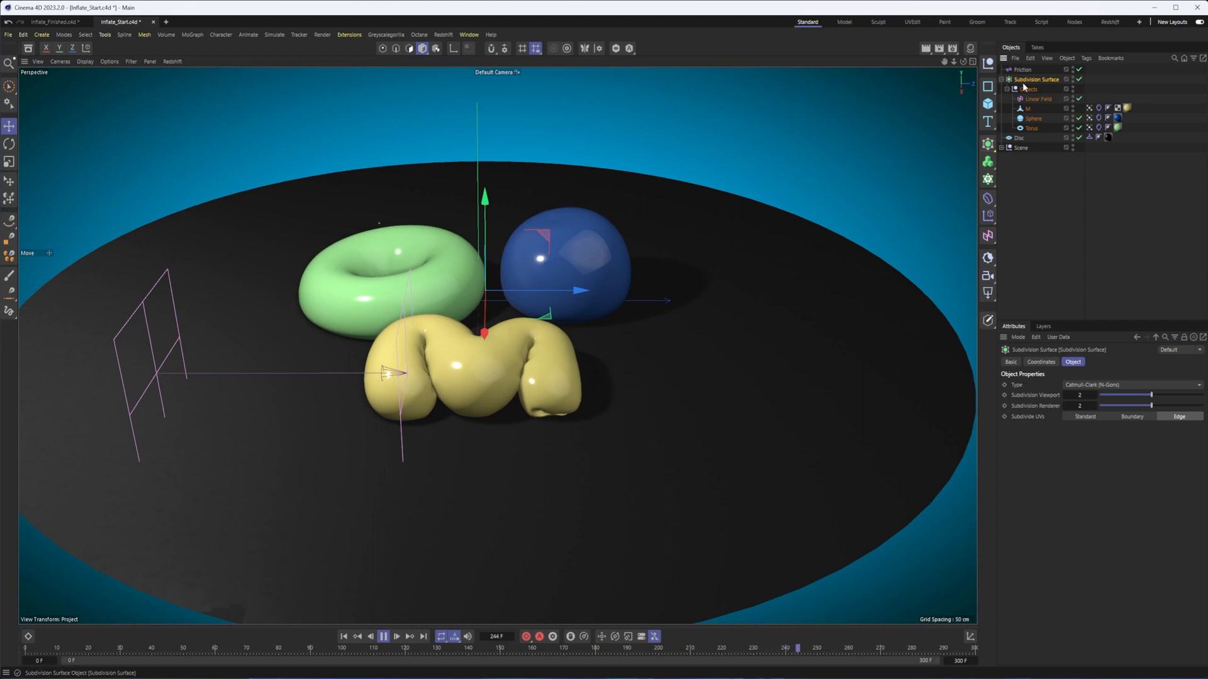
{"action": "left_click", "coordinate": [1038, 99]}
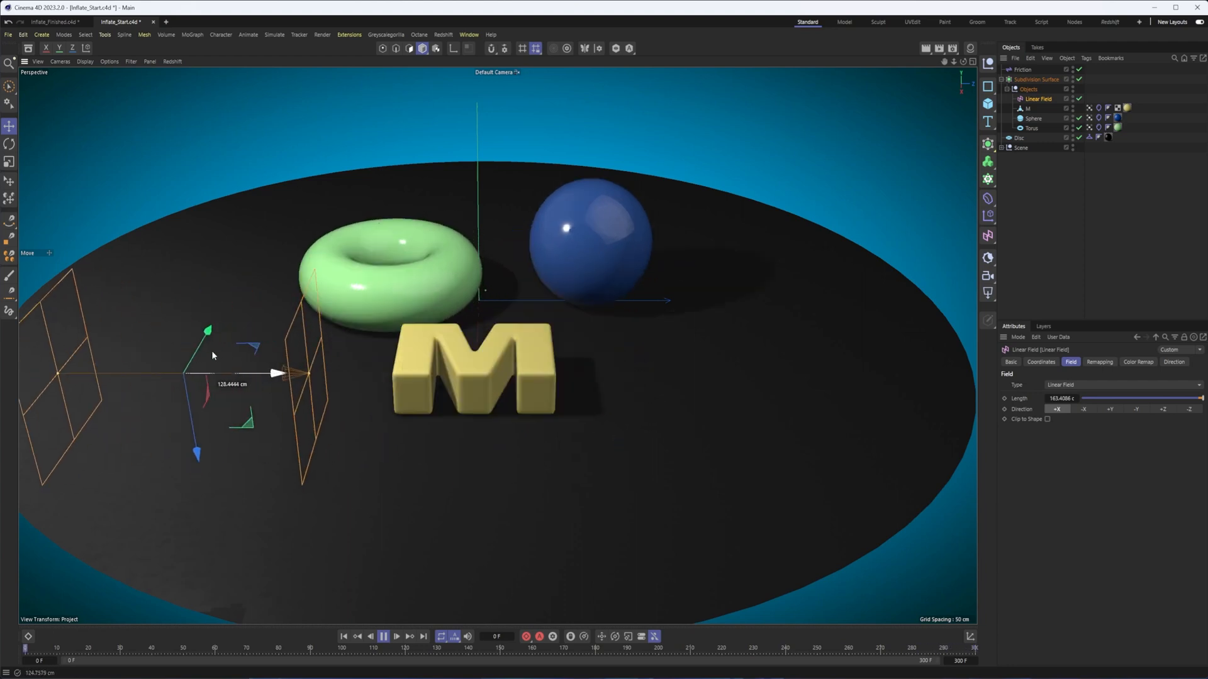
{"action": "left_click", "coordinate": [383, 636]}
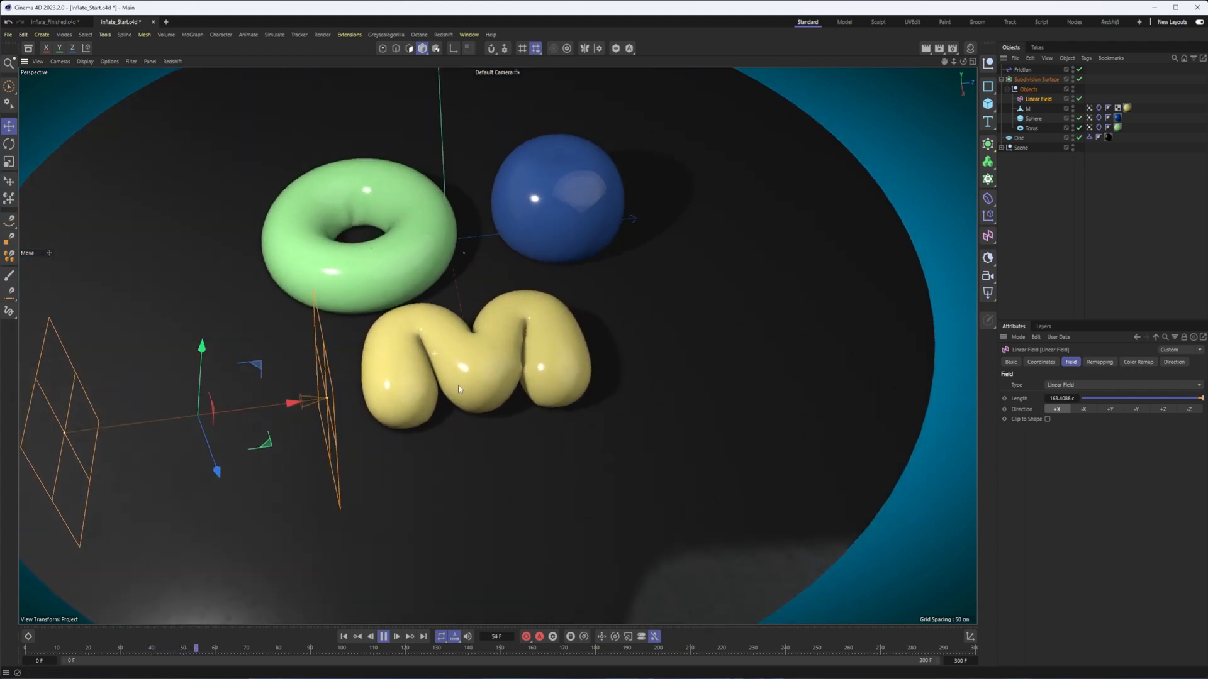
{"action": "left_click", "coordinate": [383, 636]}
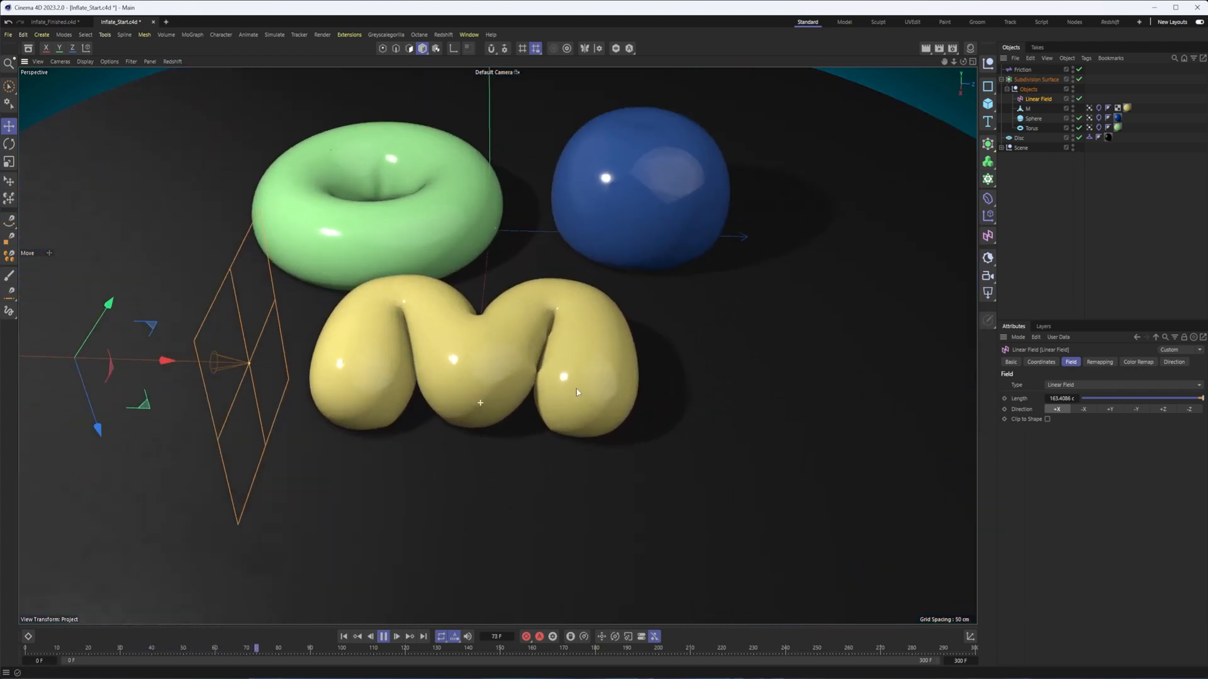